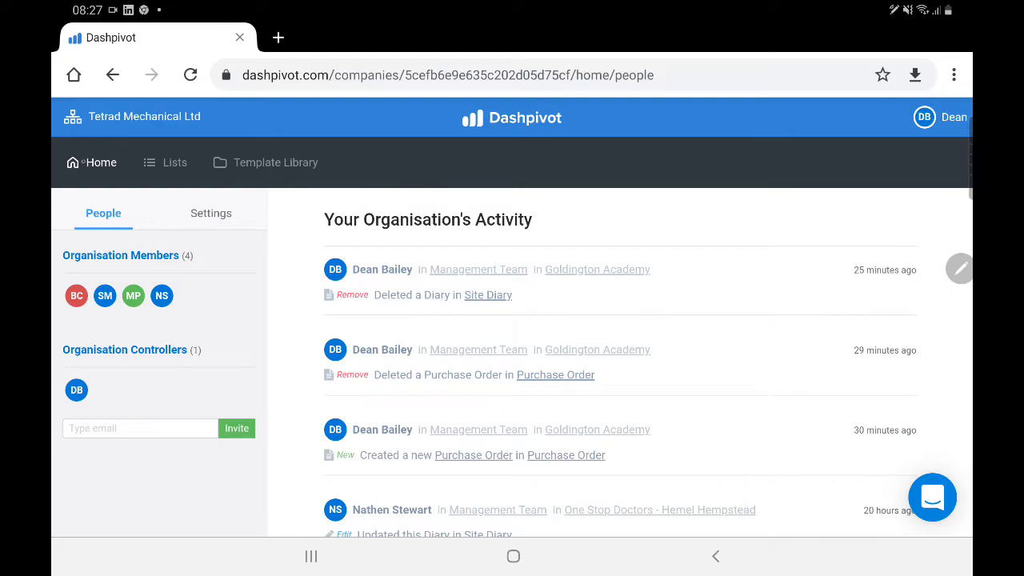
Step: Visit the organisation's Lists and Template Library pages and return to the home page
left_click(164, 163)
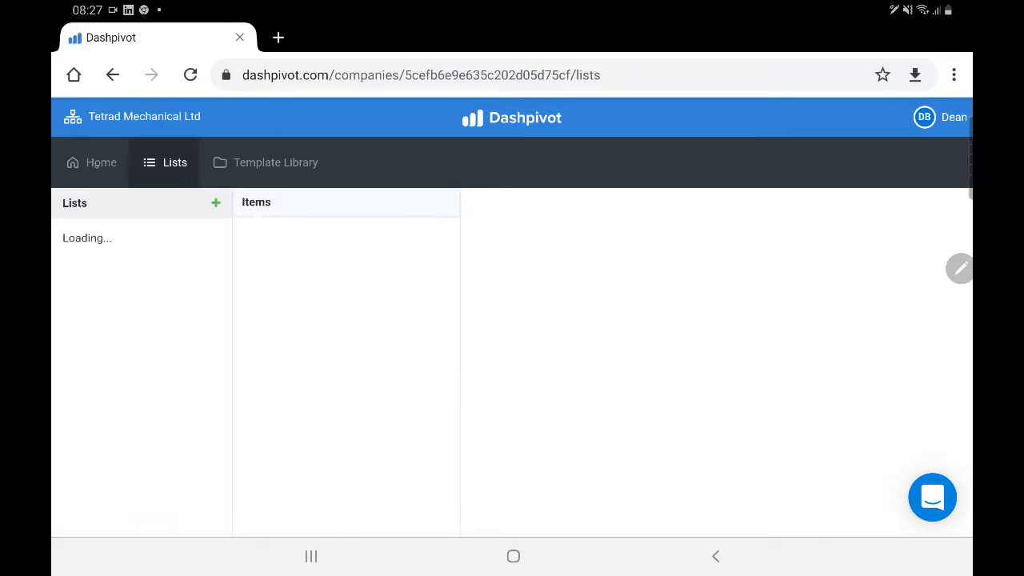
left_click(91, 164)
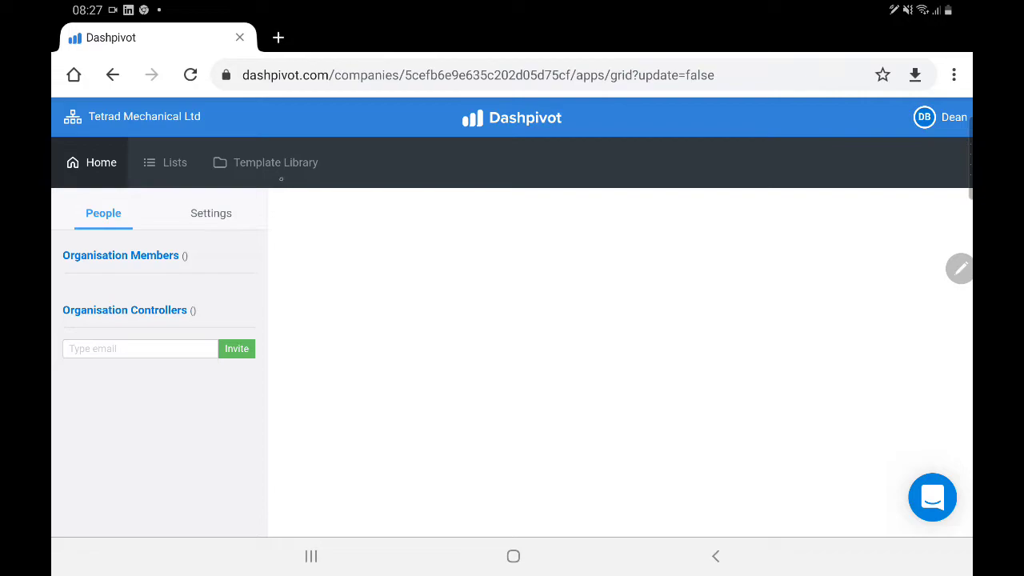
left_click(275, 163)
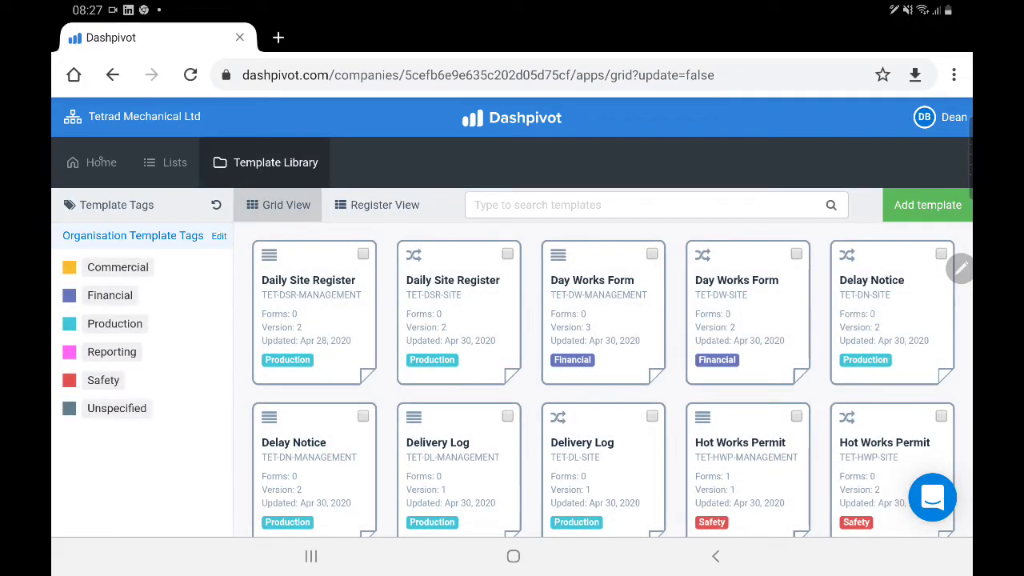
left_click(91, 163)
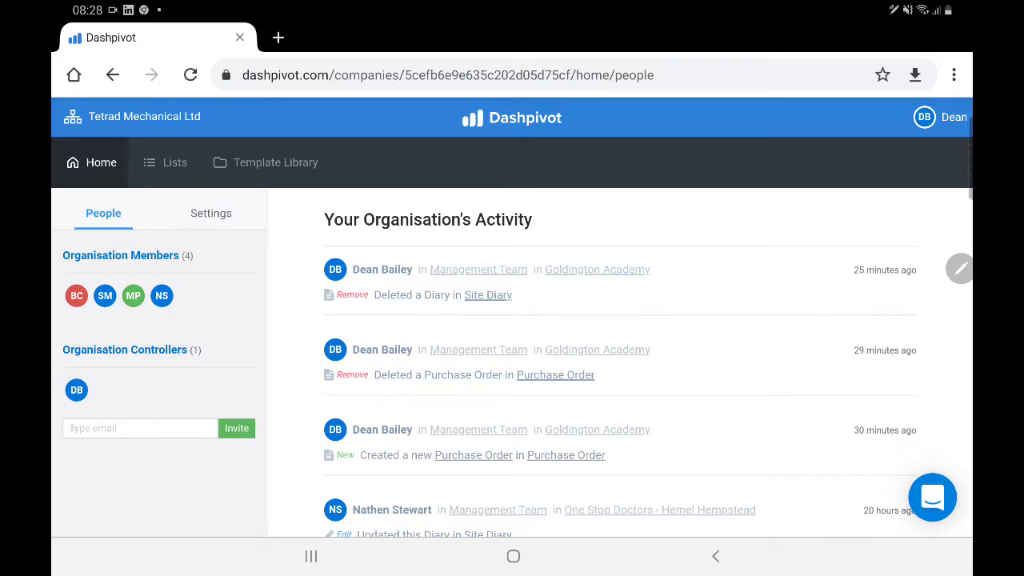
Step: Show the project and team switcher listing Tetrad Mechanical Ltd's sites and teams
left_click(141, 429)
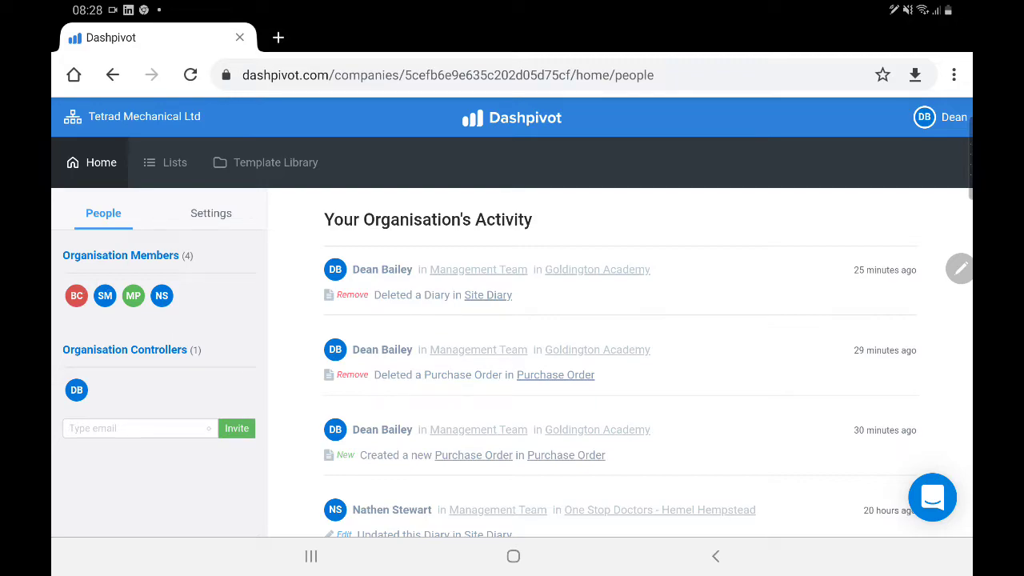
left_click(141, 429)
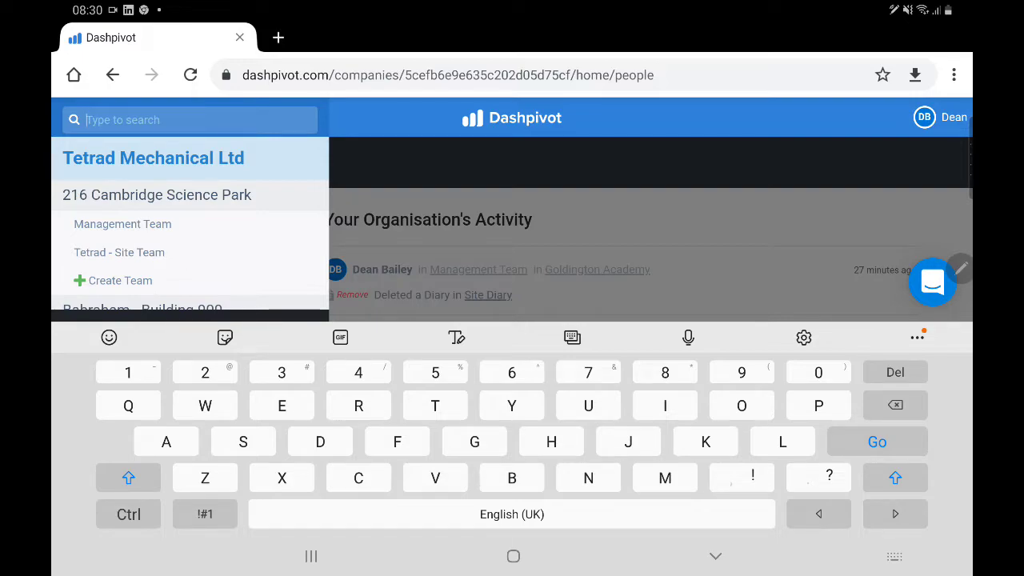
Step: Start creating a team under 216 Cambridge Science Park, then abandon the Add Team dialog
scroll("down", 3)
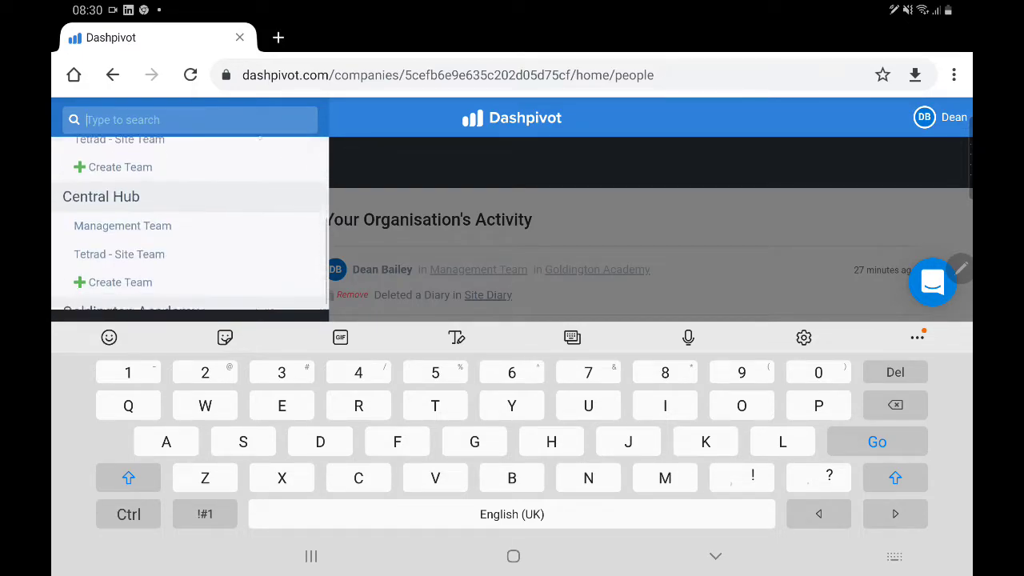
scroll("down", 3)
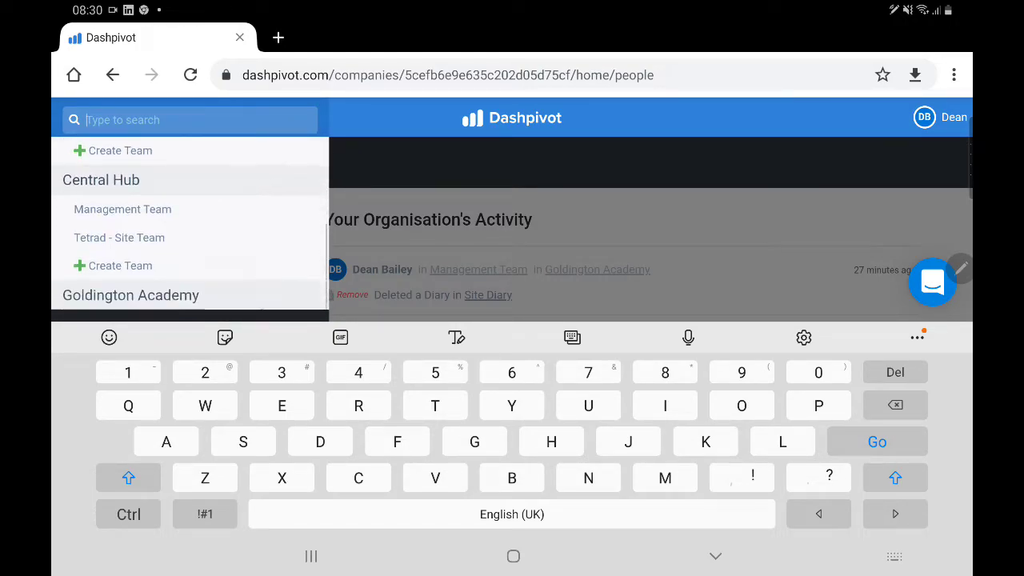
scroll("down", 3)
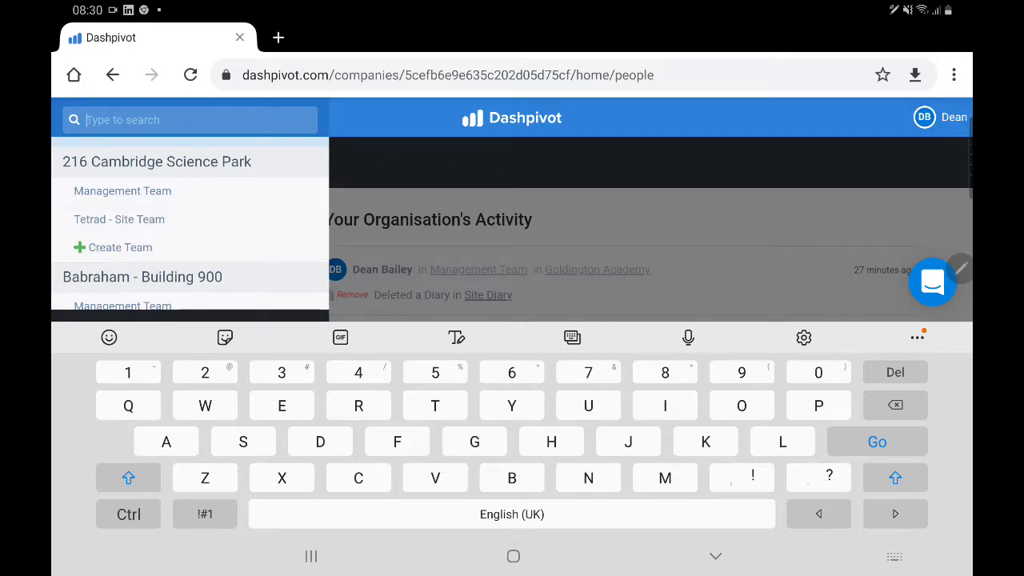
left_click(119, 246)
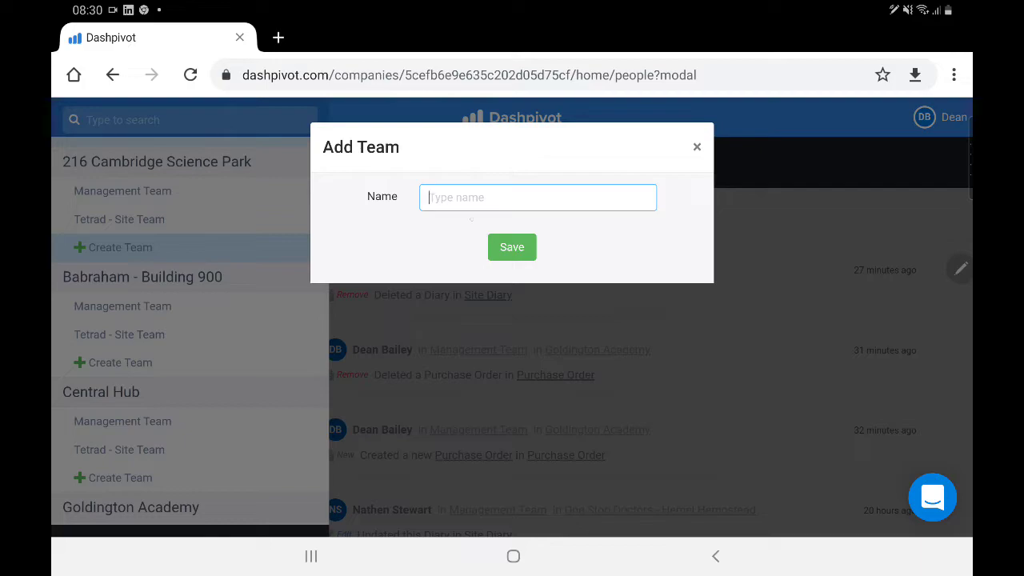
left_click(537, 196)
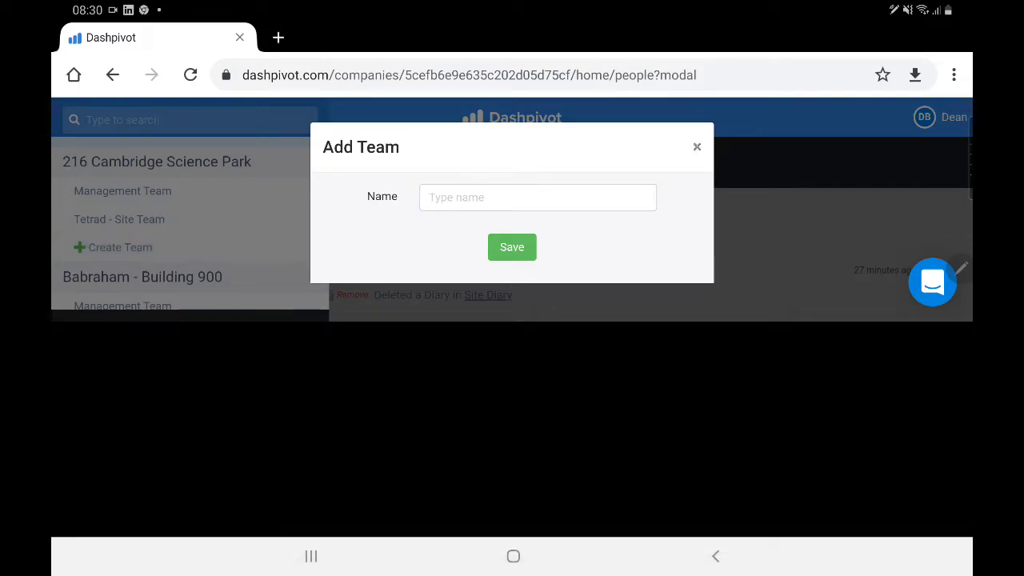
left_click(696, 147)
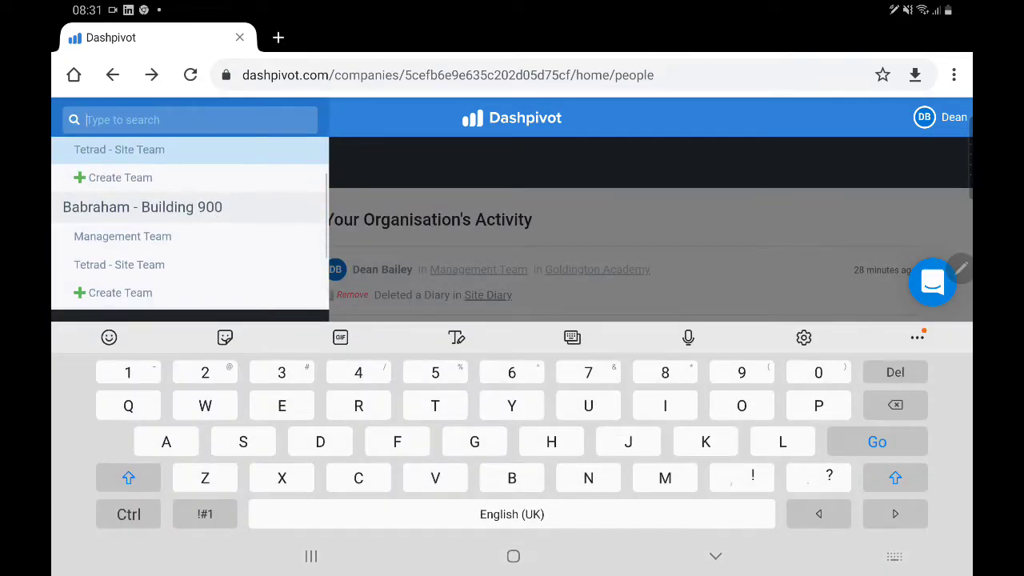
Step: Scroll the switcher and return to the organisation activity feed
scroll("down", 3)
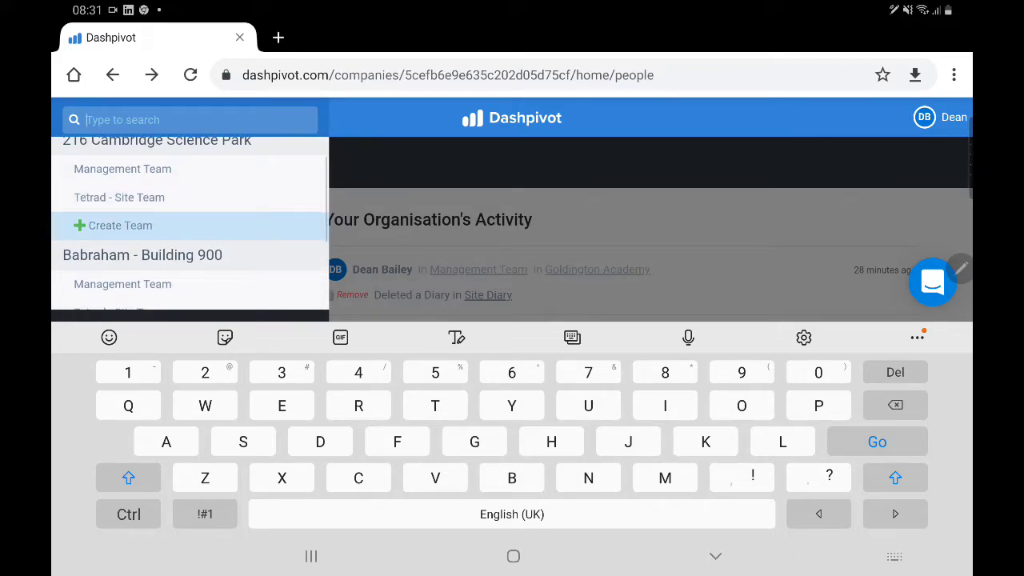
scroll("down", 3)
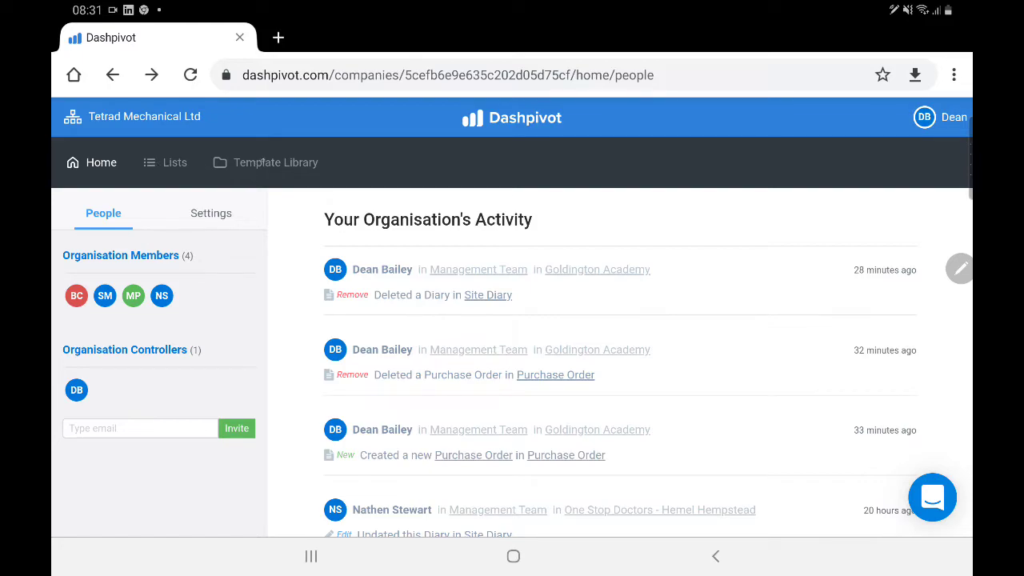
Step: Browse the Template Library grid of templates such as Daily Site Register and Day Works Form
left_click(275, 164)
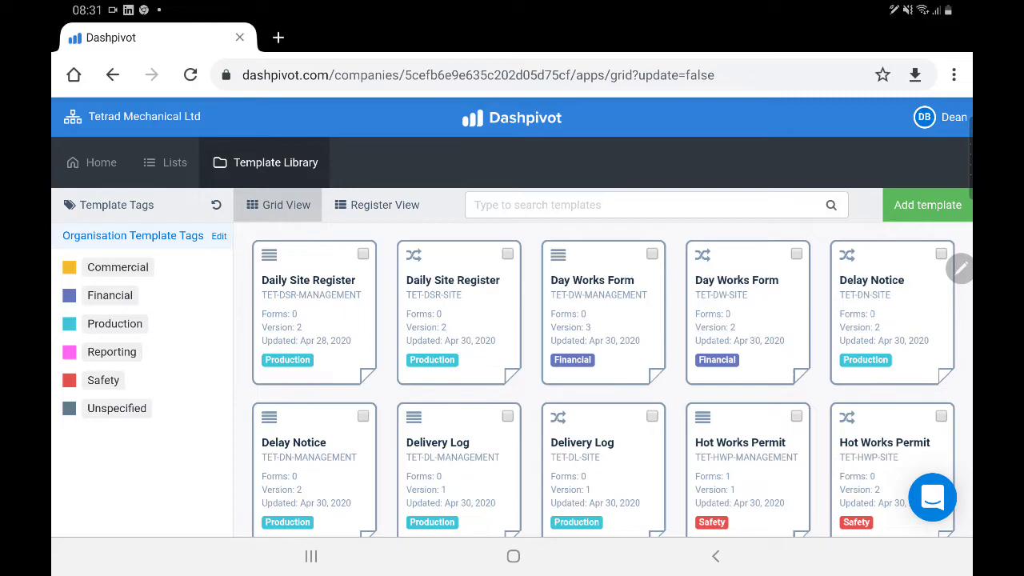
scroll("down", 3)
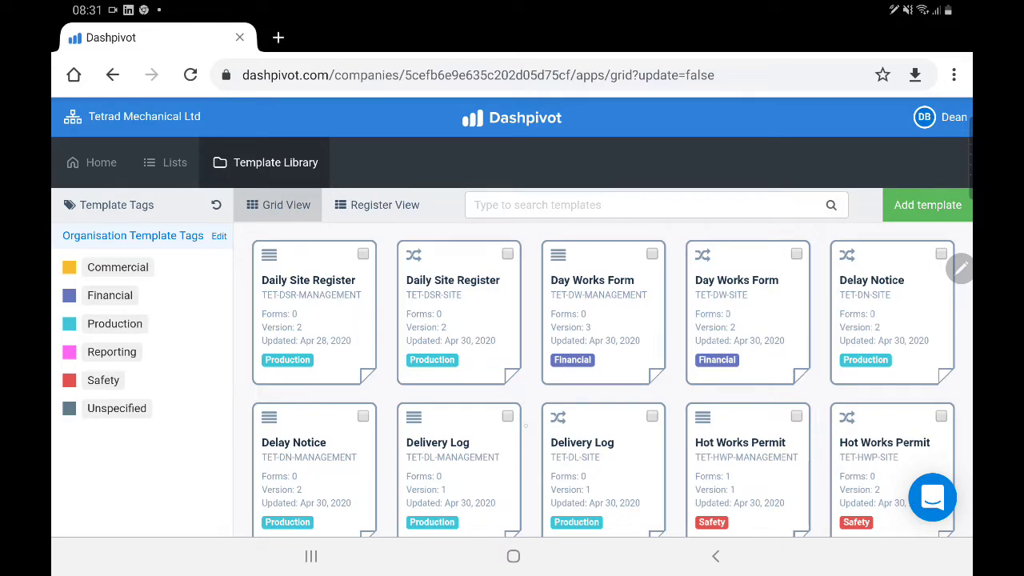
scroll("down", 3)
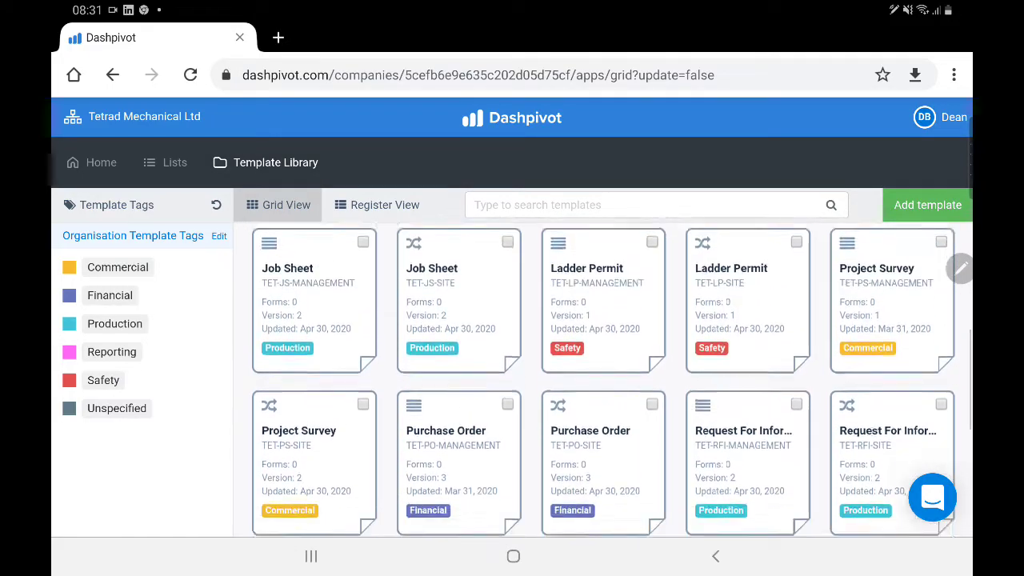
scroll("down", 3)
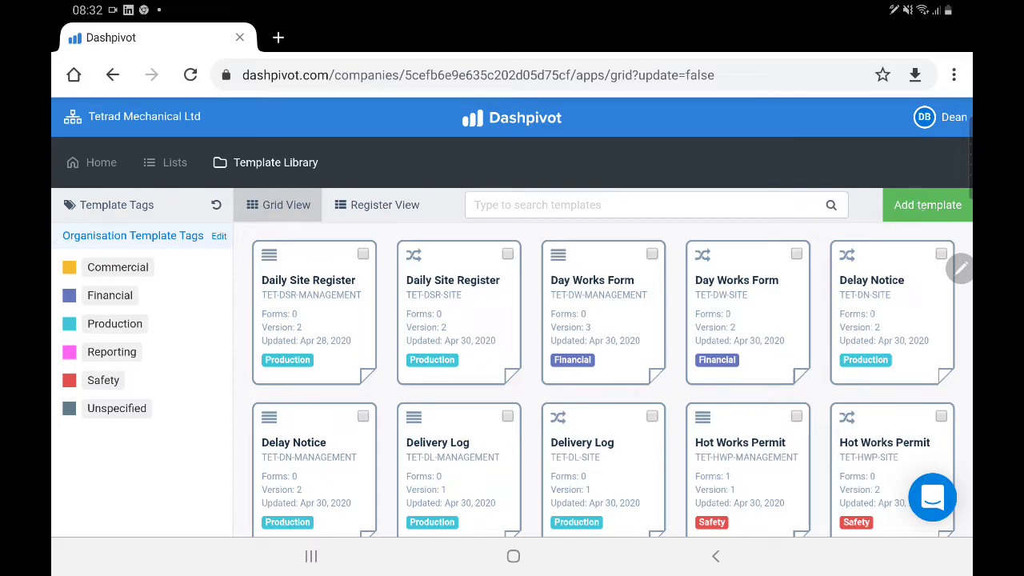
Step: Start adding a new template built from scratch rather than from the library
left_click(928, 205)
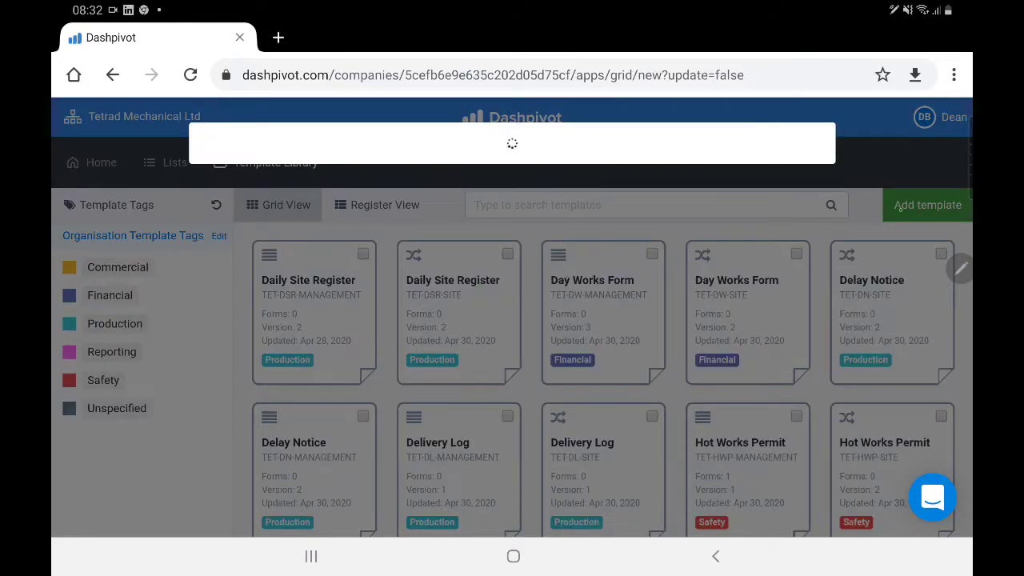
left_click(926, 205)
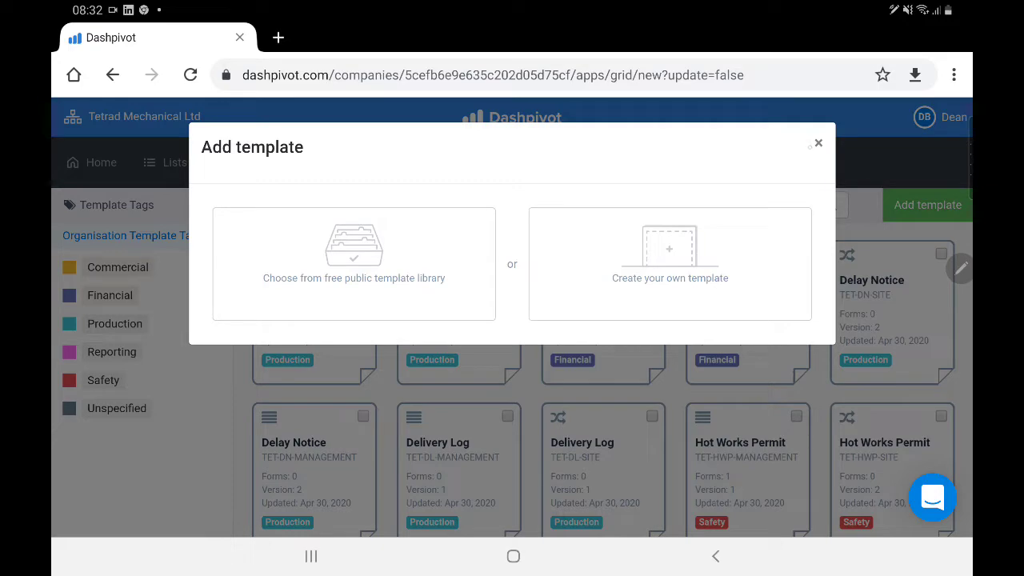
left_click(817, 144)
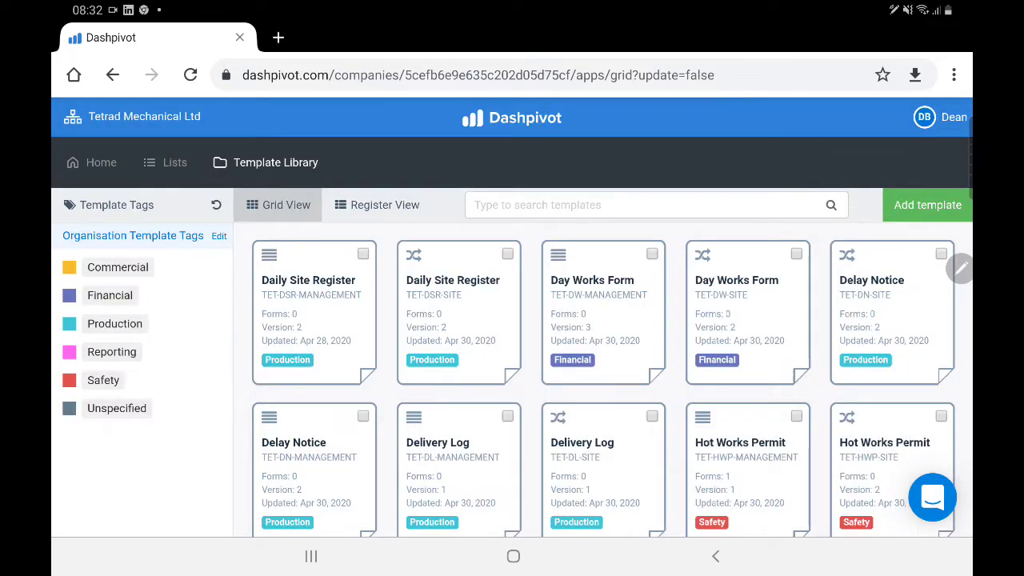
left_click(928, 205)
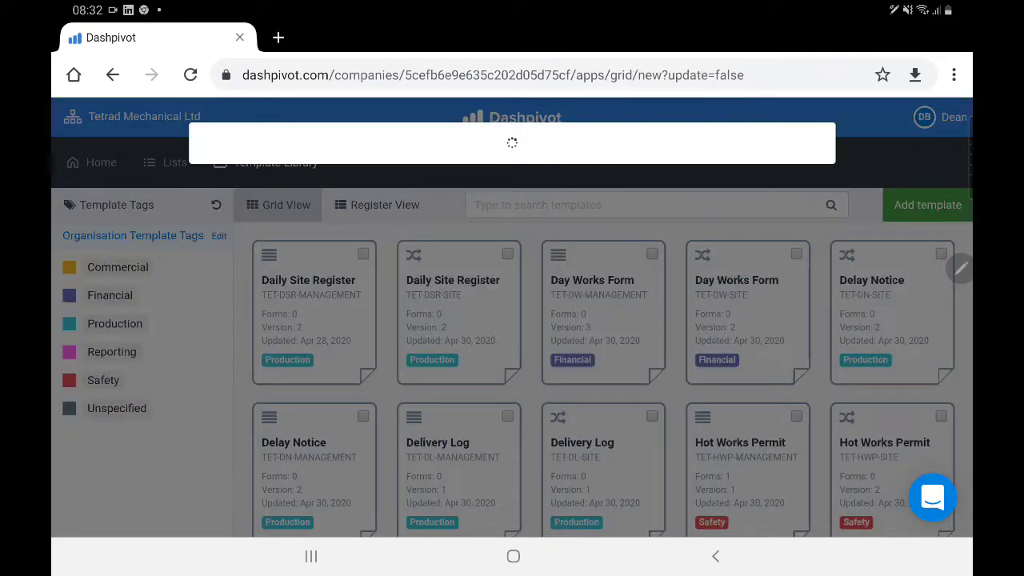
left_click(926, 205)
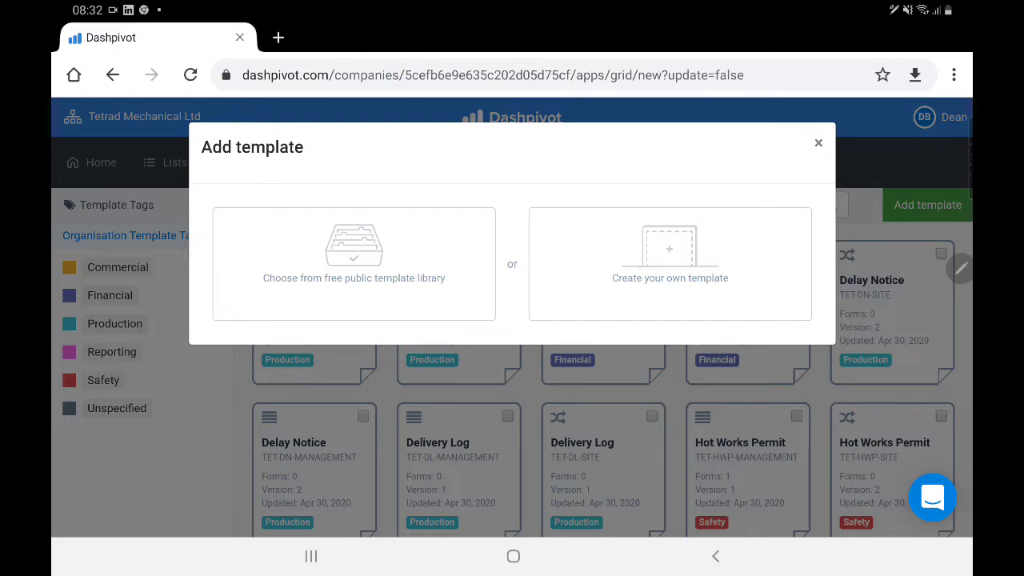
left_click(668, 264)
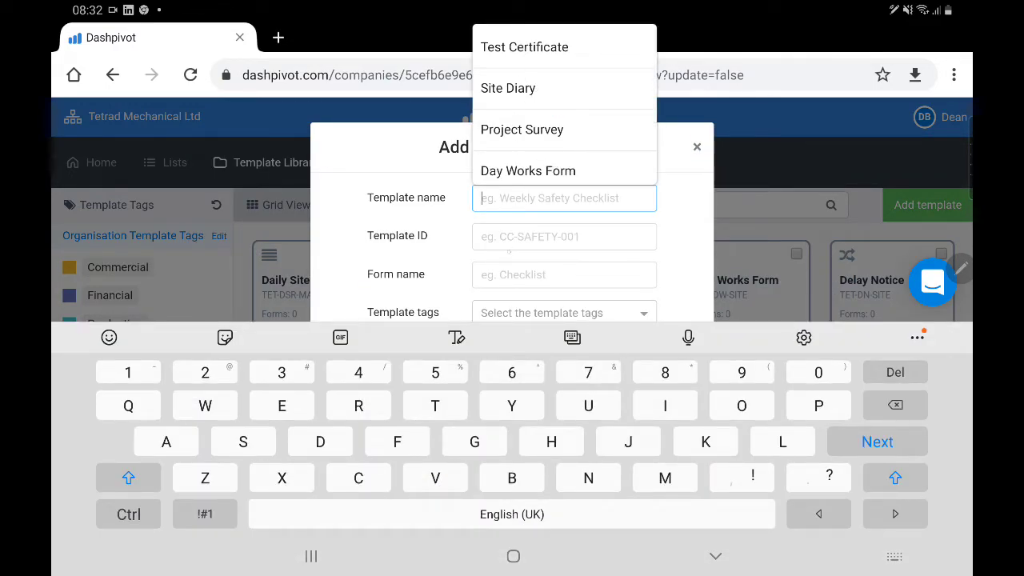
Step: Name the template Test Certificate with ID TET-PO-CEN and form name Site Diary
left_click(525, 47)
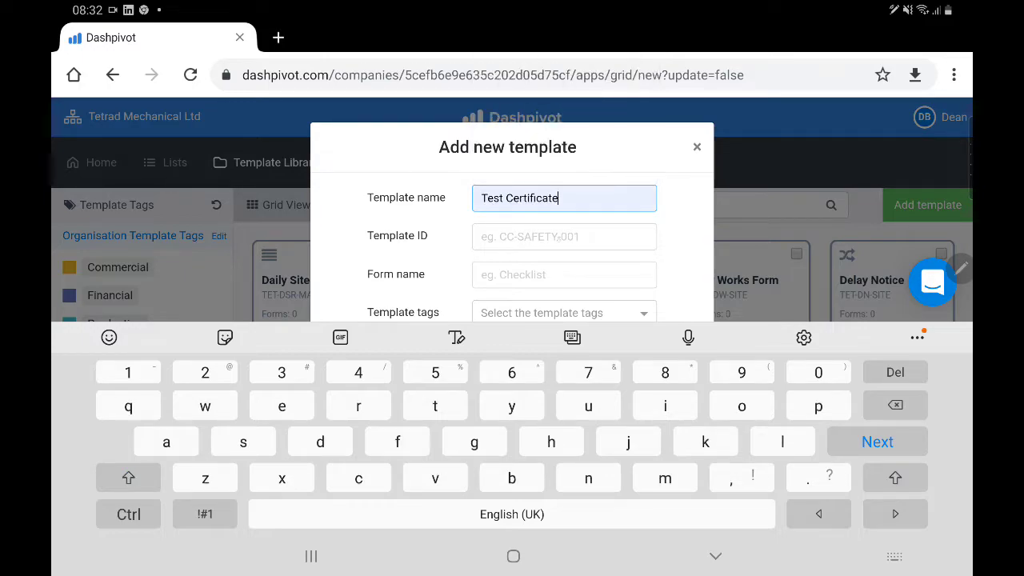
type("TET-PO-CEN")
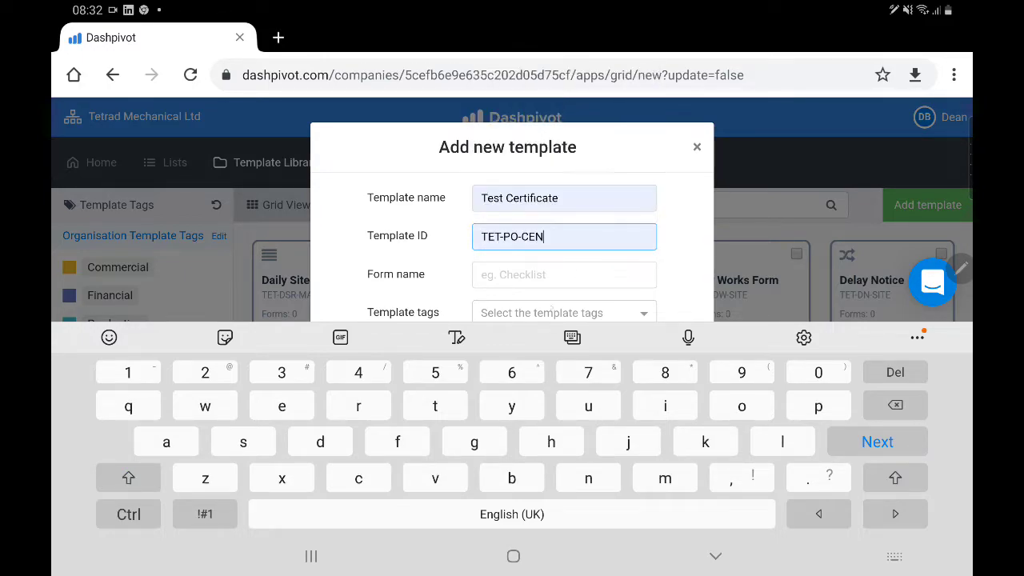
type("Site Diary")
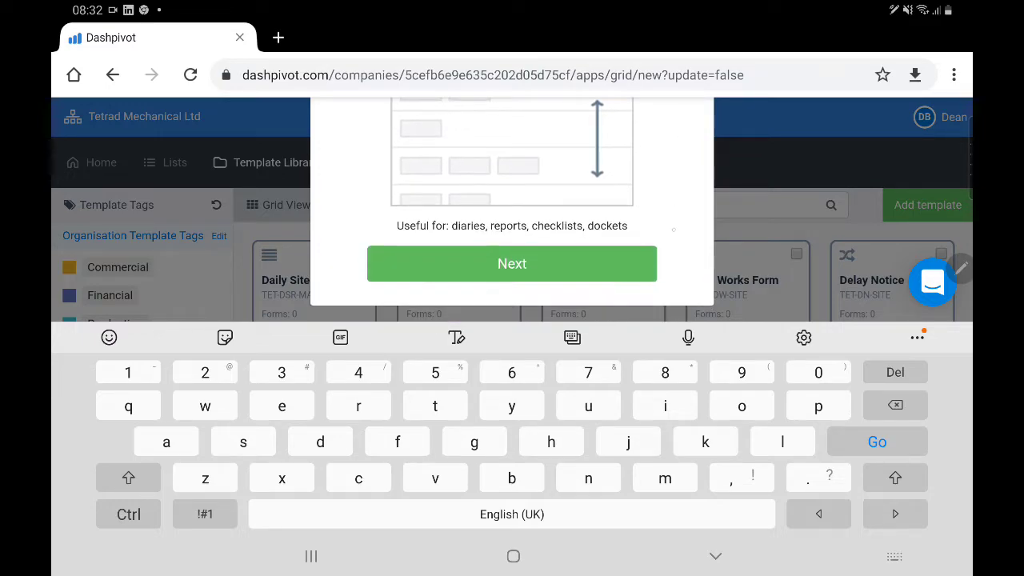
Step: Add a Text field to the Test Certificate template, edit its label and trigger the save-before-leaving prompt
left_click(512, 263)
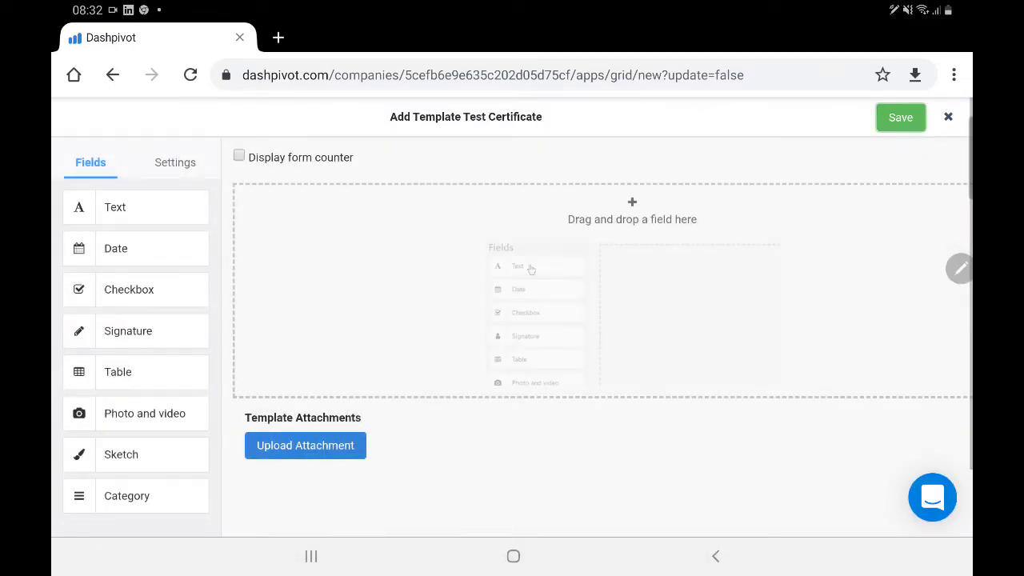
left_click(518, 266)
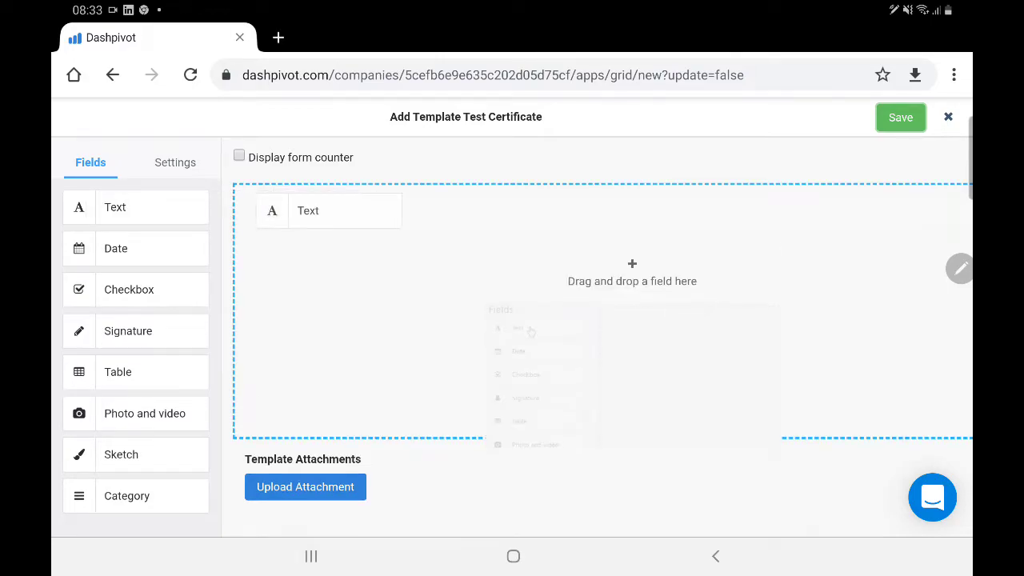
left_click(346, 211)
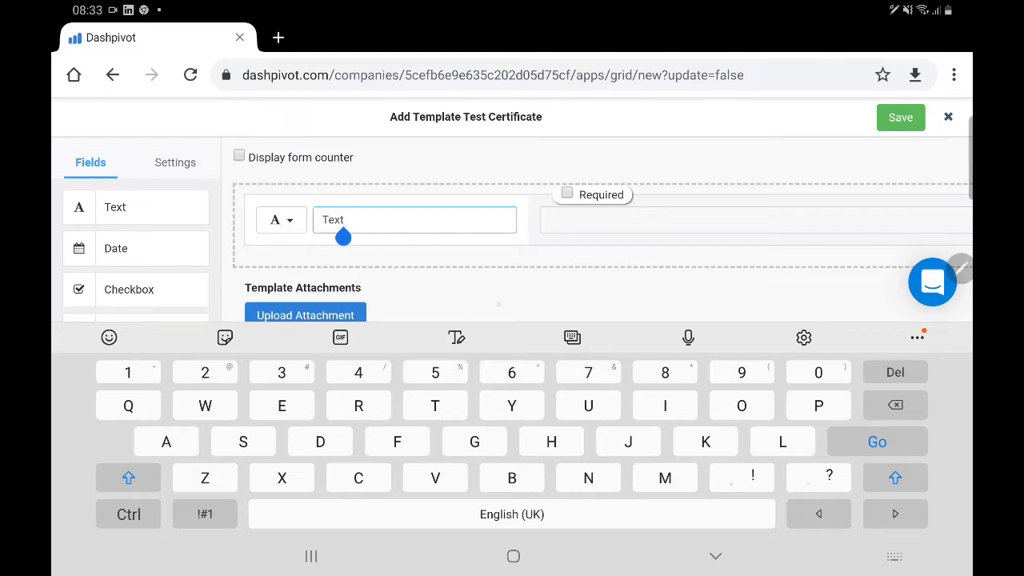
scroll("down", 3)
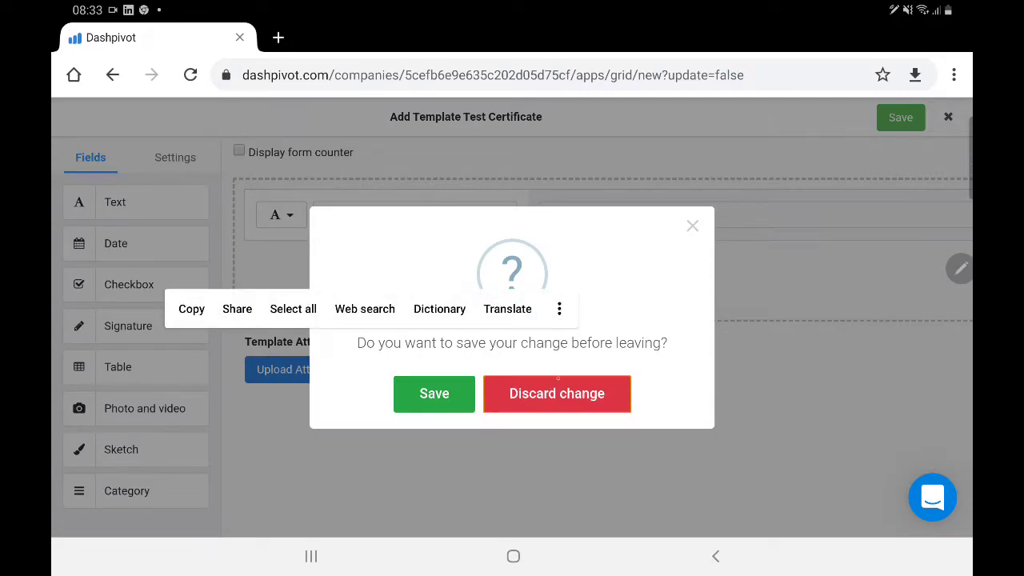
Step: Discard the unsaved template changes and open a new browser tab
left_click(556, 393)
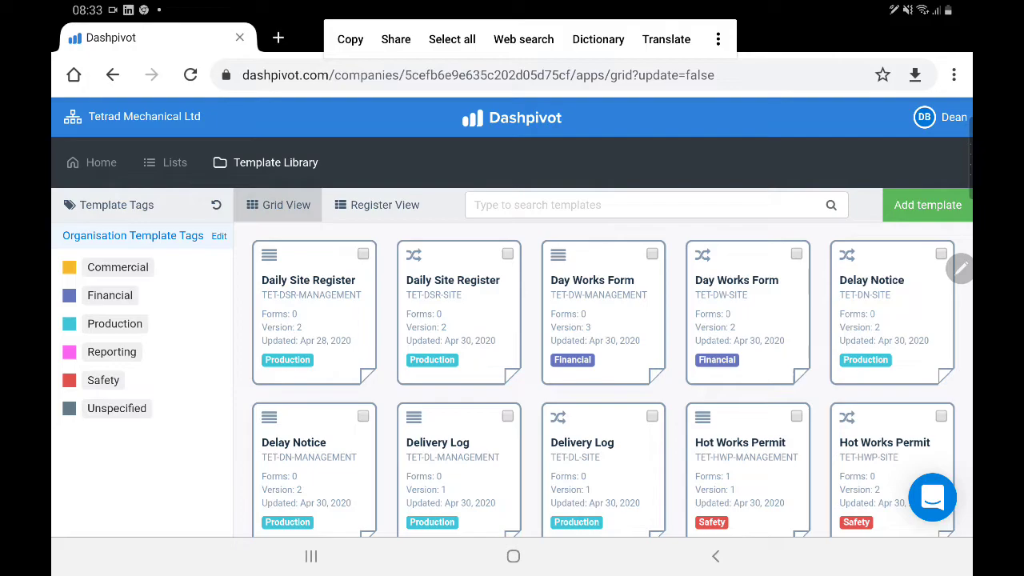
left_click(954, 75)
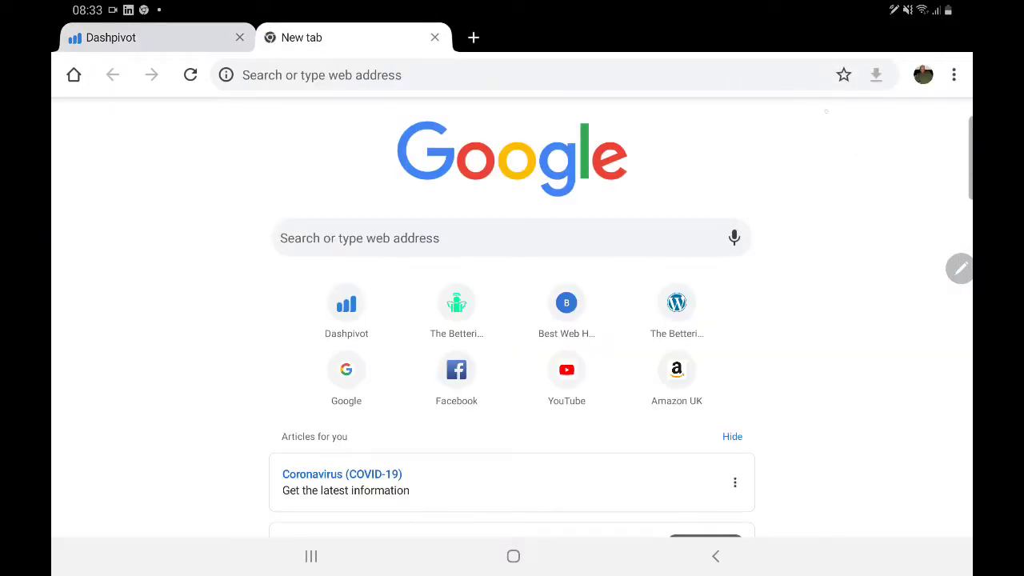
Step: Return to the Dashpivot tab and close the extra blank tab
left_click(104, 38)
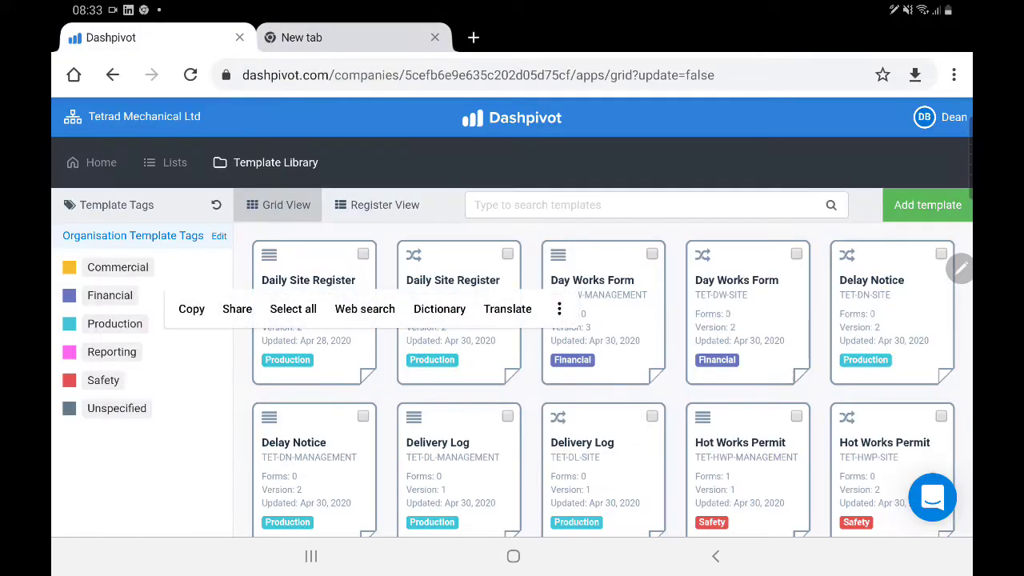
left_click(435, 38)
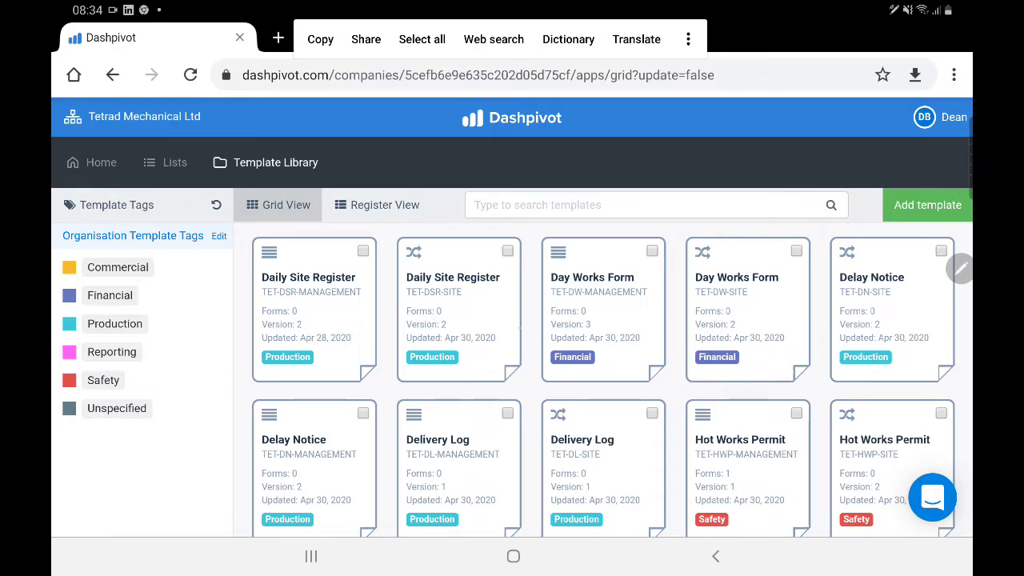
Step: Select the Daily Site Register and Day Works Form template cards for bulk actions
scroll("down", 3)
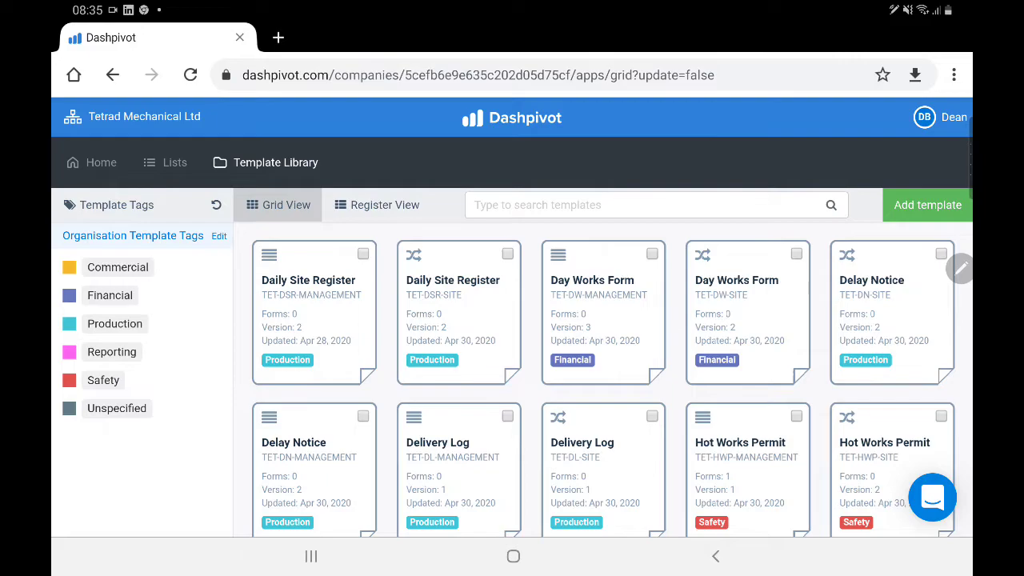
left_click(361, 253)
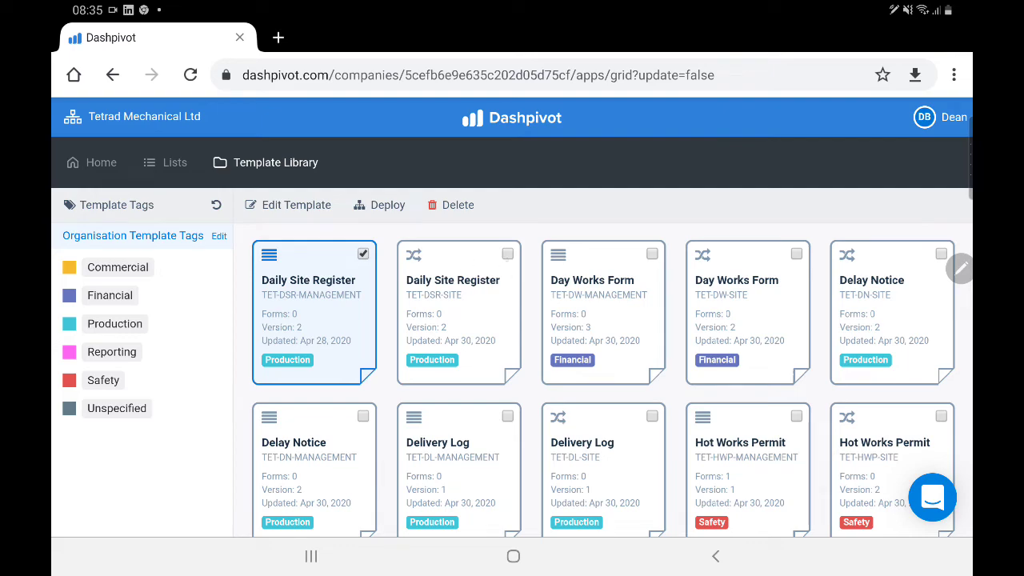
left_click(507, 253)
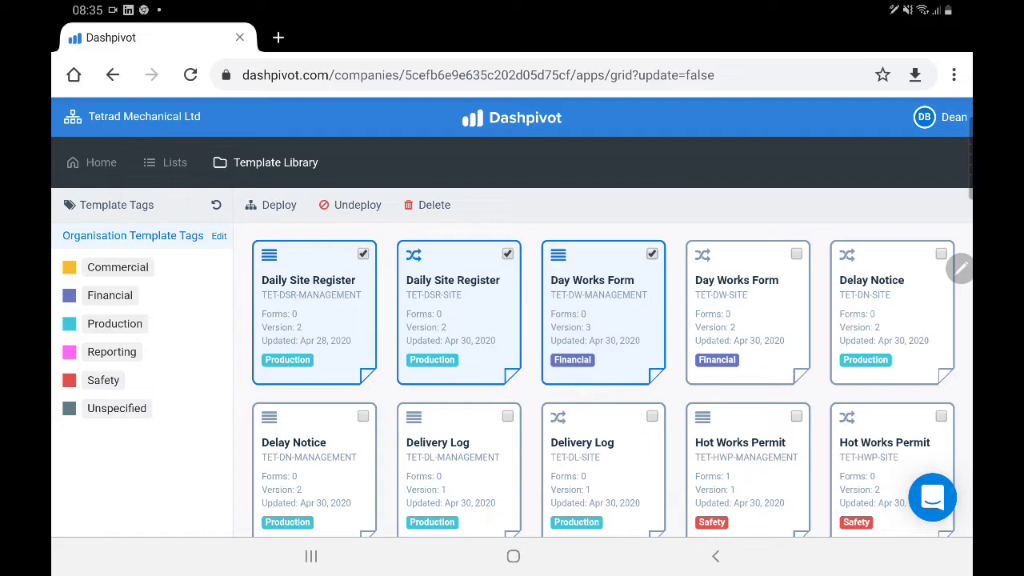
Step: Open the deploy dialog, tick Management Team under Babraham - Building 900, then close it
left_click(270, 204)
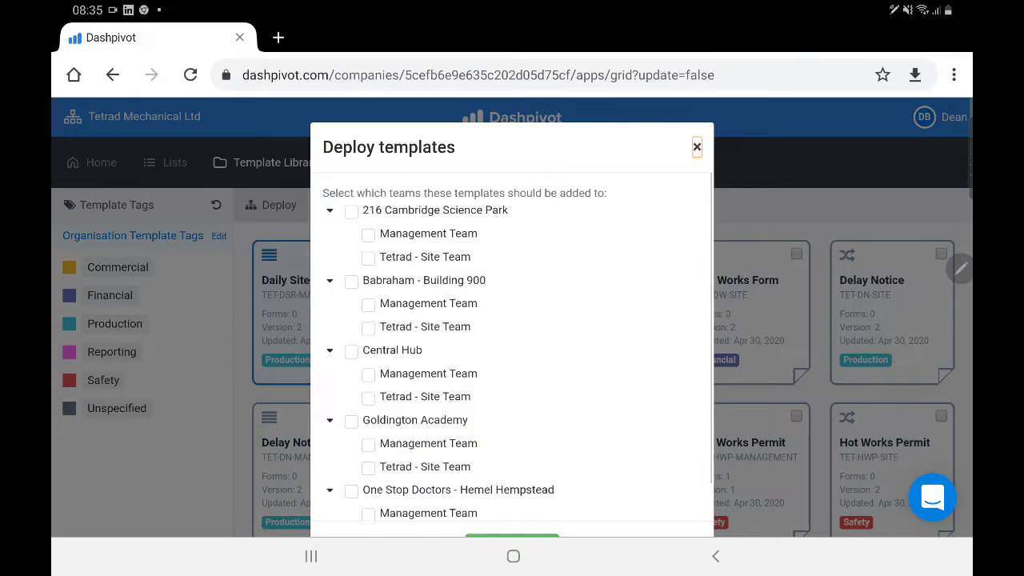
scroll("down", 3)
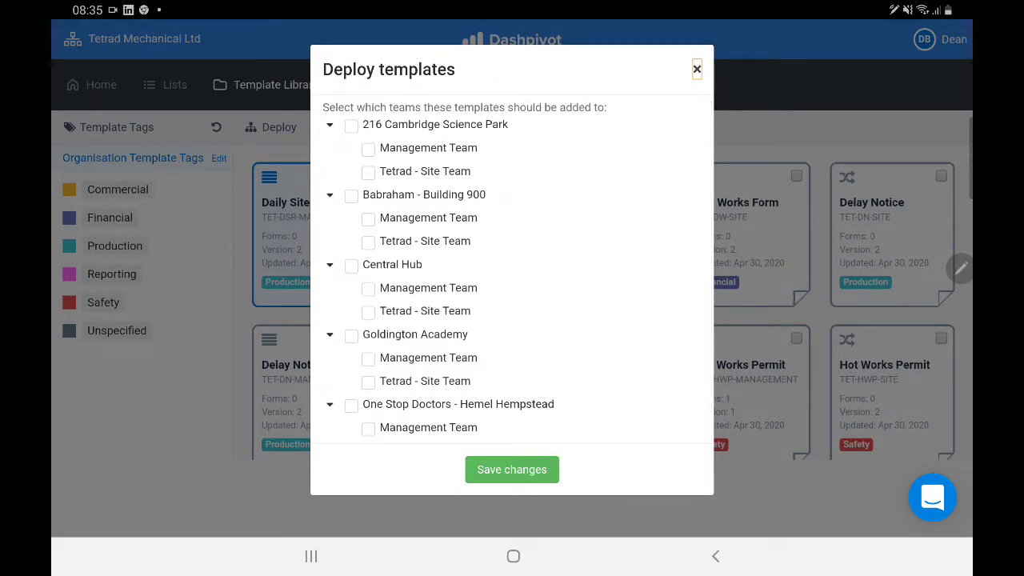
left_click(368, 219)
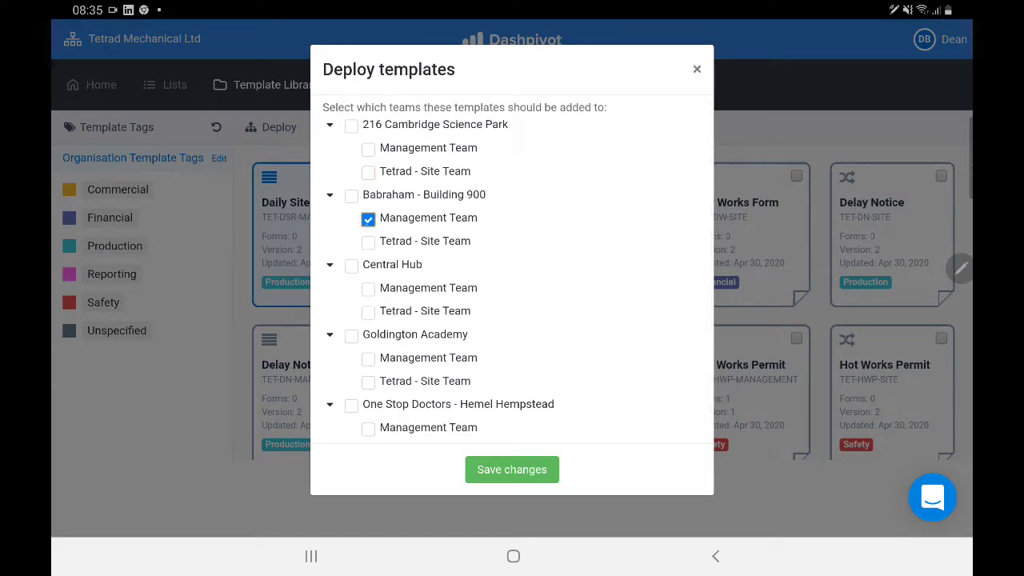
left_click(368, 217)
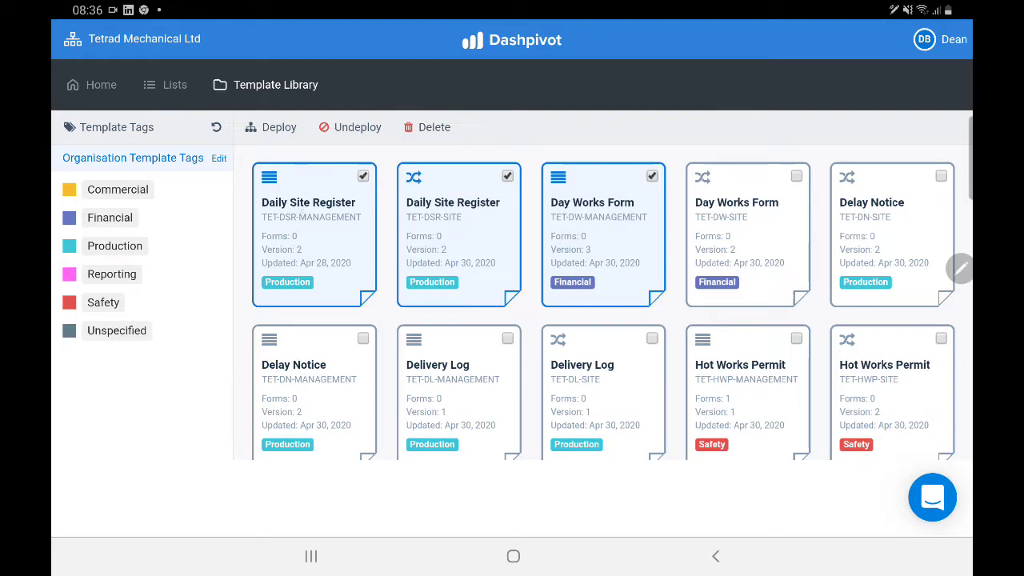
Step: Deploy the selected templates to Tetrad - Site Team under Babraham - Building 900 and save
left_click(270, 128)
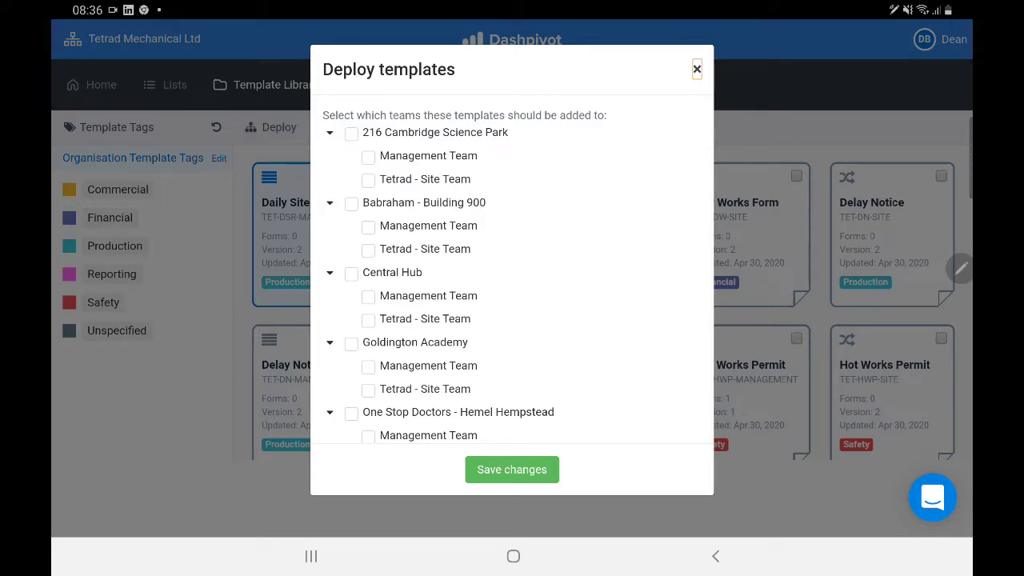
left_click(368, 250)
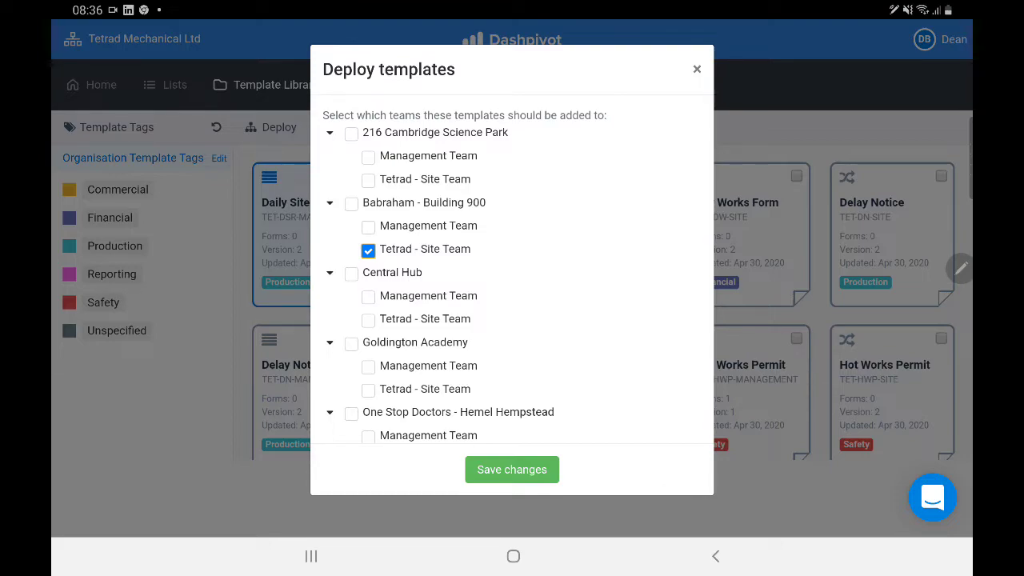
left_click(512, 471)
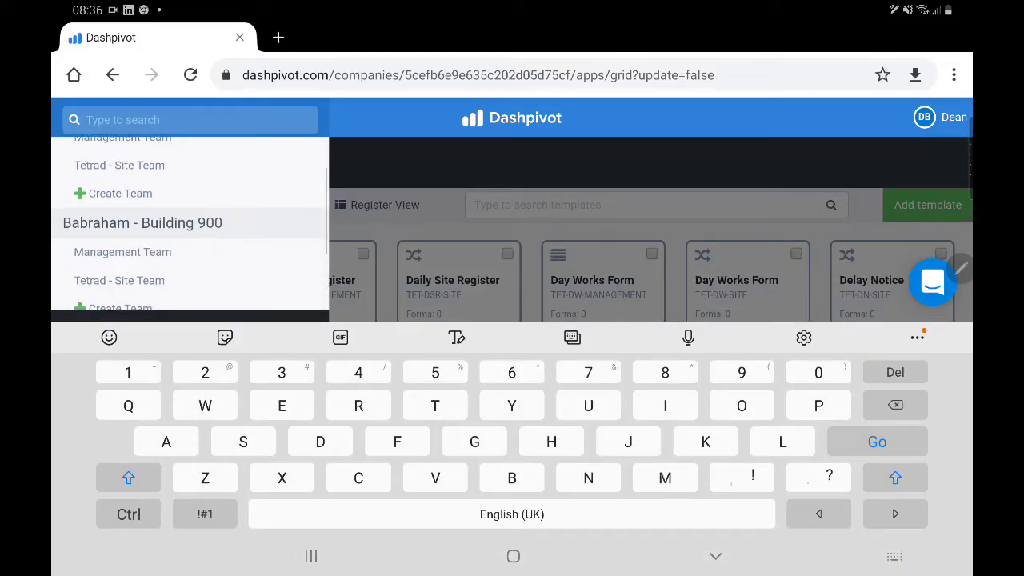
Step: Switch to the Goldington Academy project from the project switcher
scroll("down", 3)
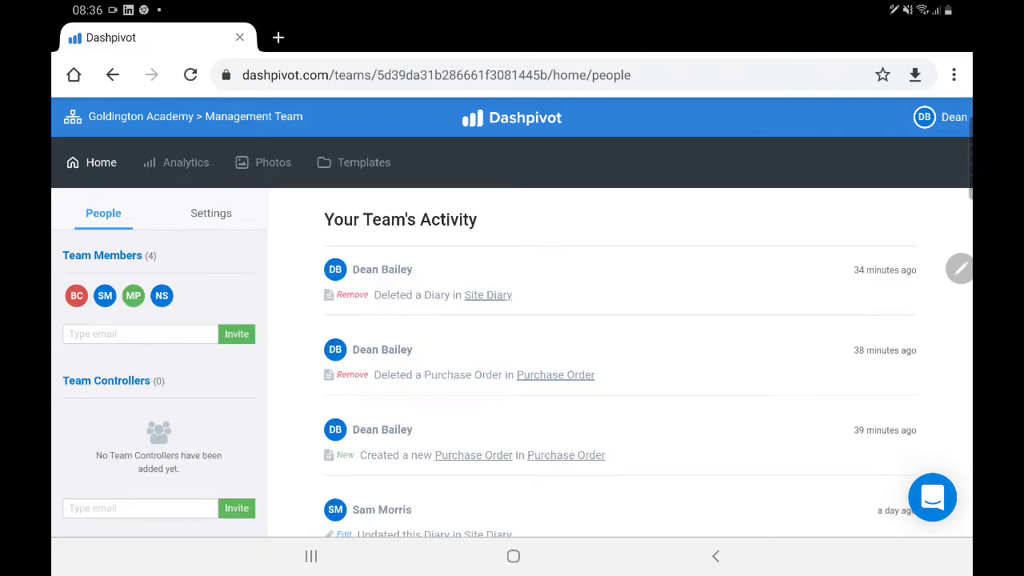
left_click(184, 117)
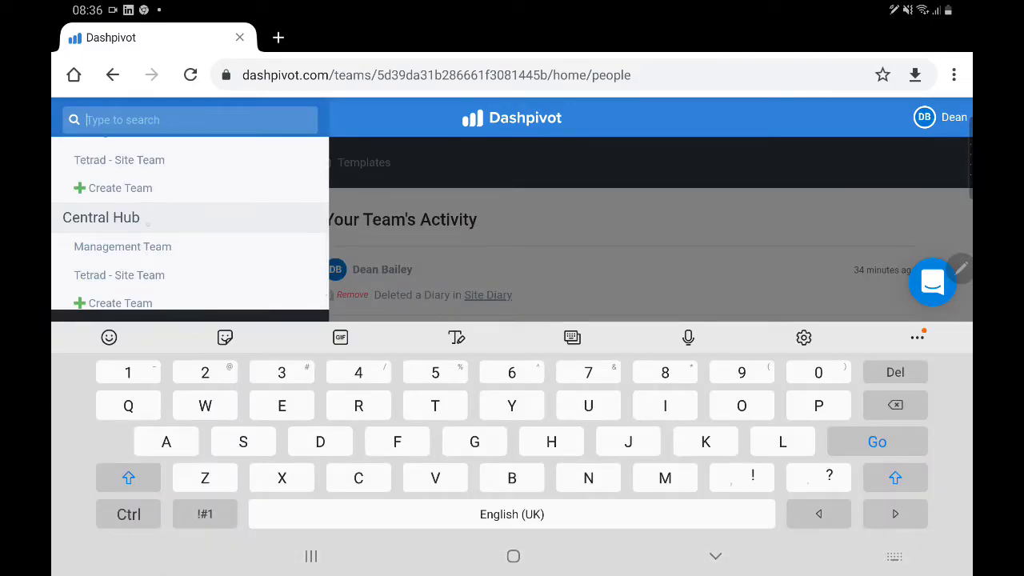
scroll("down", 3)
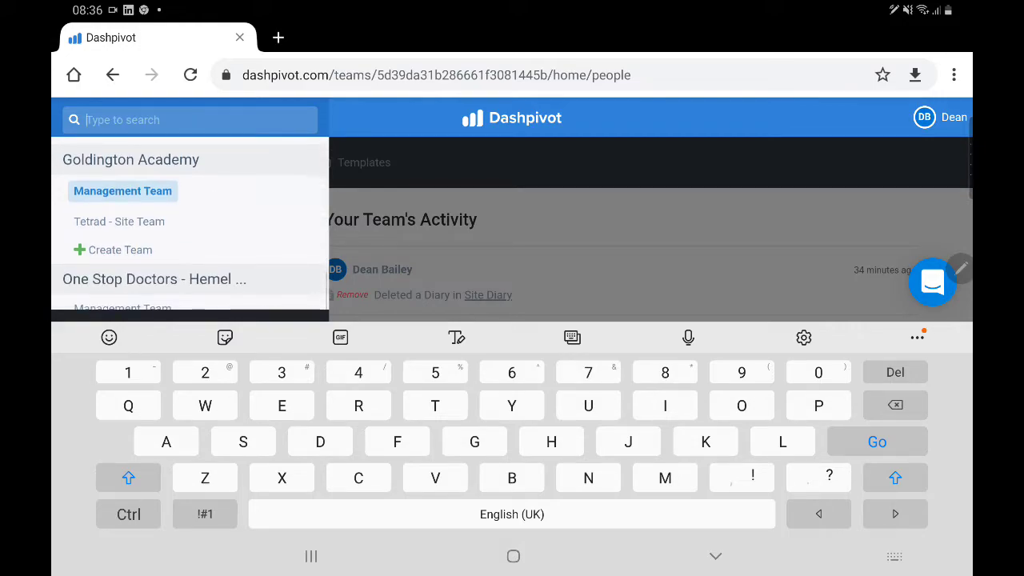
left_click(122, 190)
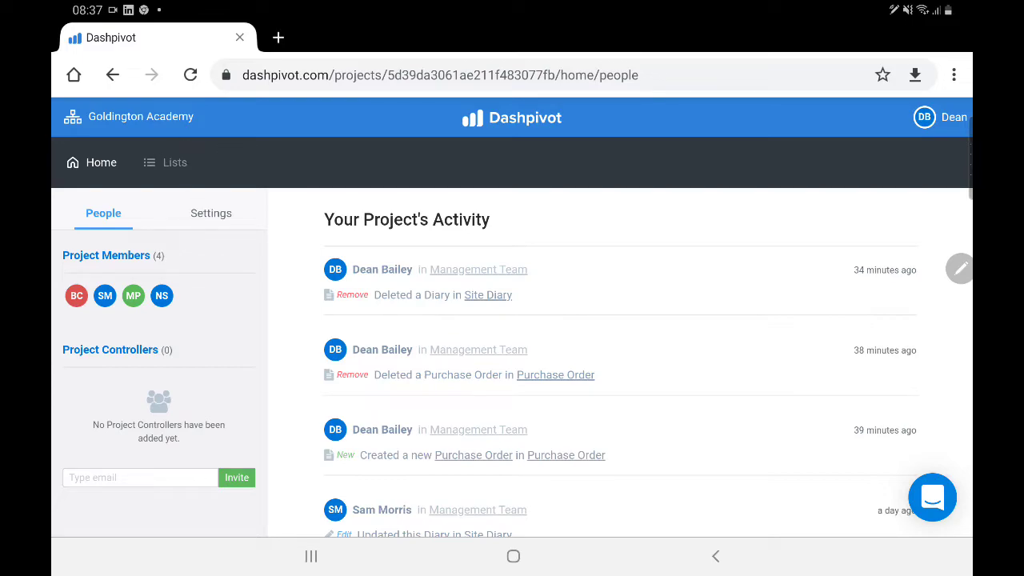
left_click(141, 476)
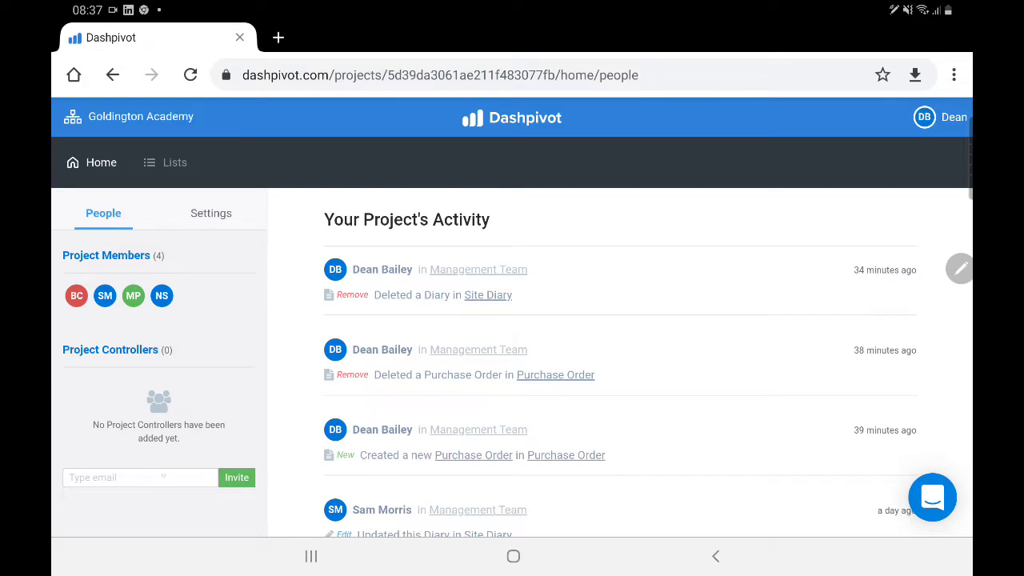
Step: Switch to Goldington Academy's Management Team activity page
left_click(141, 117)
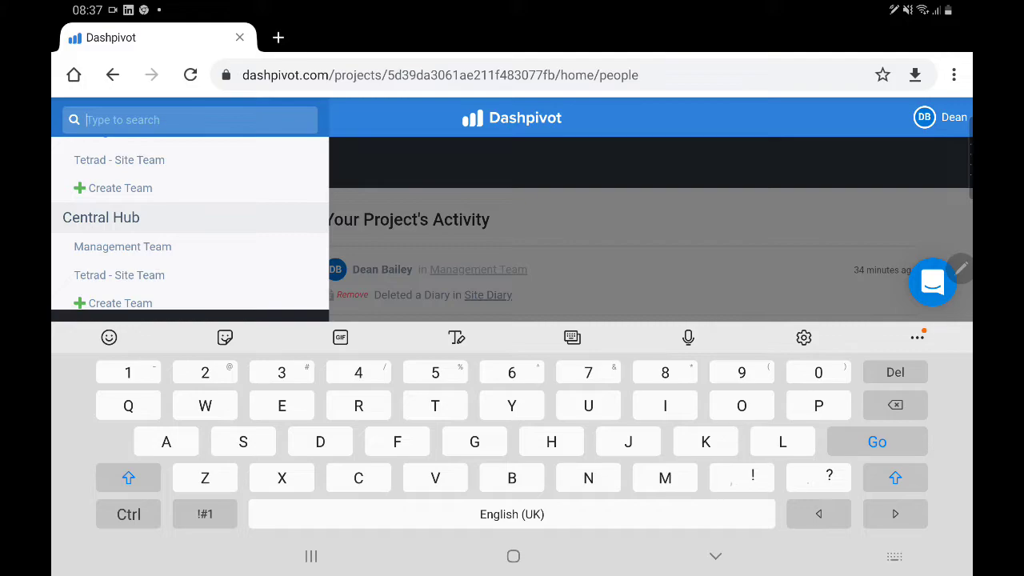
scroll("down", 3)
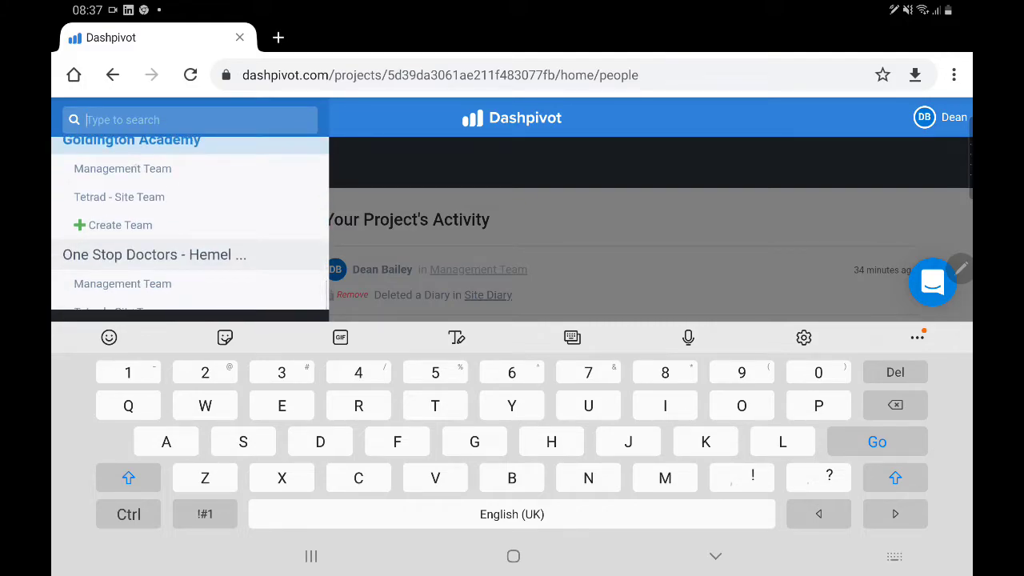
left_click(131, 139)
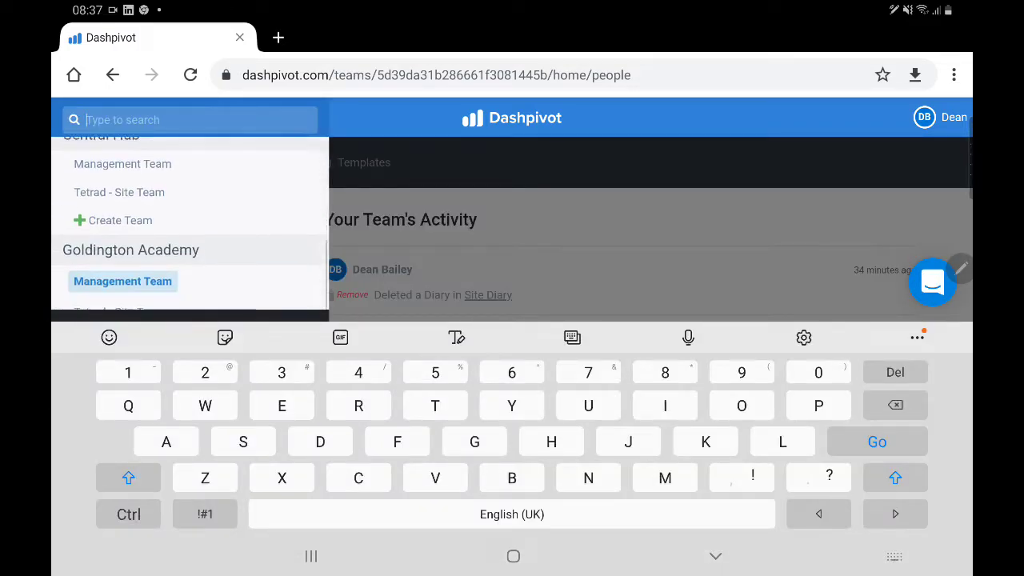
Step: Scroll the Management Team activity feed, then visit Tetrad - Site Team via the project switcher
scroll("down", 3)
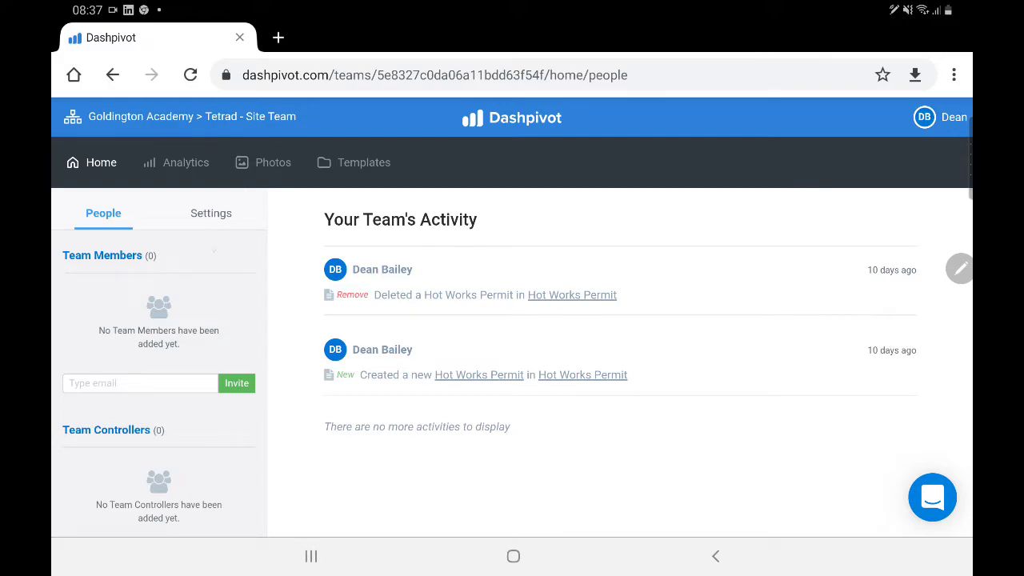
scroll("down", 3)
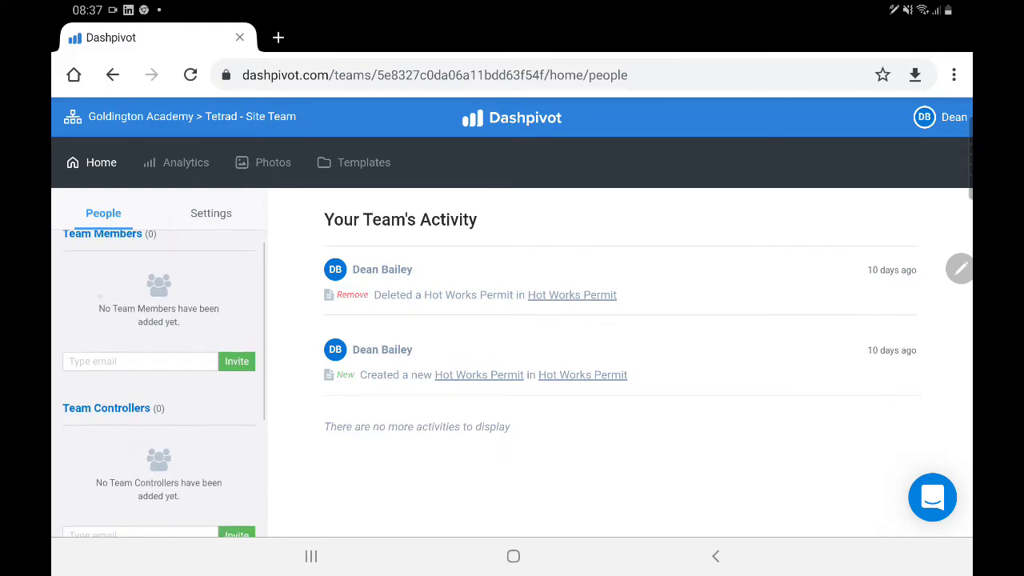
scroll("down", 3)
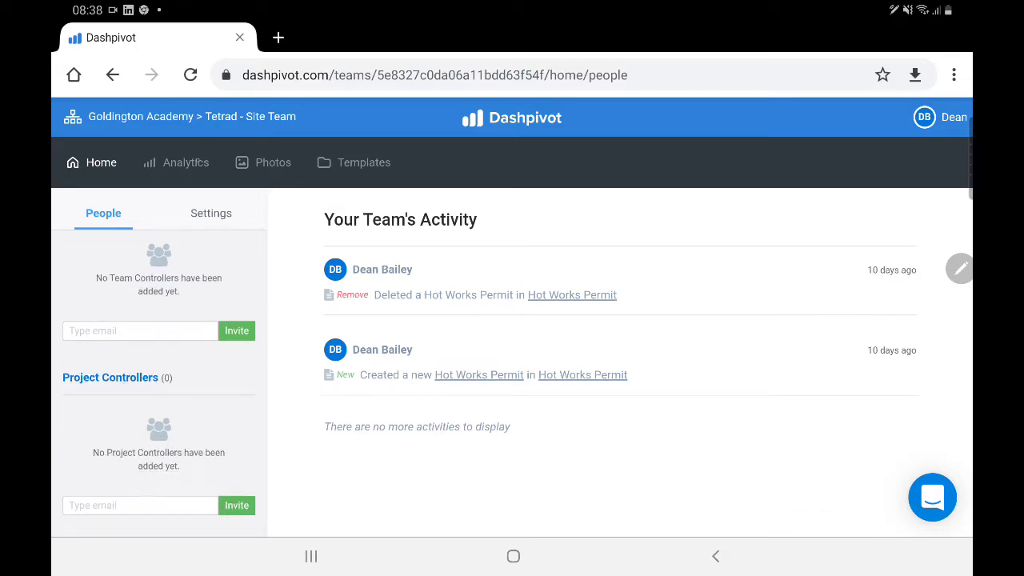
left_click(200, 117)
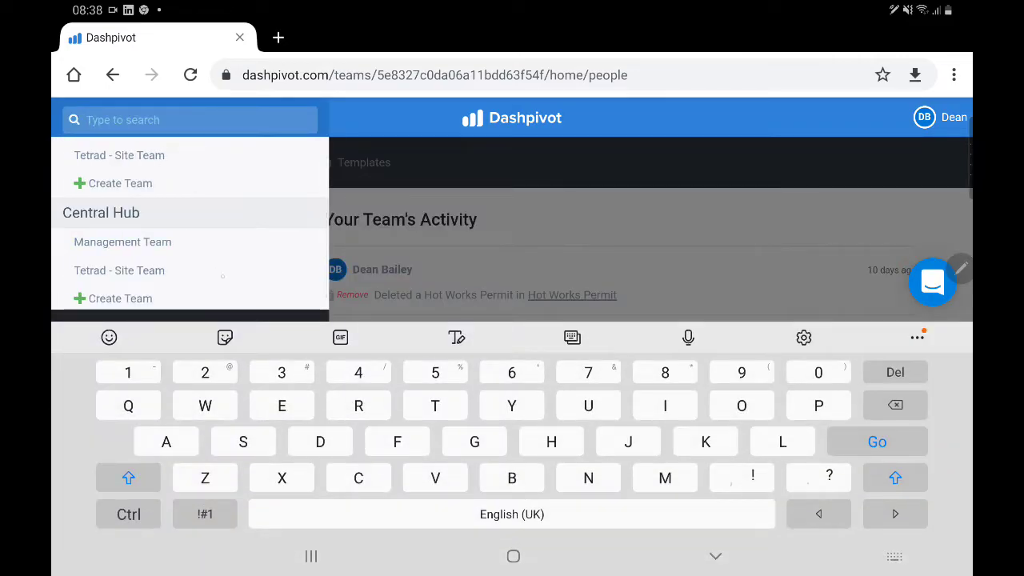
left_click(118, 271)
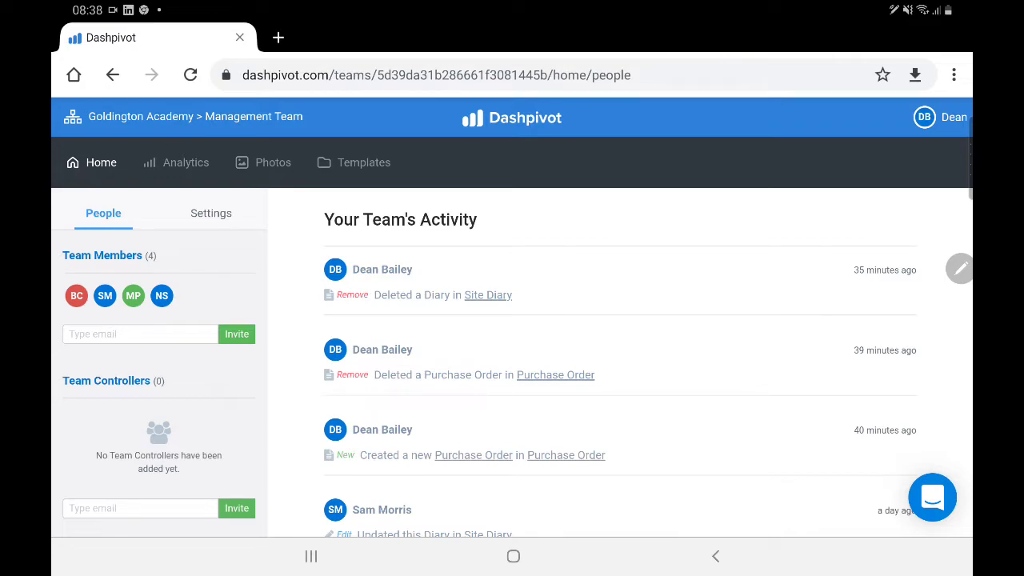
Step: View the Management Team's analytics dashboards, home page and site photos in turn
left_click(176, 163)
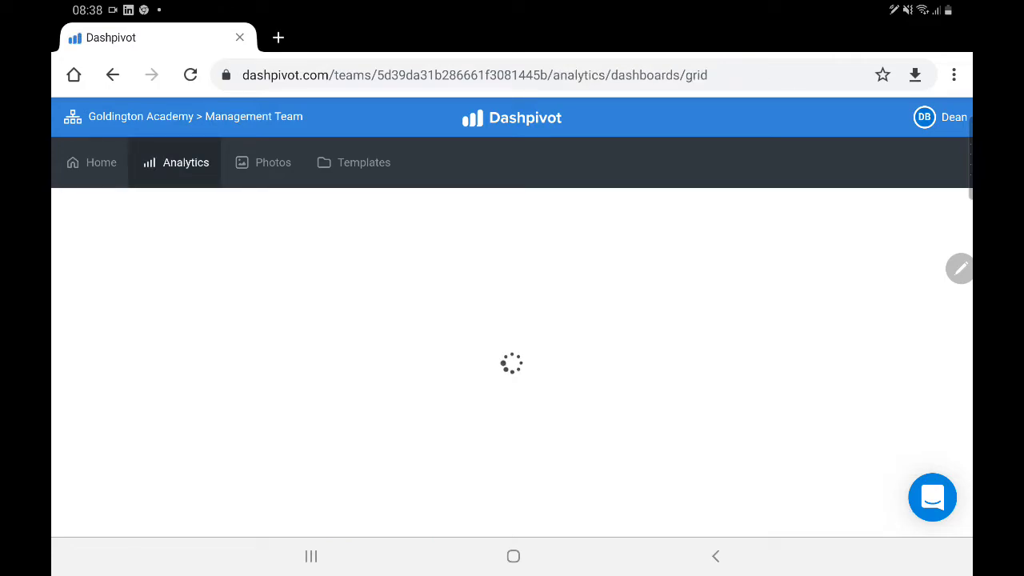
left_click(92, 164)
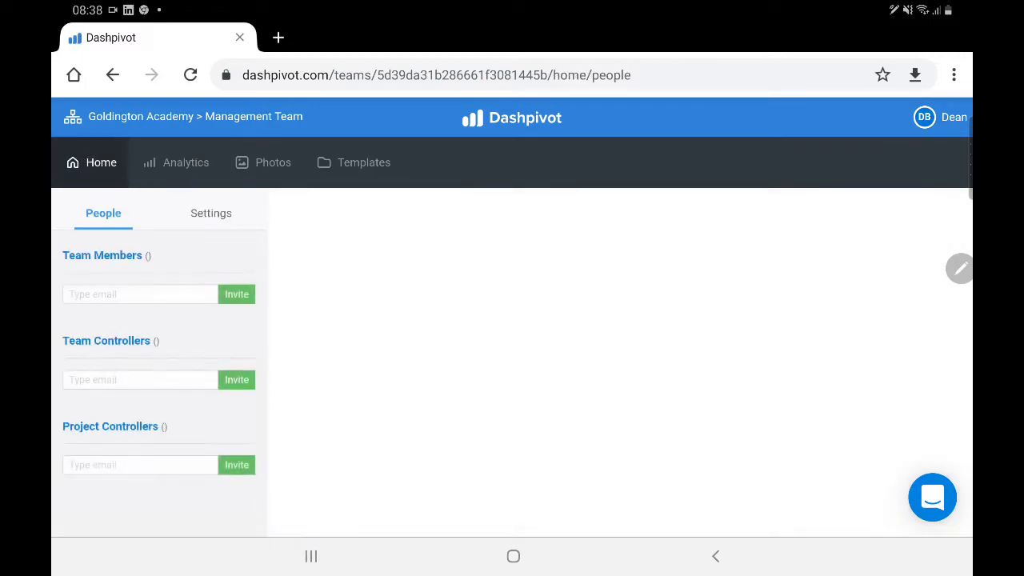
left_click(176, 164)
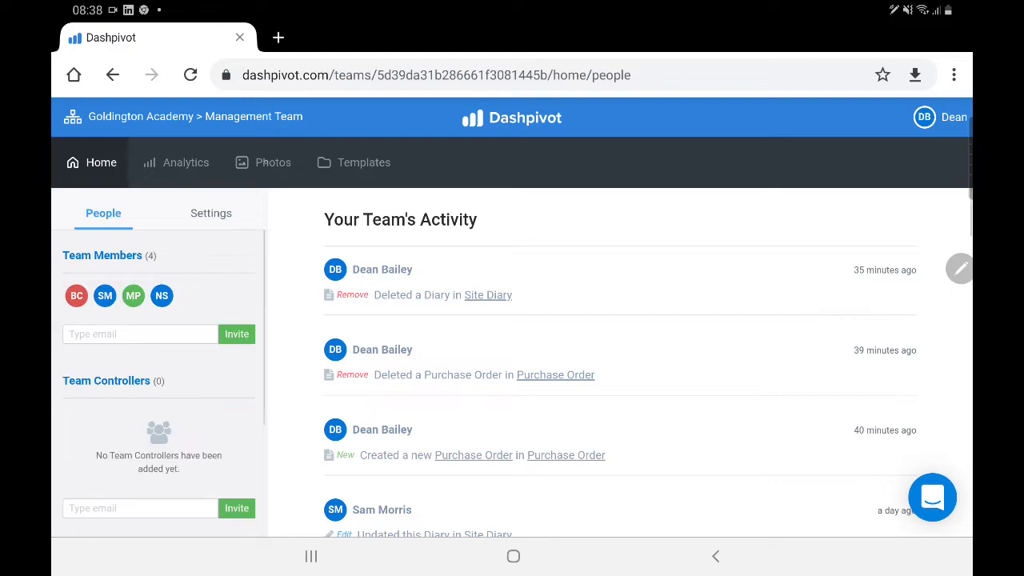
left_click(272, 163)
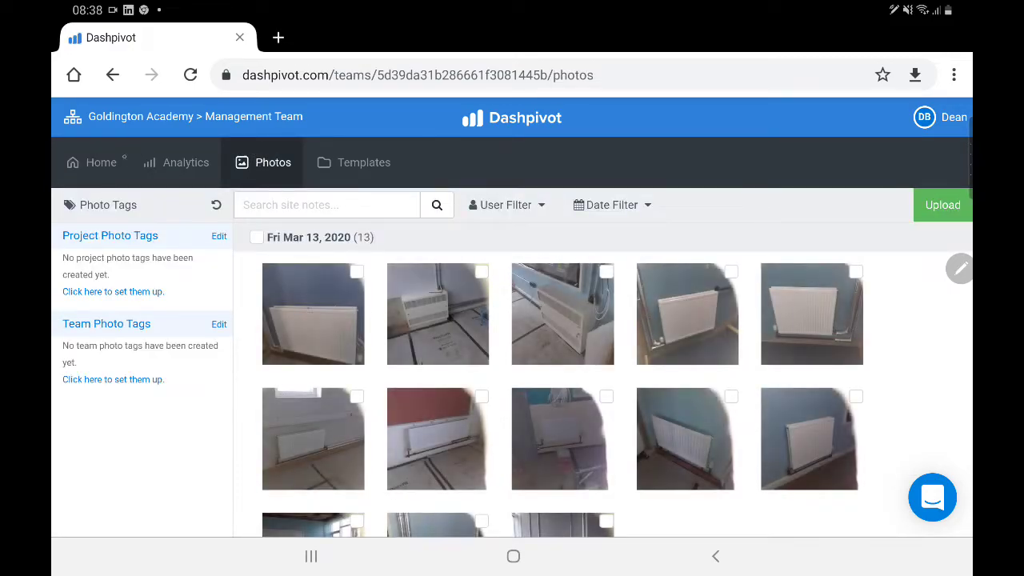
Step: Browse the Management Team's template grid and switch to the Tetrad - Site Team
left_click(91, 163)
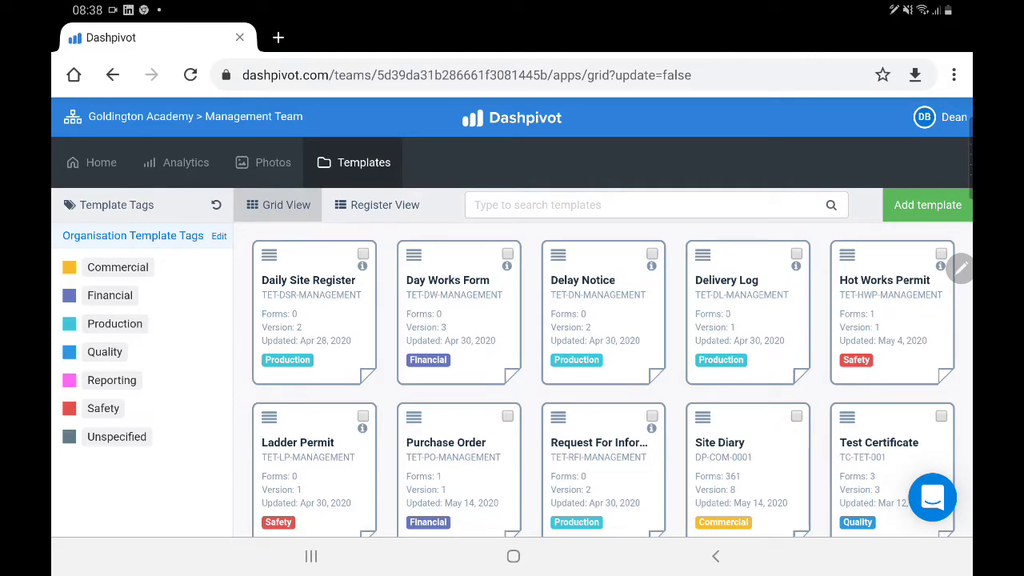
scroll("down", 3)
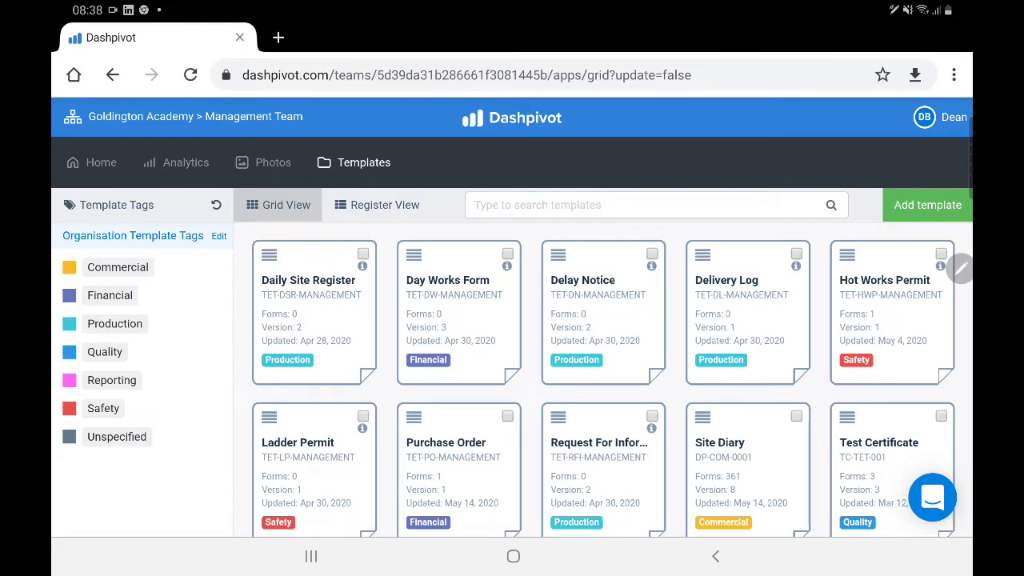
scroll("down", 3)
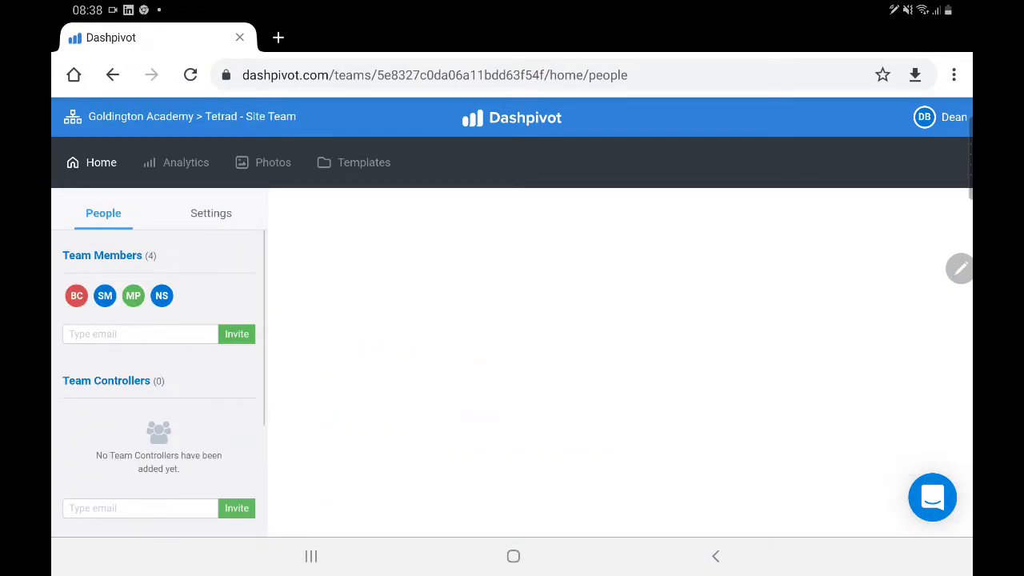
Step: Switch back to the Management Team via project search and show its template grid
left_click(354, 163)
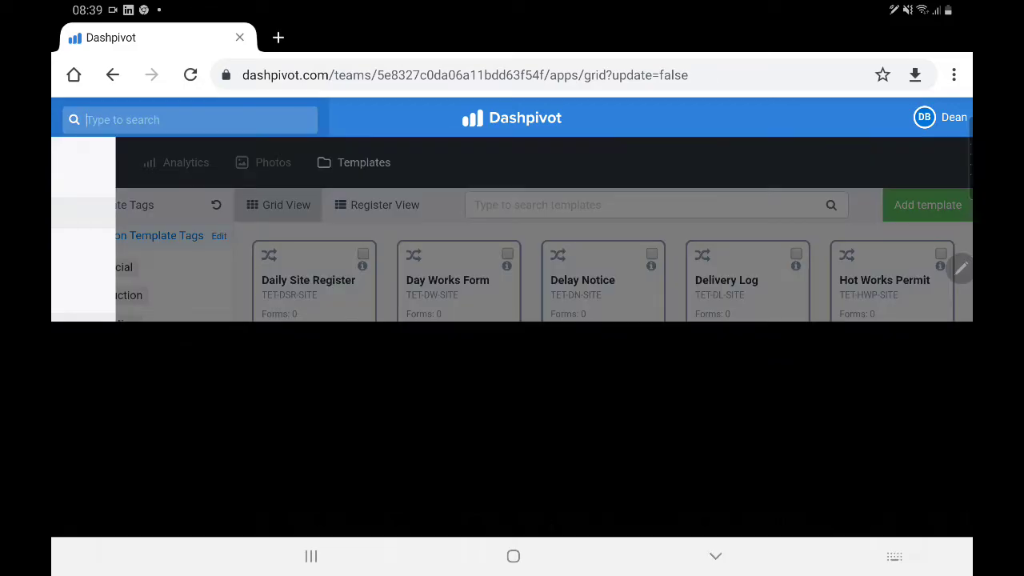
left_click(188, 119)
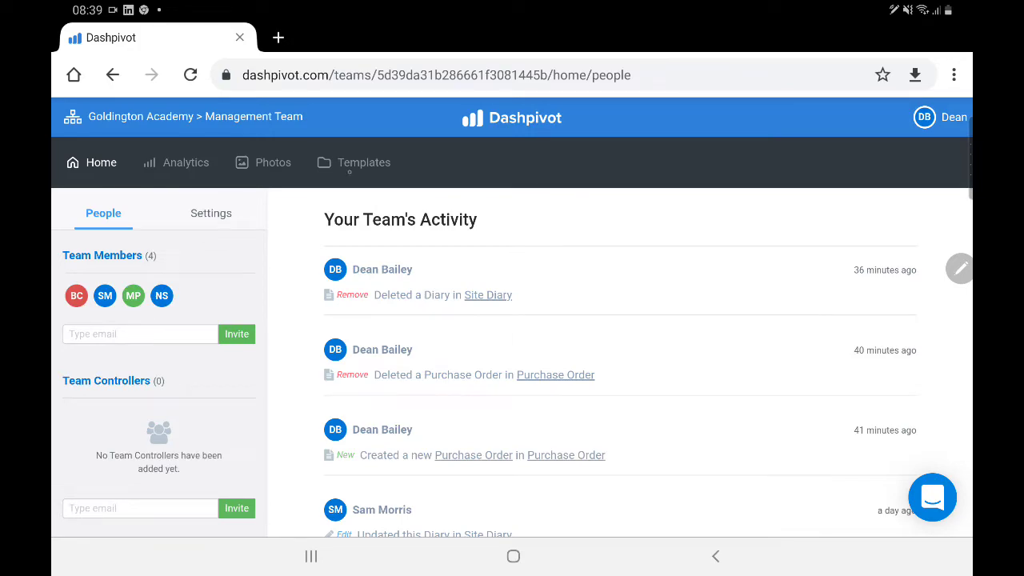
left_click(364, 163)
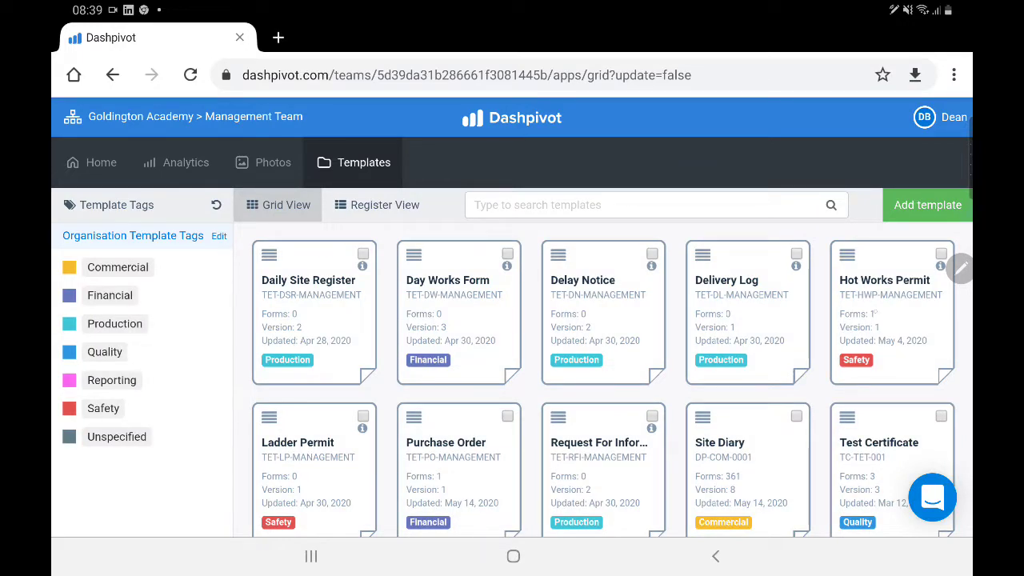
Step: Start a new Hot Works Permit form and scroll through its sections
left_click(883, 280)
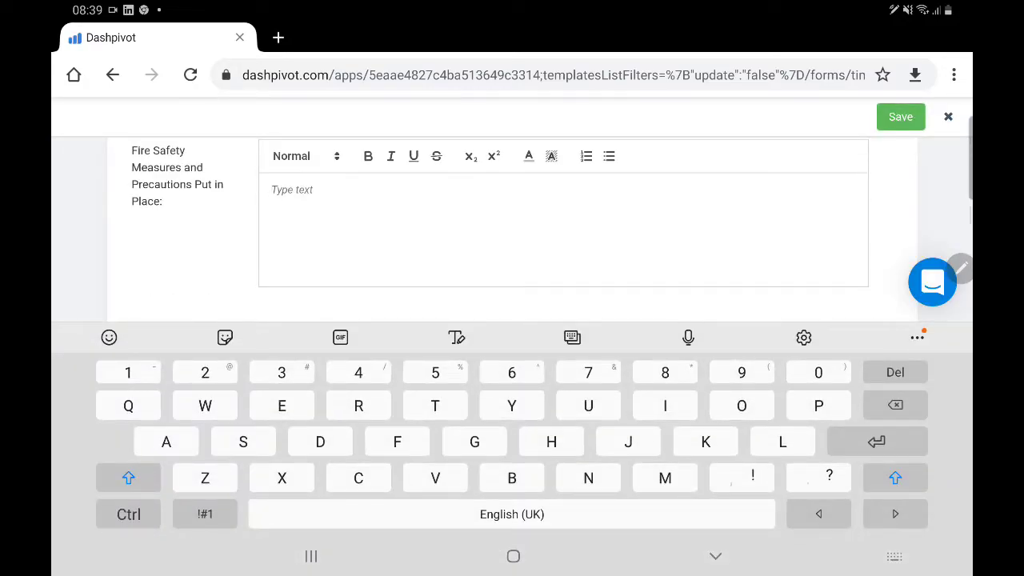
scroll("down", 3)
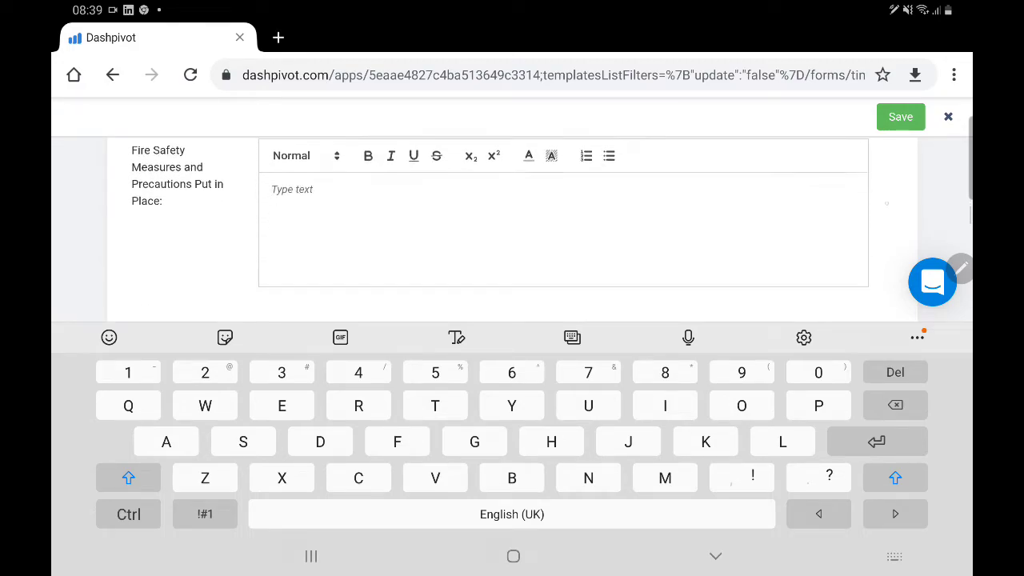
scroll("down", 3)
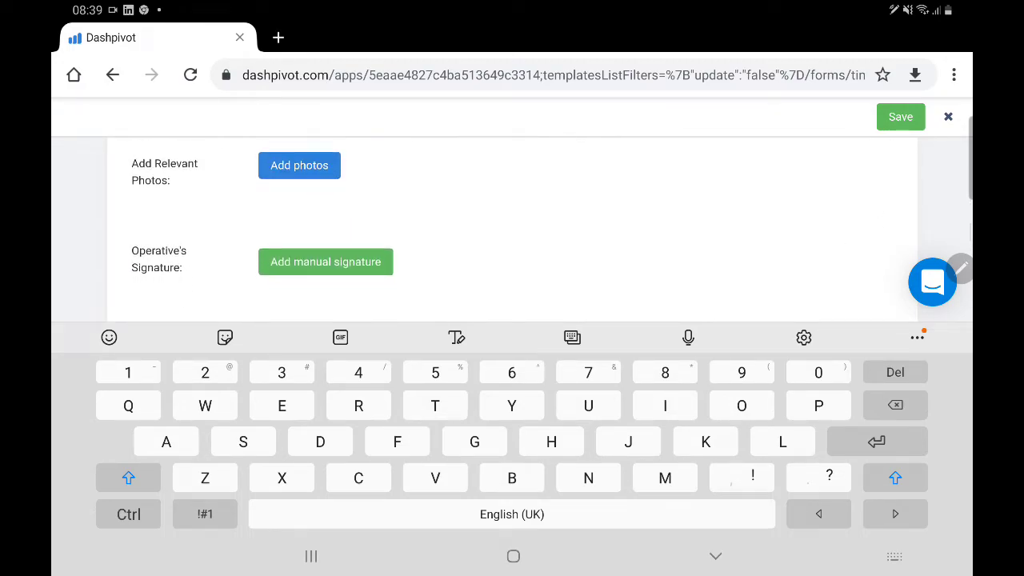
scroll("down", 3)
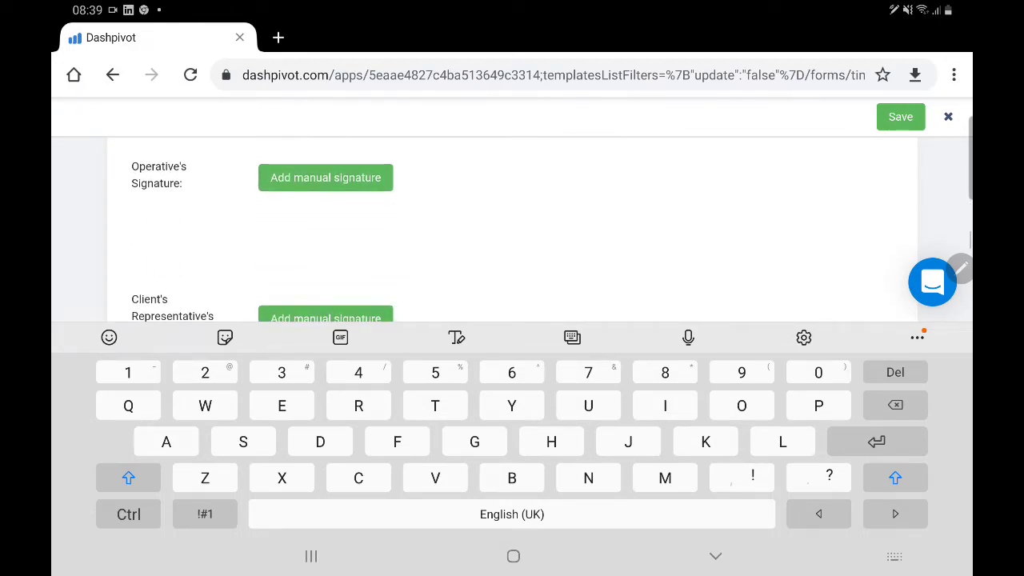
scroll("down", 3)
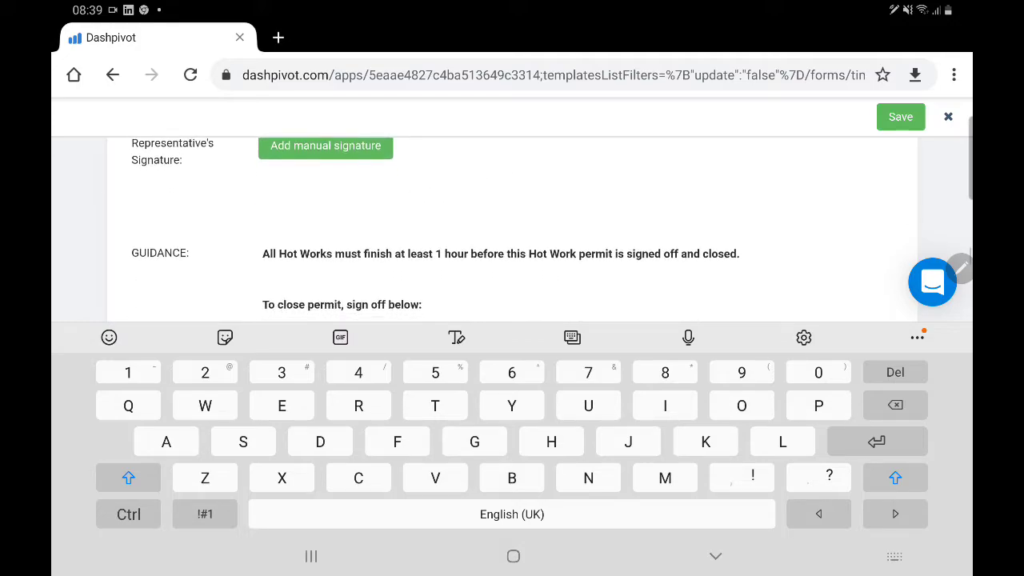
Step: Open and cancel the manual signature dialog, scroll further and leave the unsaved permit
left_click(327, 146)
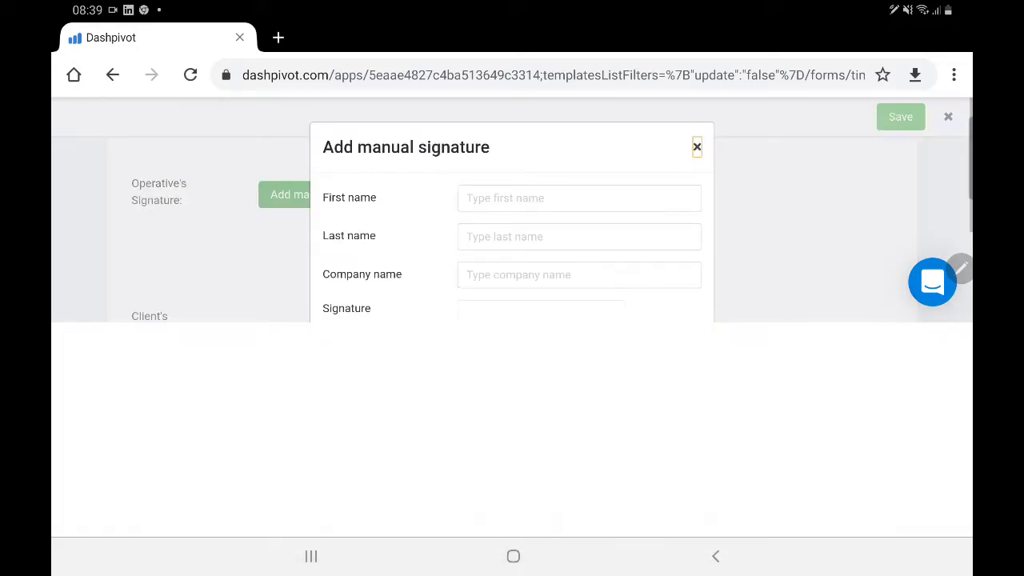
left_click(579, 199)
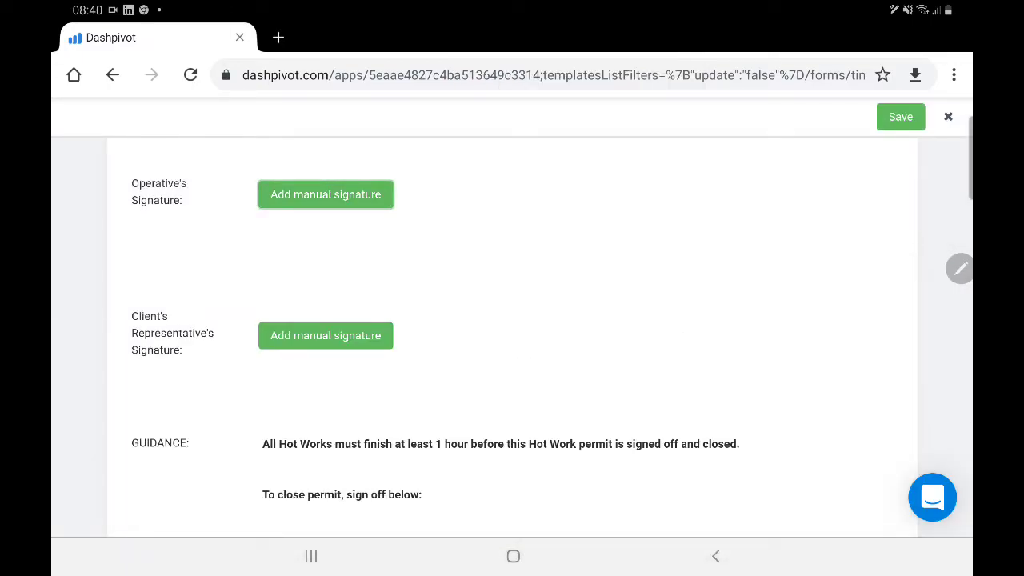
scroll("down", 3)
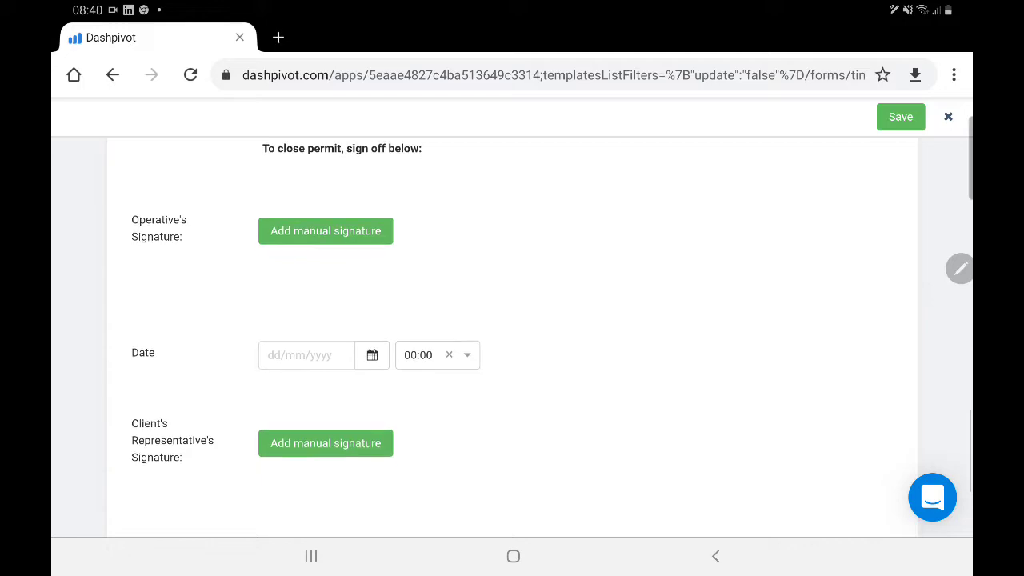
scroll("down", 3)
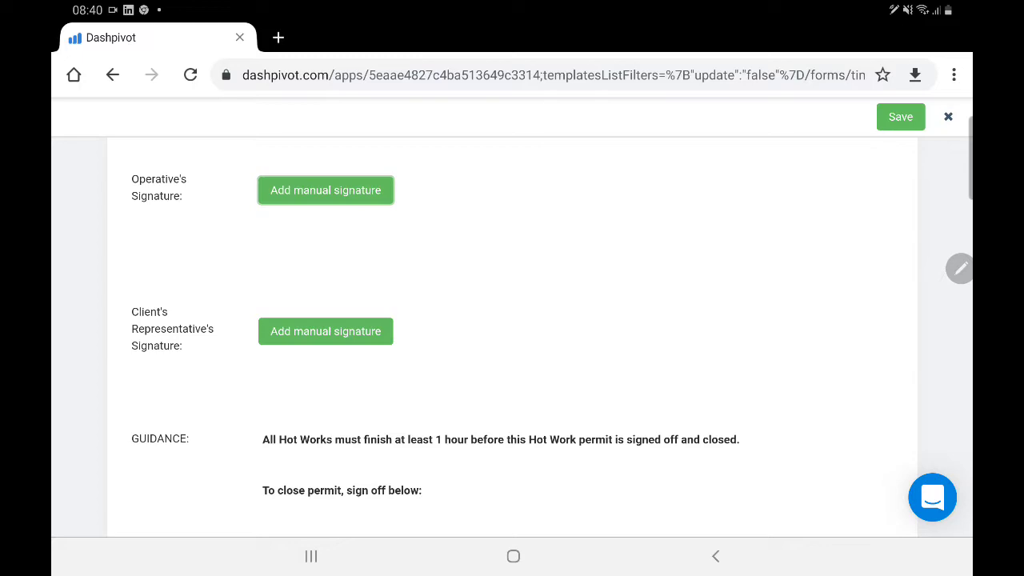
left_click(947, 115)
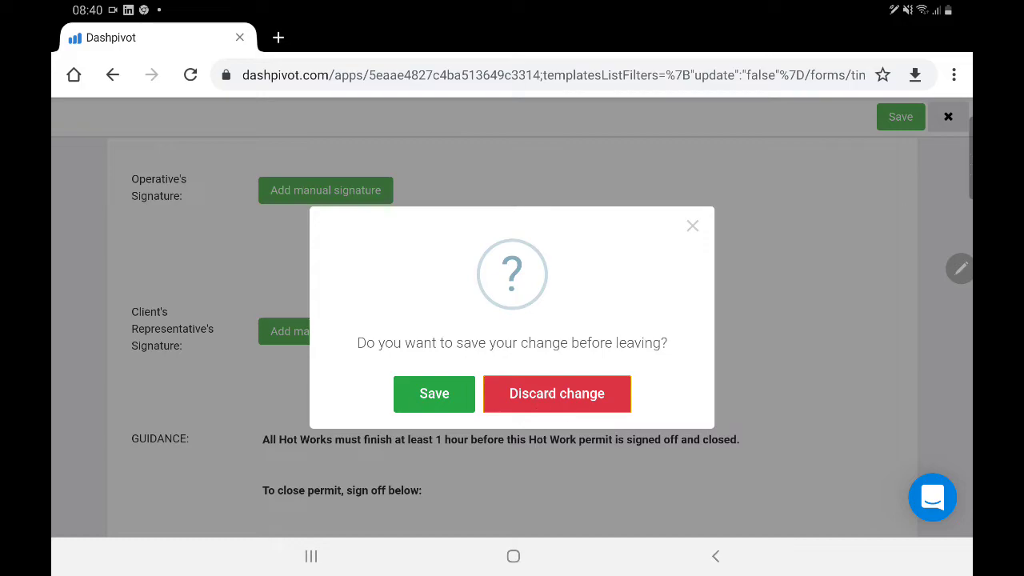
Step: Discard the unsaved changes and reopen the existing May 4, 2020 Hot Works Permit from the timeline
left_click(557, 393)
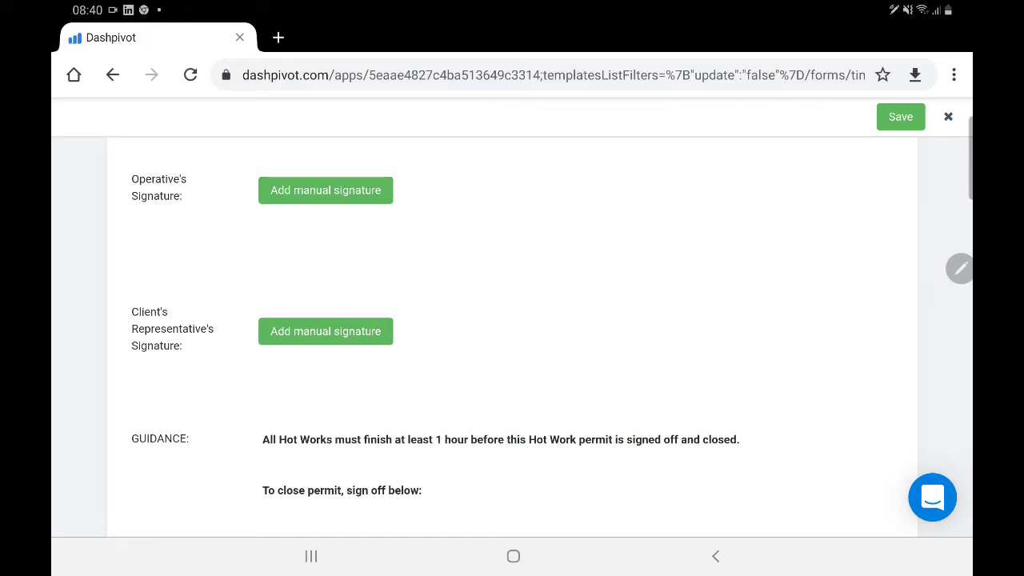
left_click(947, 115)
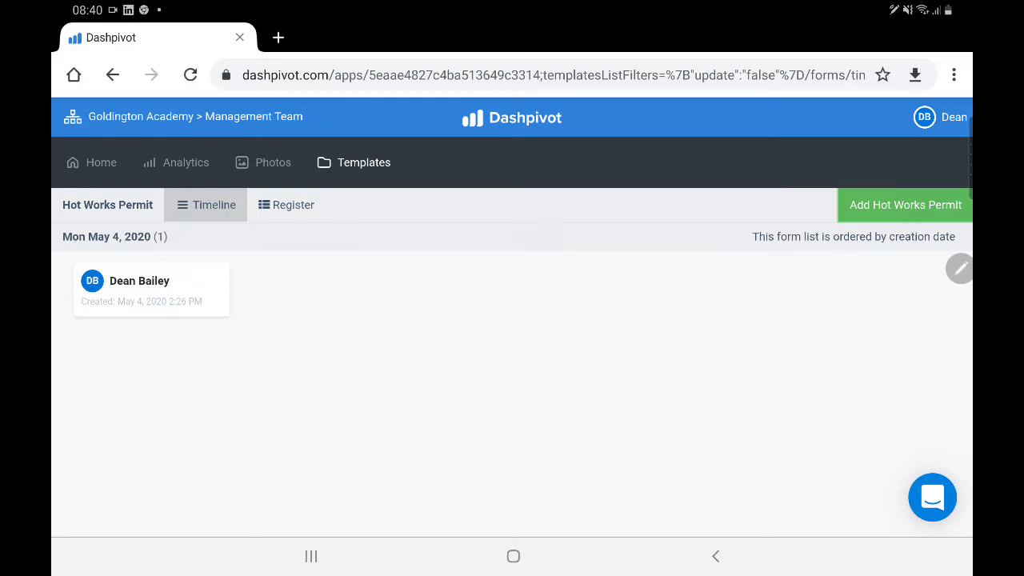
left_click(150, 288)
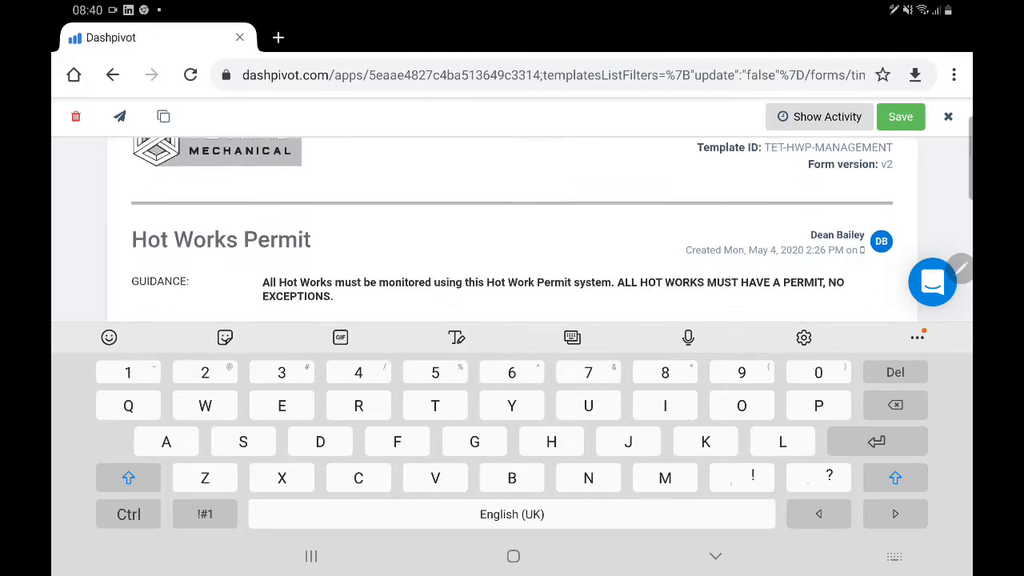
Step: Clone the existing Hot Works Permit into a new form dated May 14, 2020
scroll("down", 3)
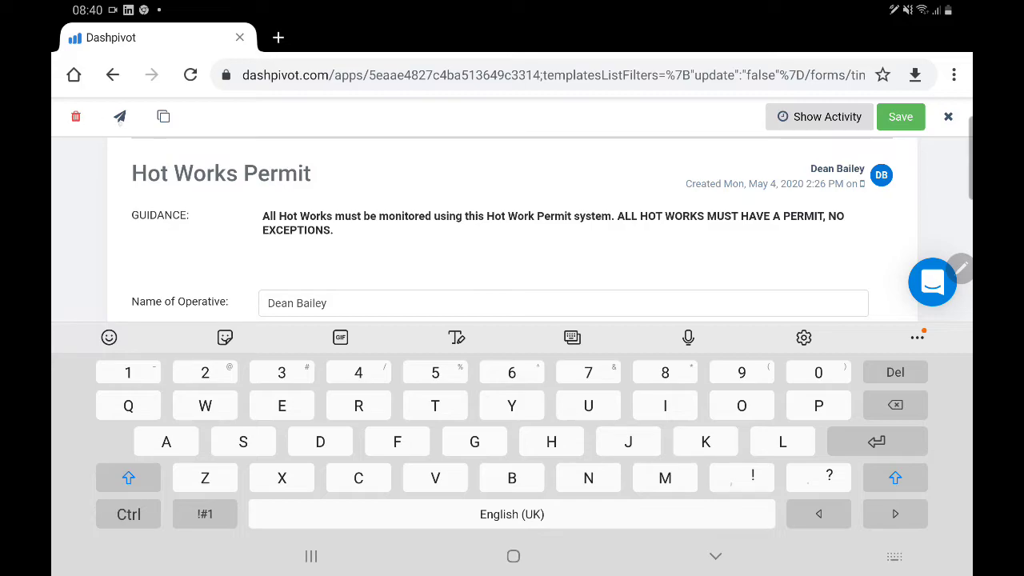
left_click(118, 115)
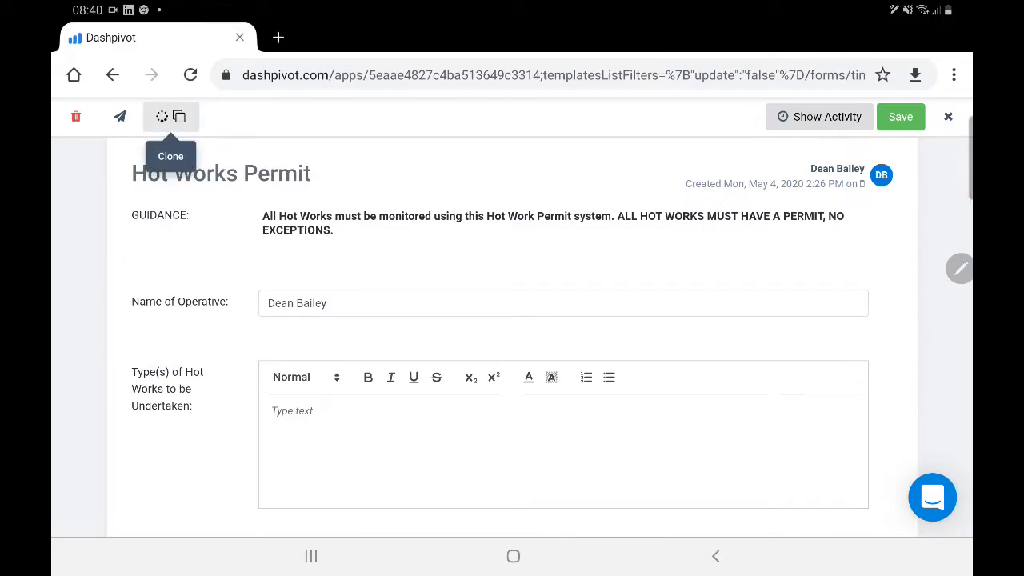
left_click(169, 115)
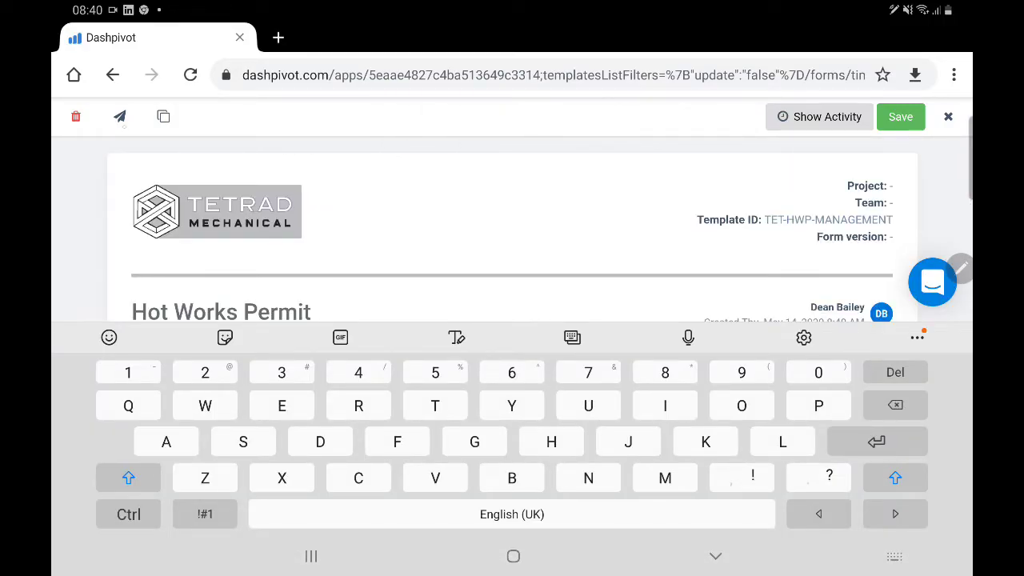
Step: Start sending the cloned permit as a PDF and pick a suggested recipient email address
left_click(118, 115)
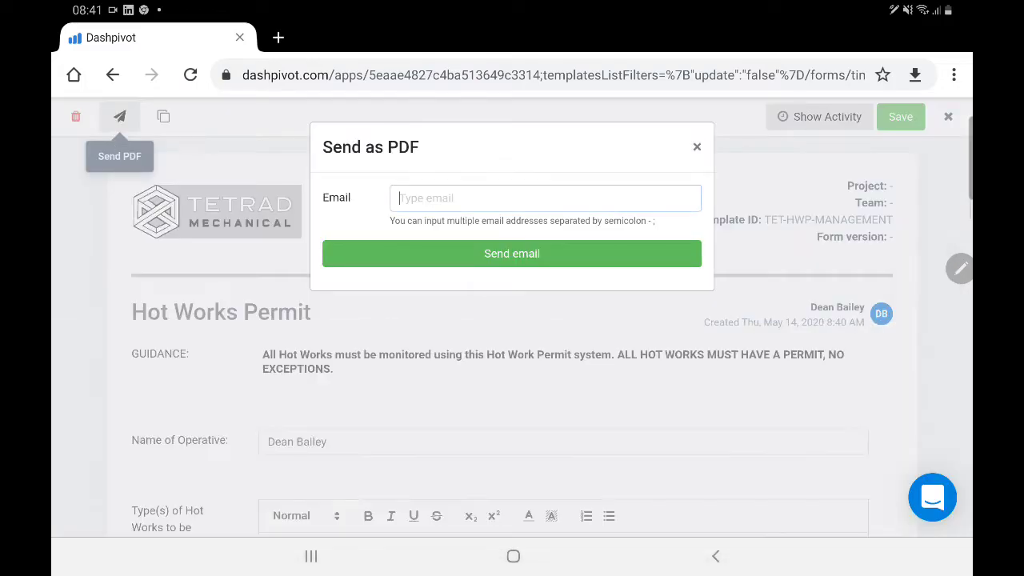
left_click(544, 199)
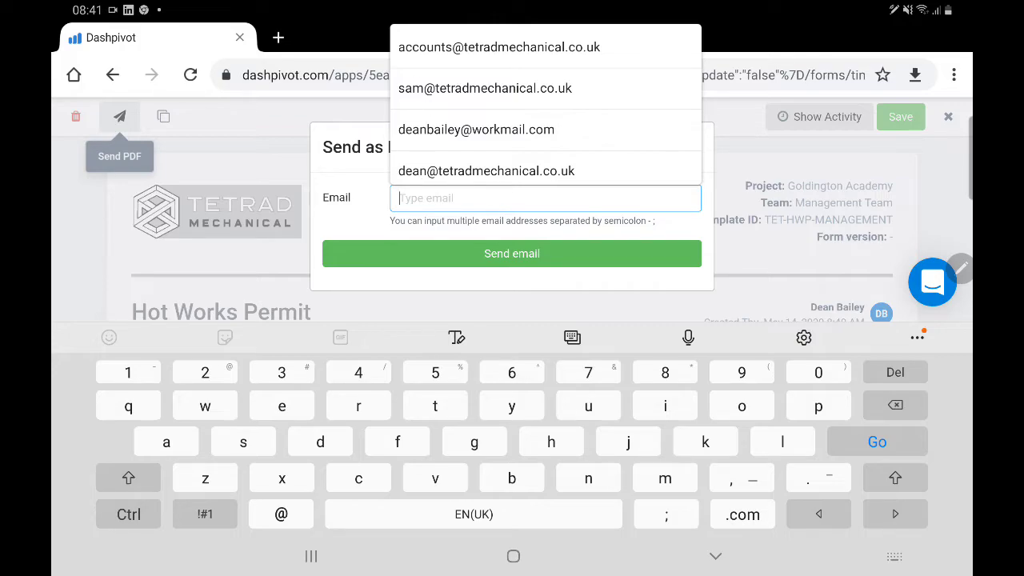
left_click(947, 116)
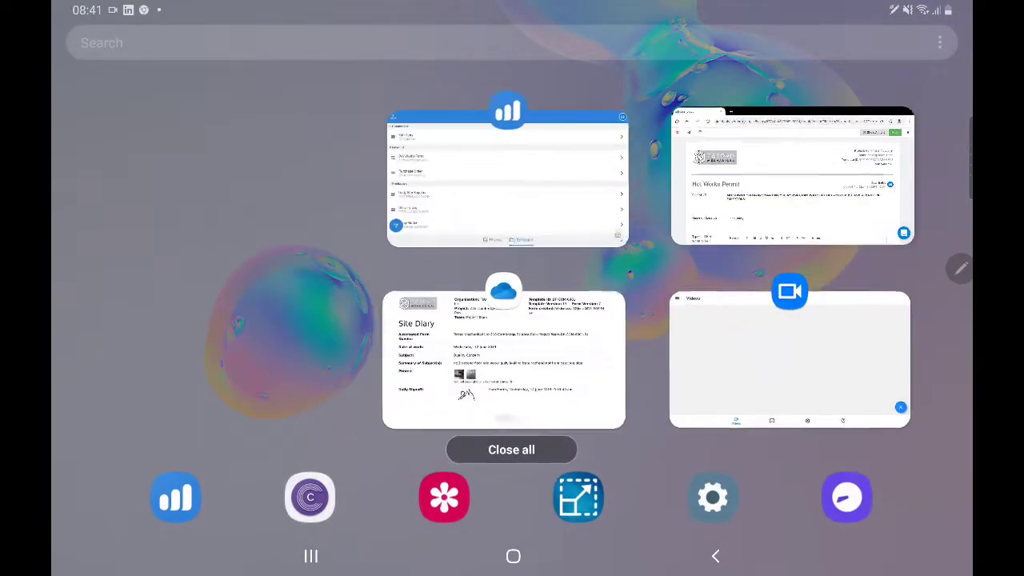
Step: Open the 216 Cambridge Science Park Site Diary PDF and scroll through its three pages and photo attachments
left_click(502, 359)
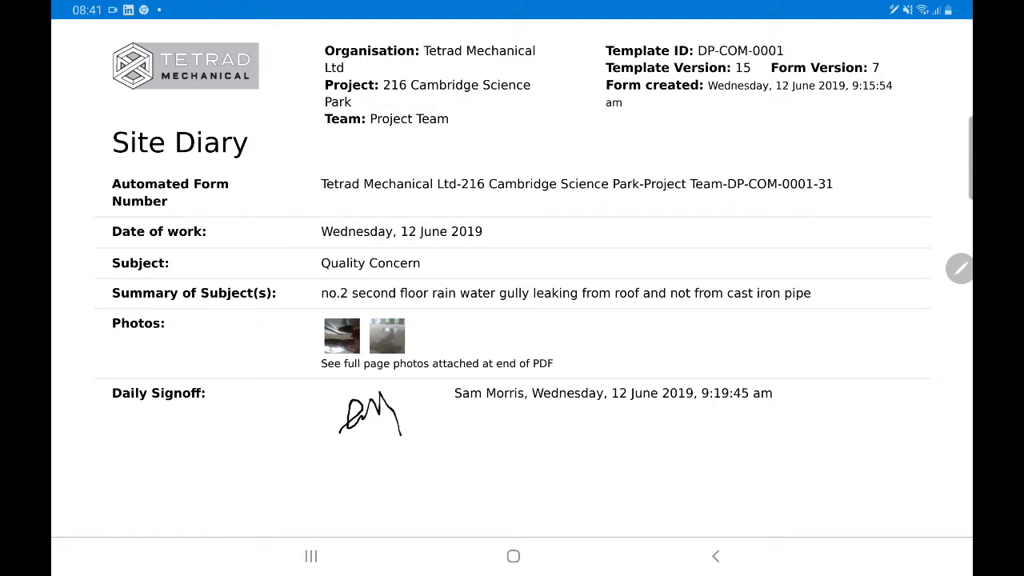
scroll("down", 3)
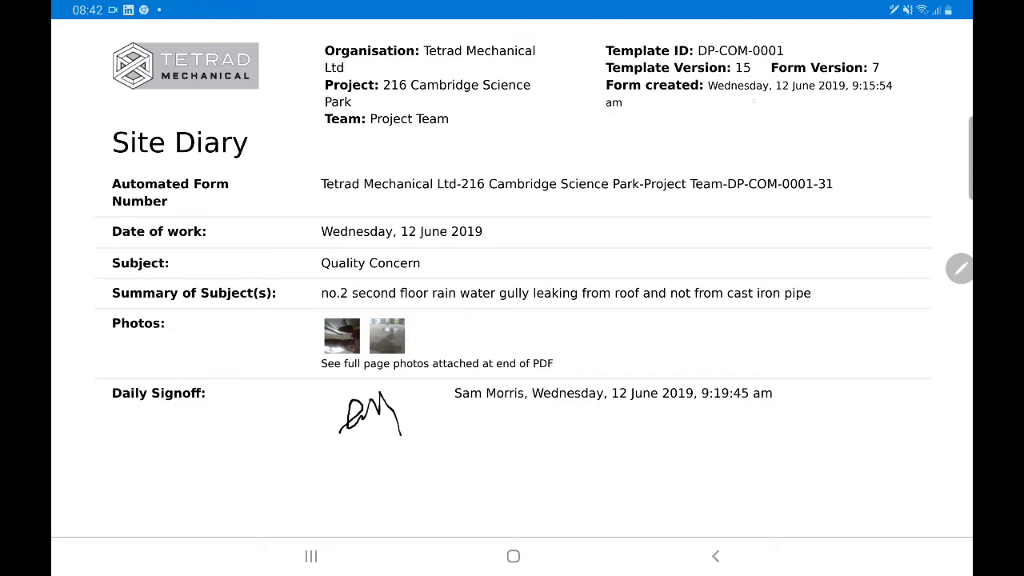
scroll("down", 3)
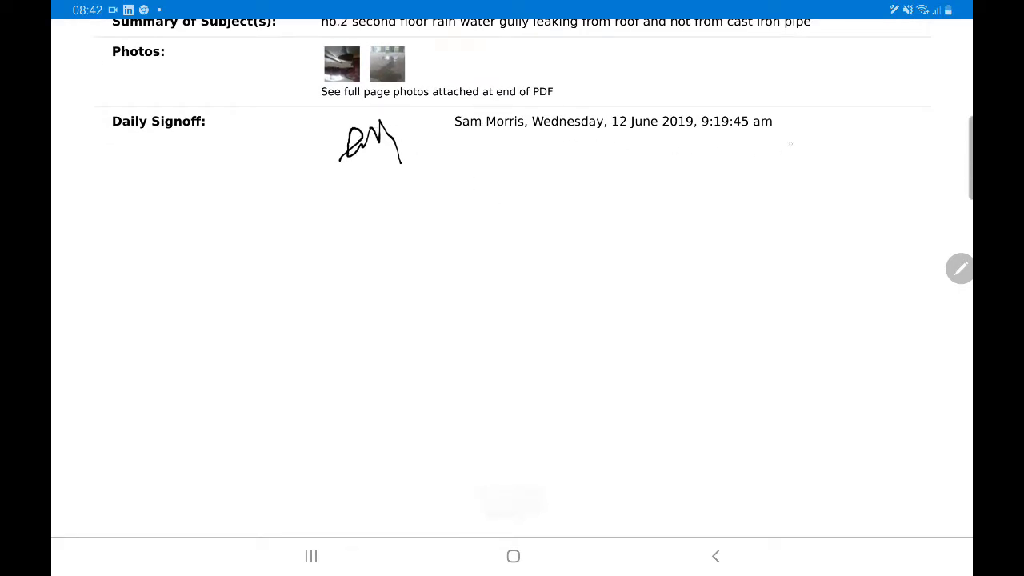
scroll("down", 3)
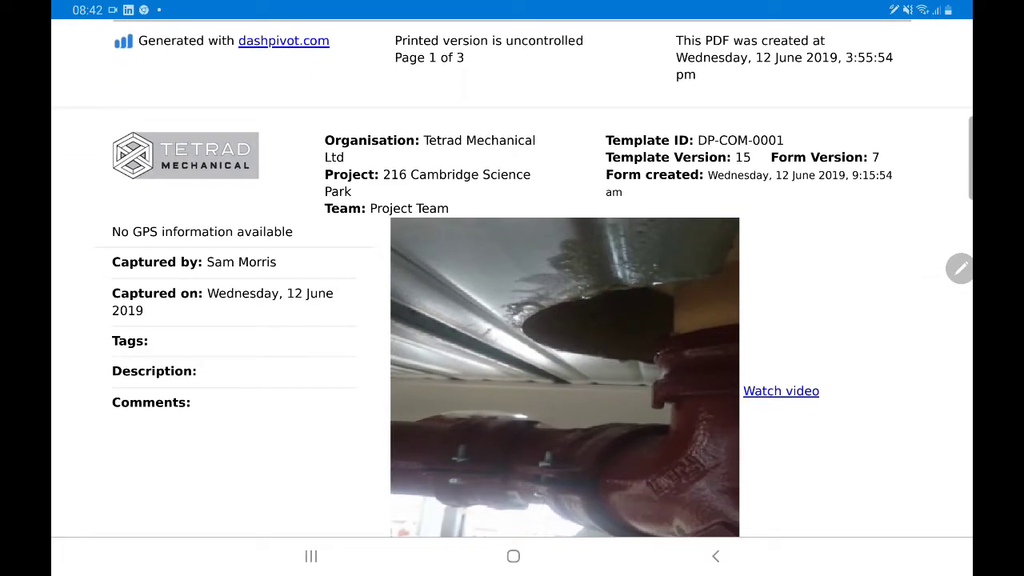
scroll("down", 3)
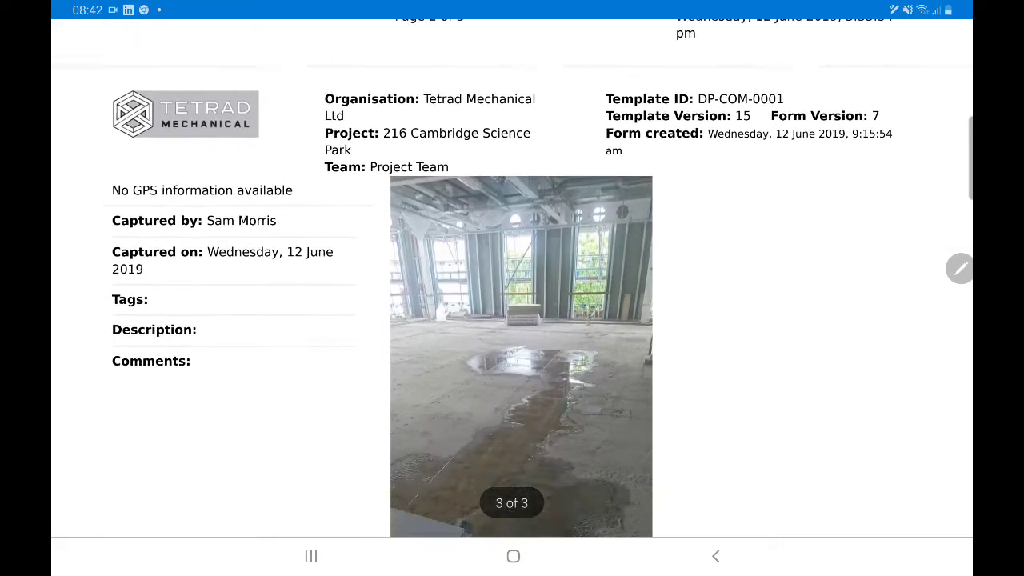
scroll("down", 3)
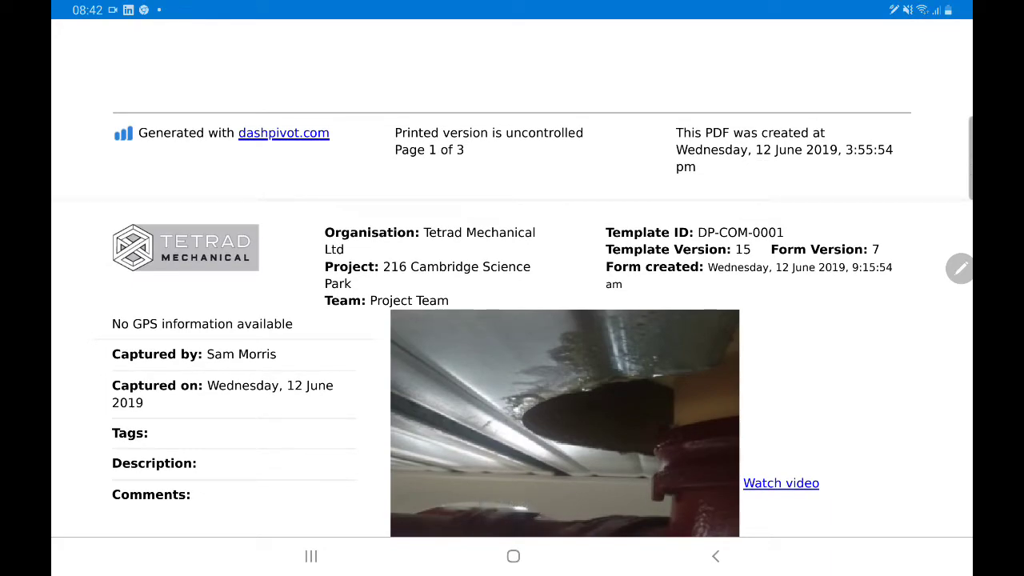
Step: Return to the Dashpivot Chrome tab, review the cloned Hot Works Permit and close it
left_click(310, 557)
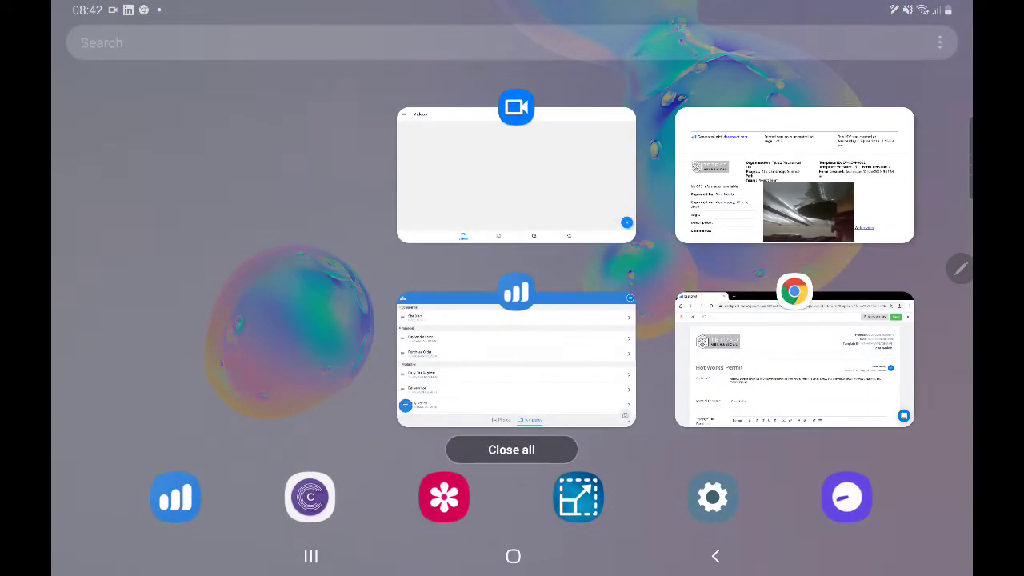
left_click(794, 360)
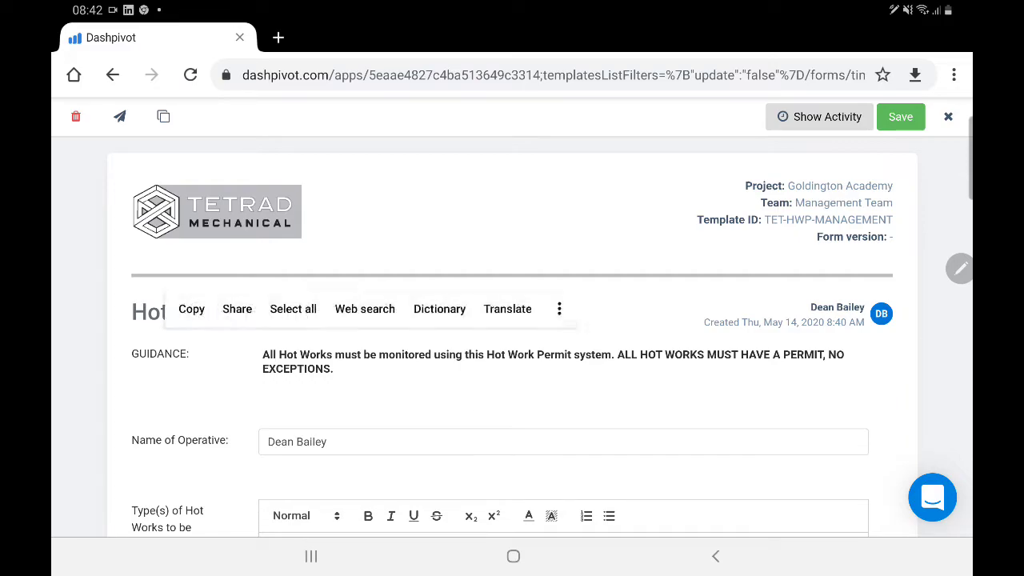
scroll("down", 3)
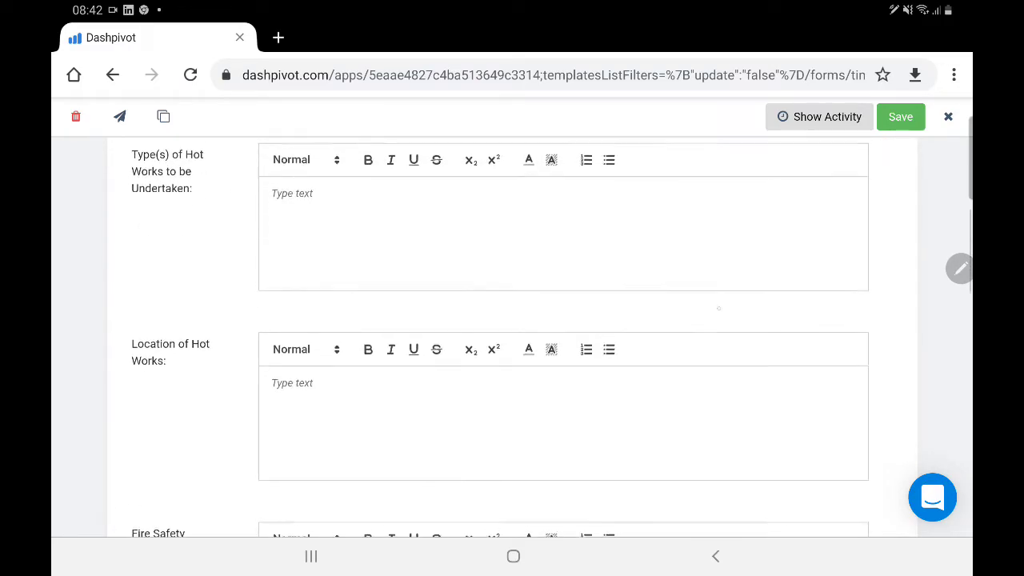
scroll("down", 3)
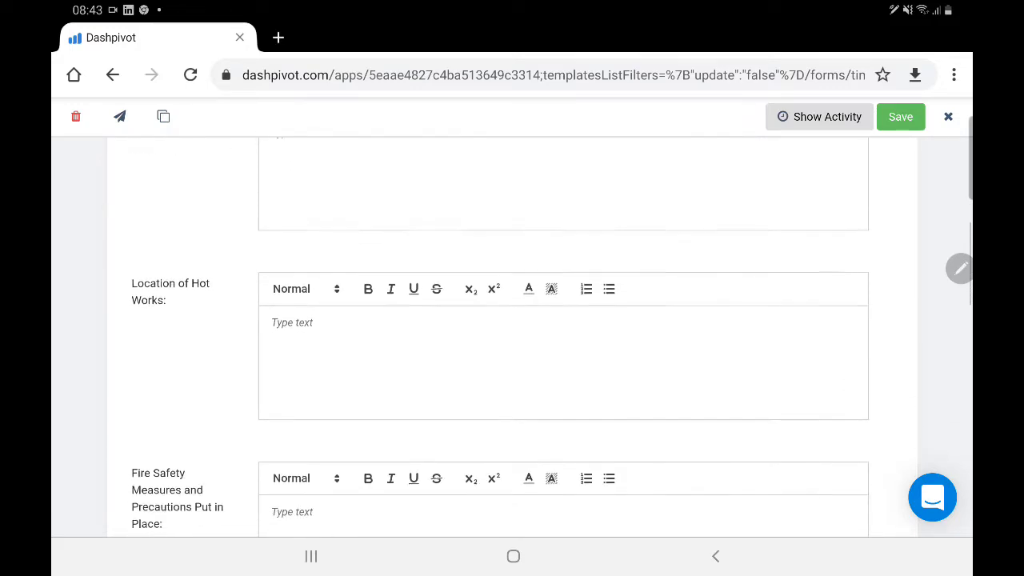
scroll("down", 3)
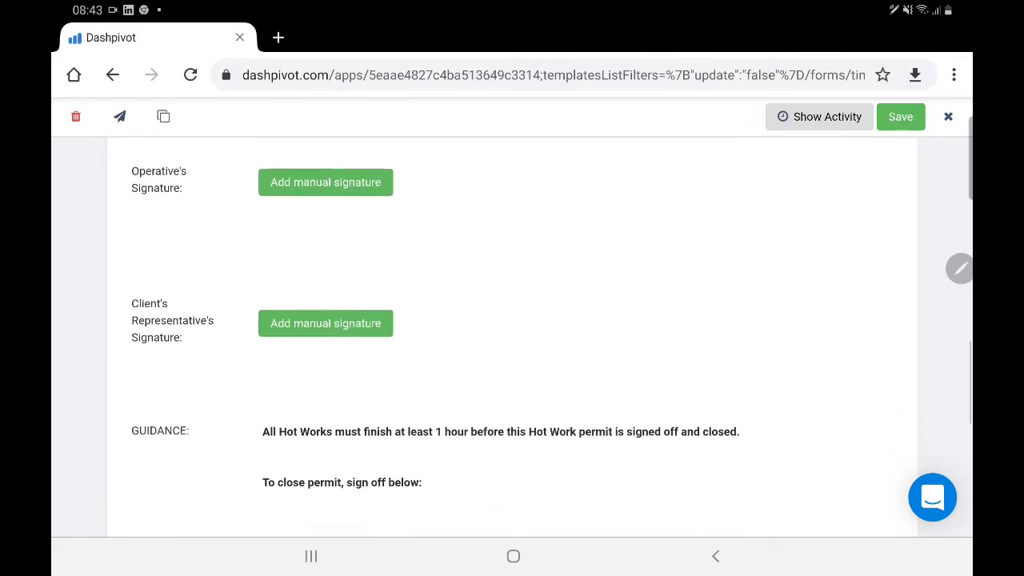
scroll("down", 3)
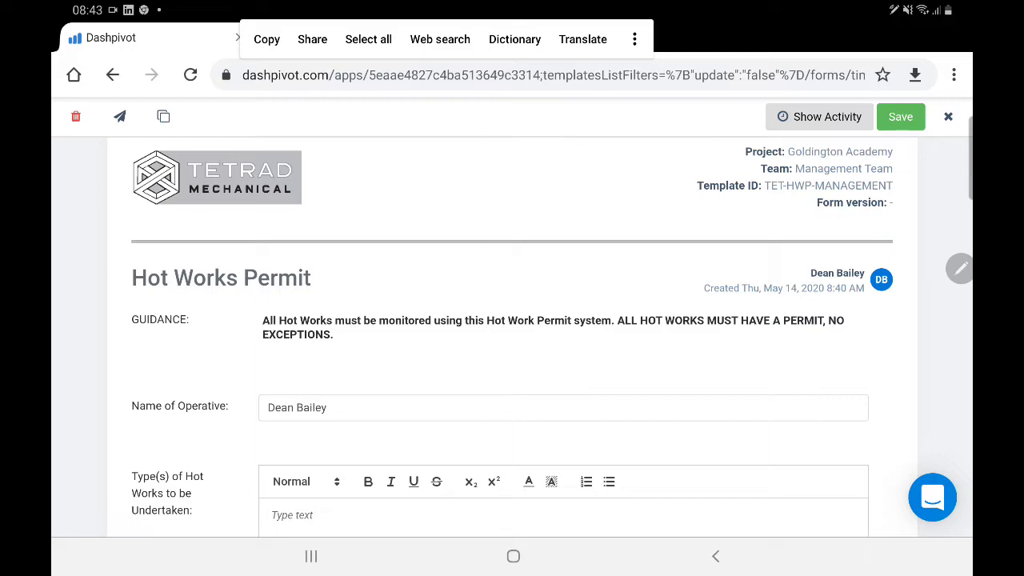
scroll("down", 3)
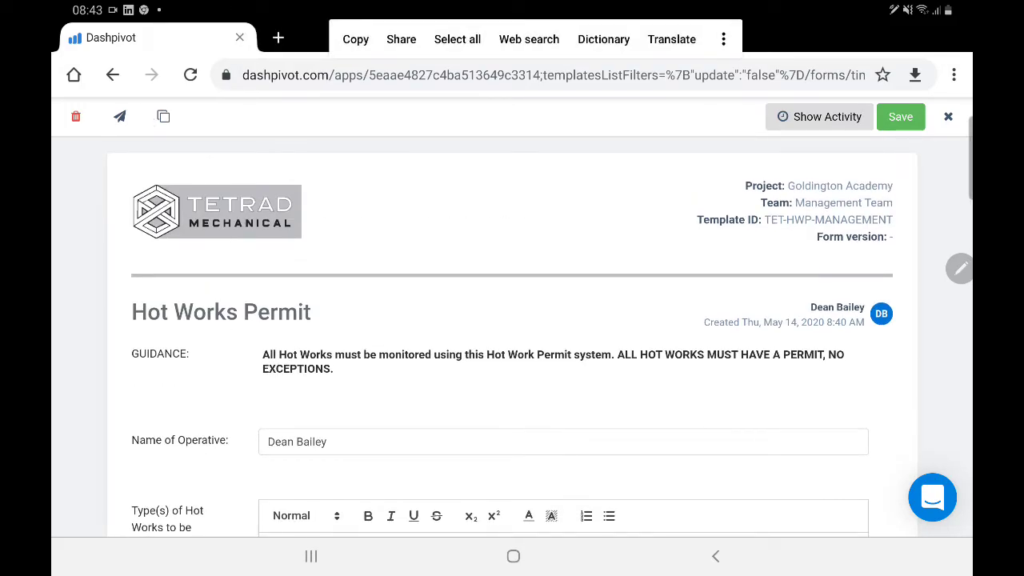
left_click(947, 115)
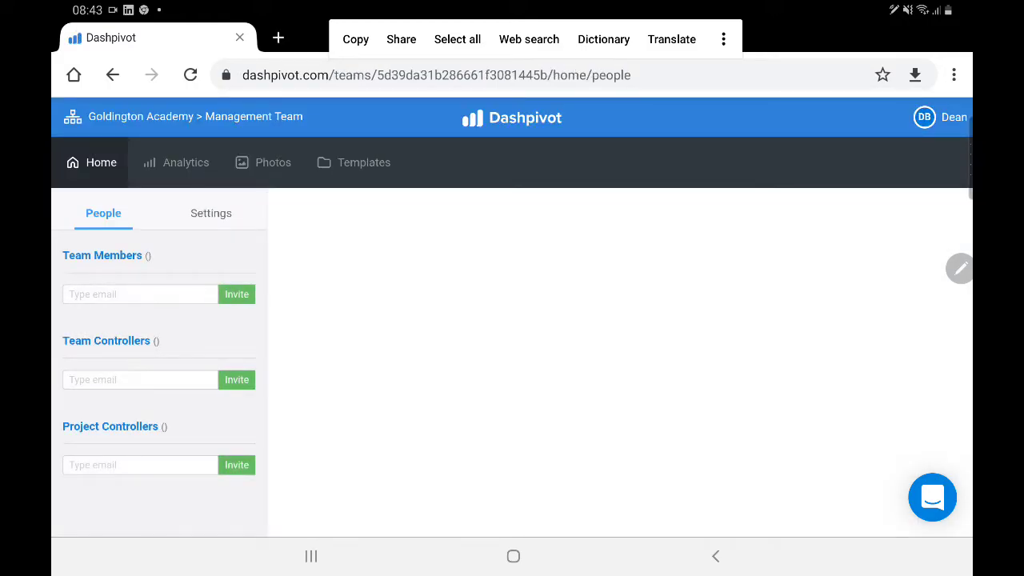
Step: Open the team switcher, then bring the Dashpivot mobile app back to the Management Team template list
left_click(195, 115)
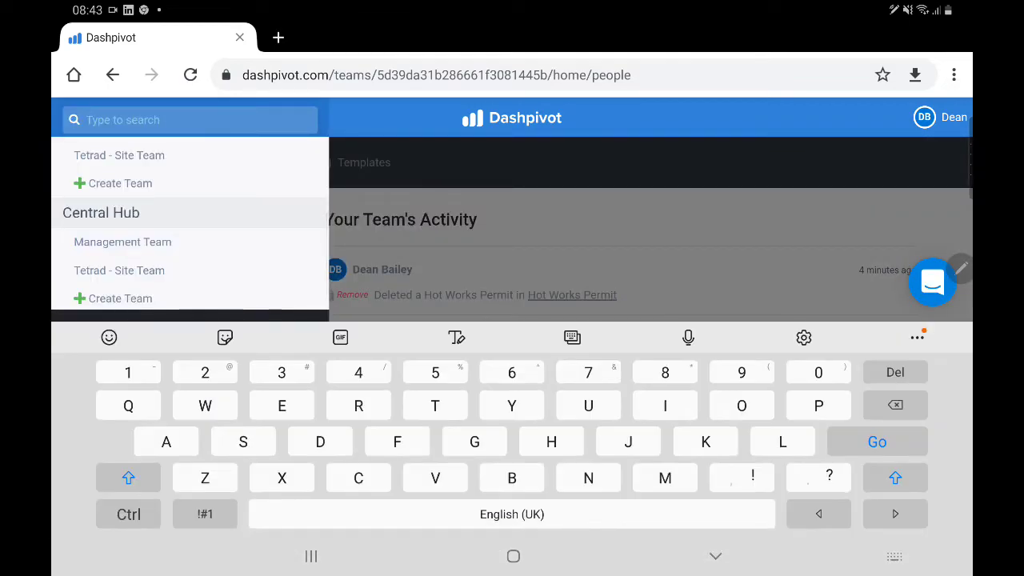
left_click(121, 242)
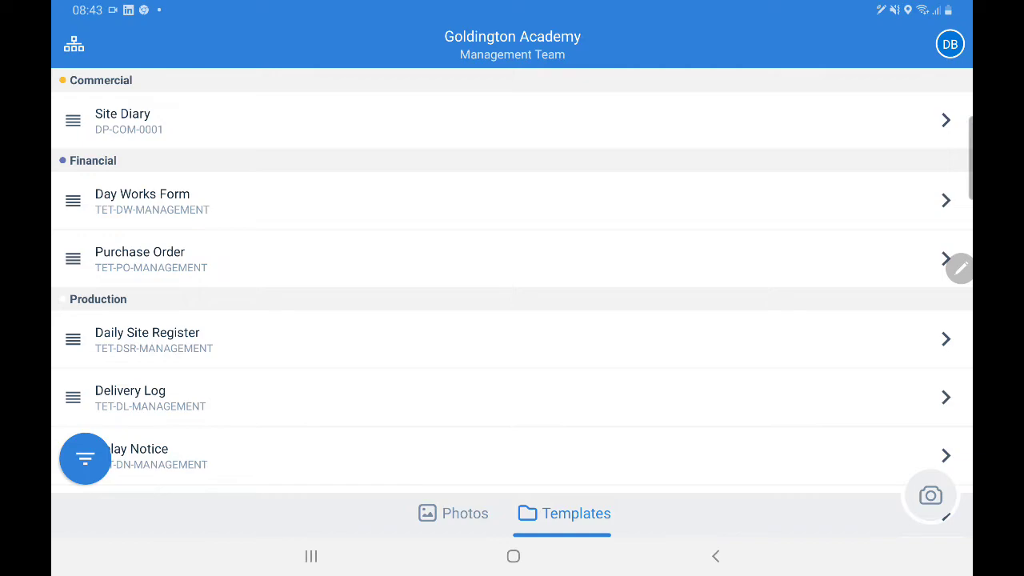
Step: View team photos and switch to the 216 Cambridge Science Park site team via the project switcher
left_click(451, 511)
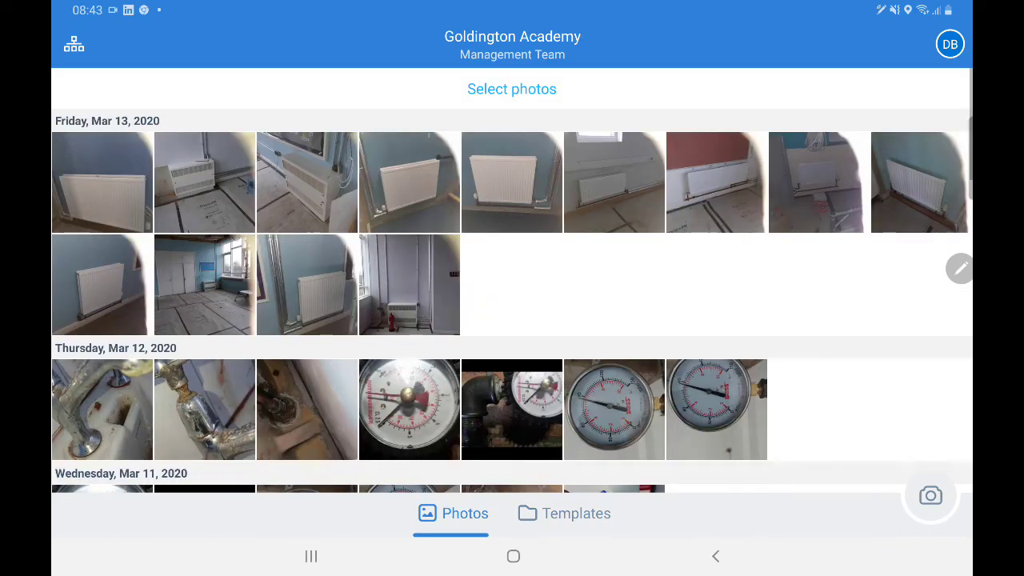
left_click(74, 43)
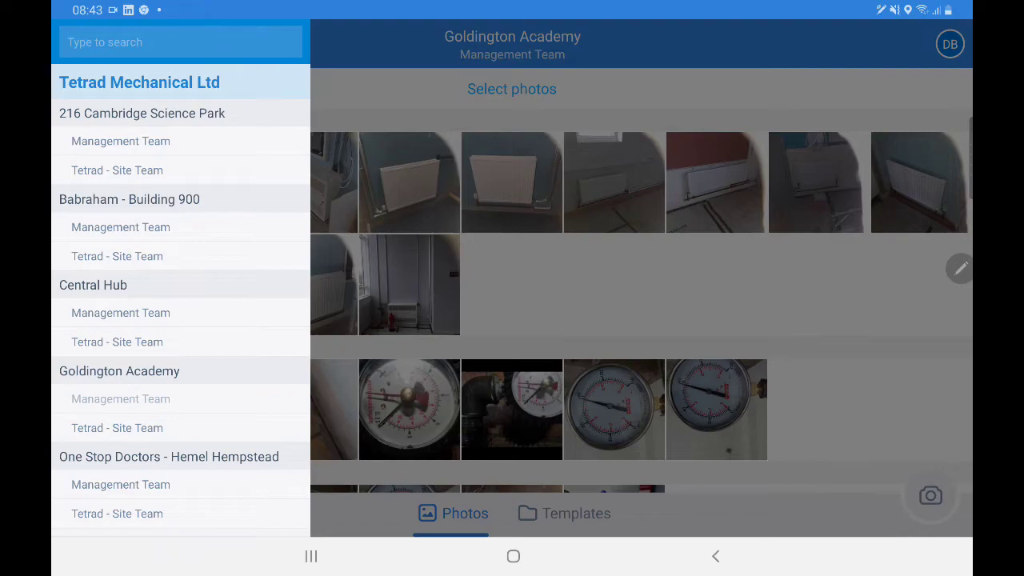
left_click(117, 169)
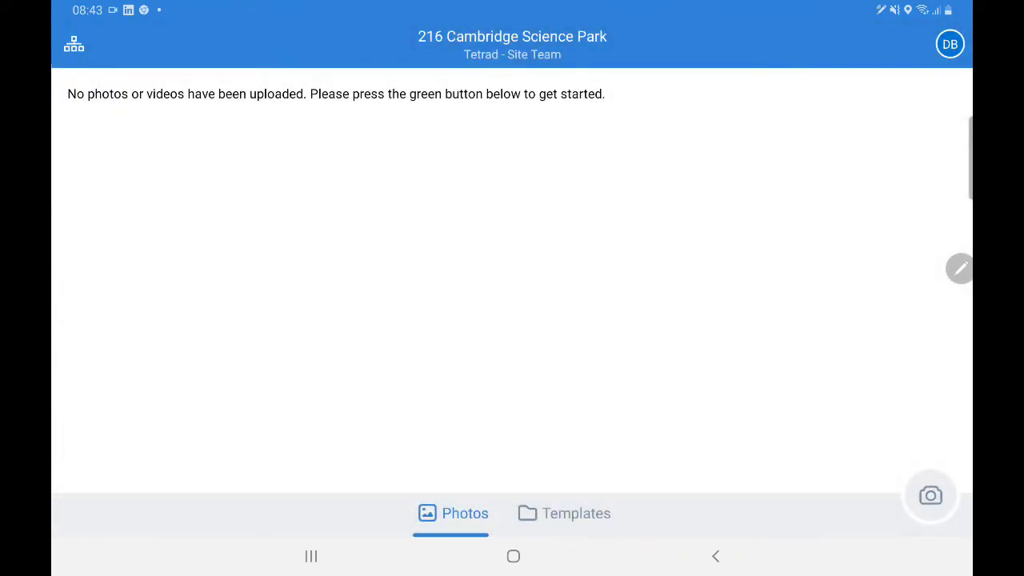
left_click(74, 43)
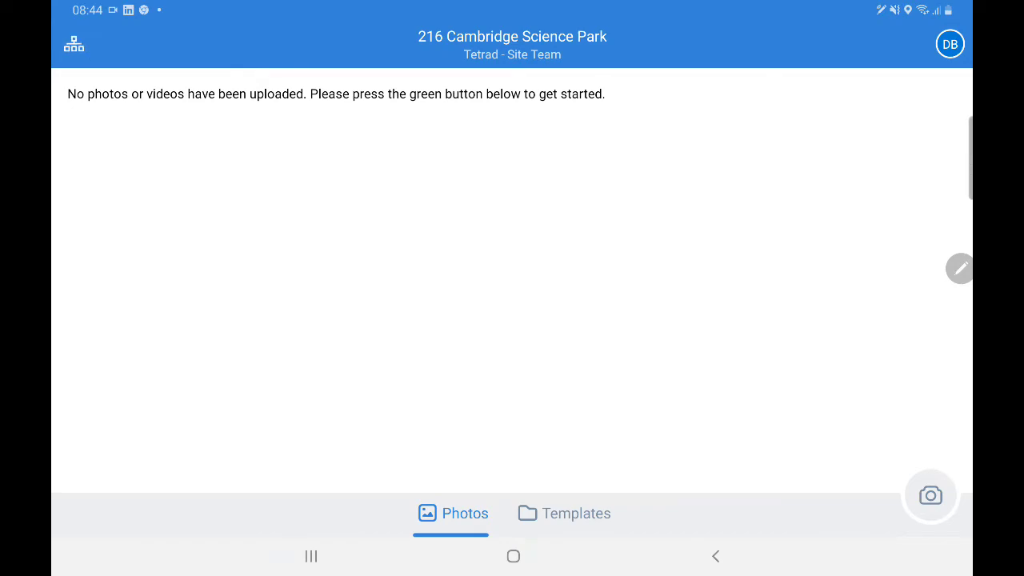
Step: Switch in turn to 216 Cambridge Science Park Management Team and Babraham - Building 900 Management Team
left_click(74, 41)
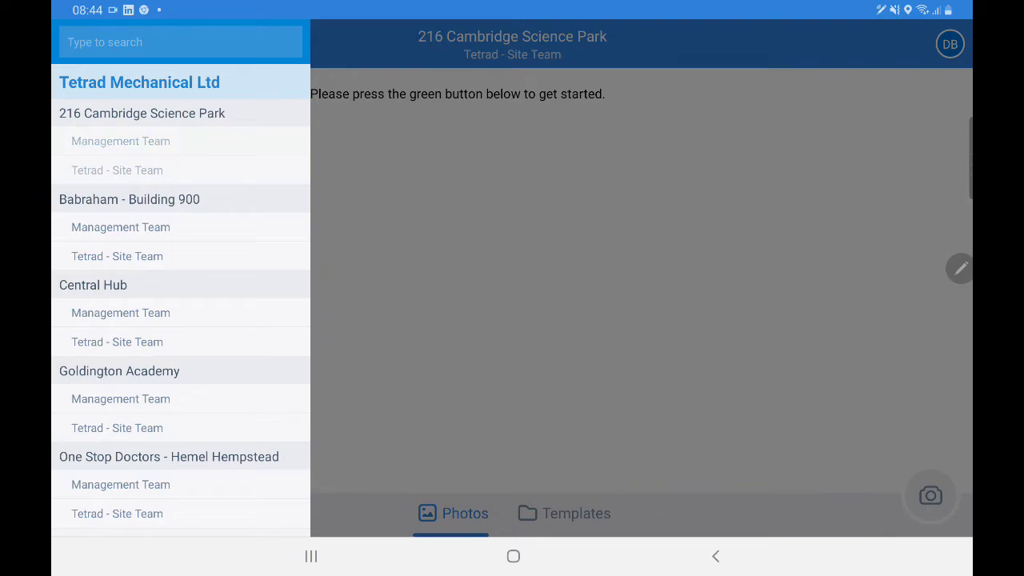
left_click(120, 141)
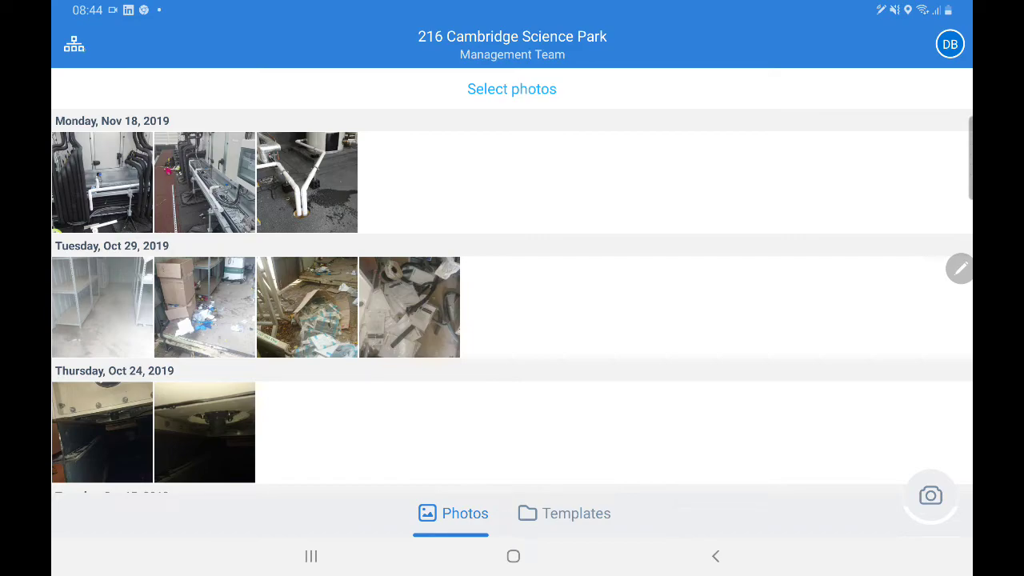
left_click(74, 43)
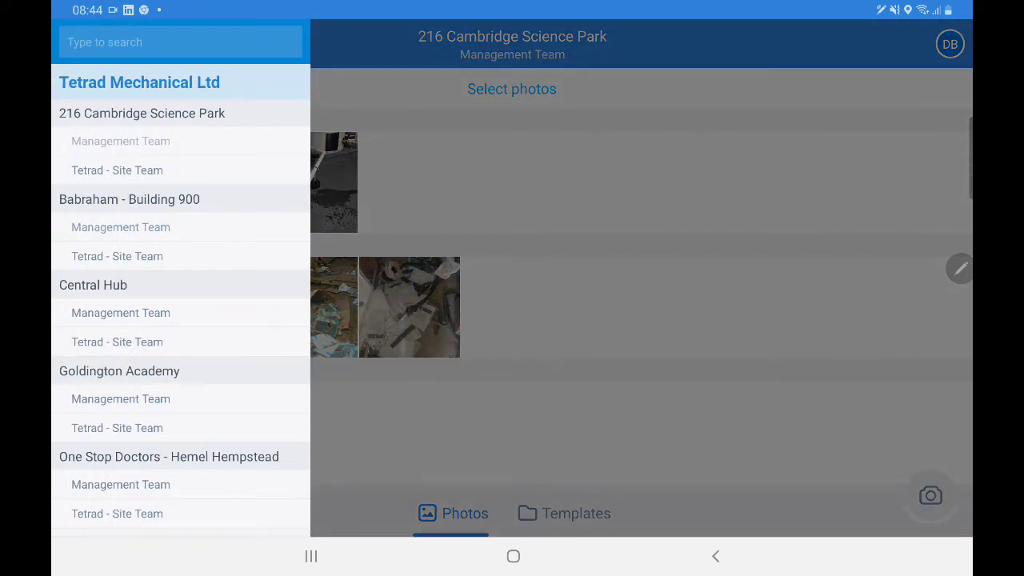
left_click(120, 228)
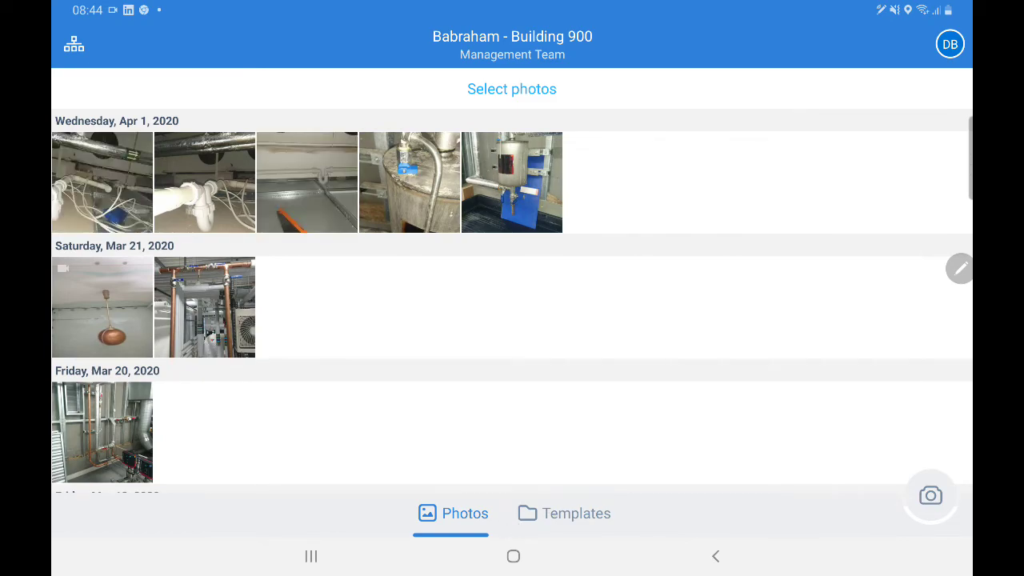
Step: Switch to One Stop Doctors Management Team and view its template list
left_click(74, 43)
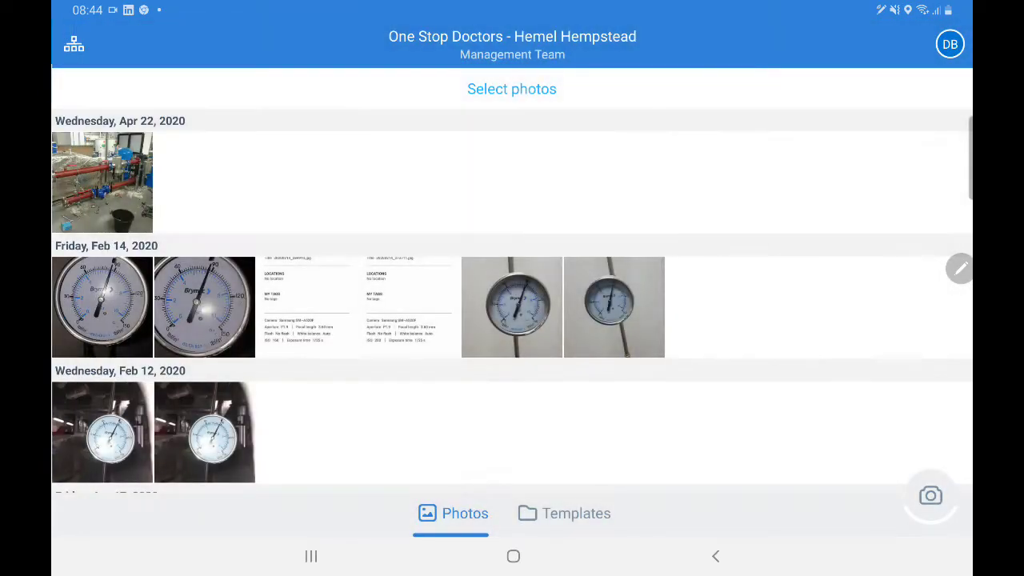
left_click(563, 512)
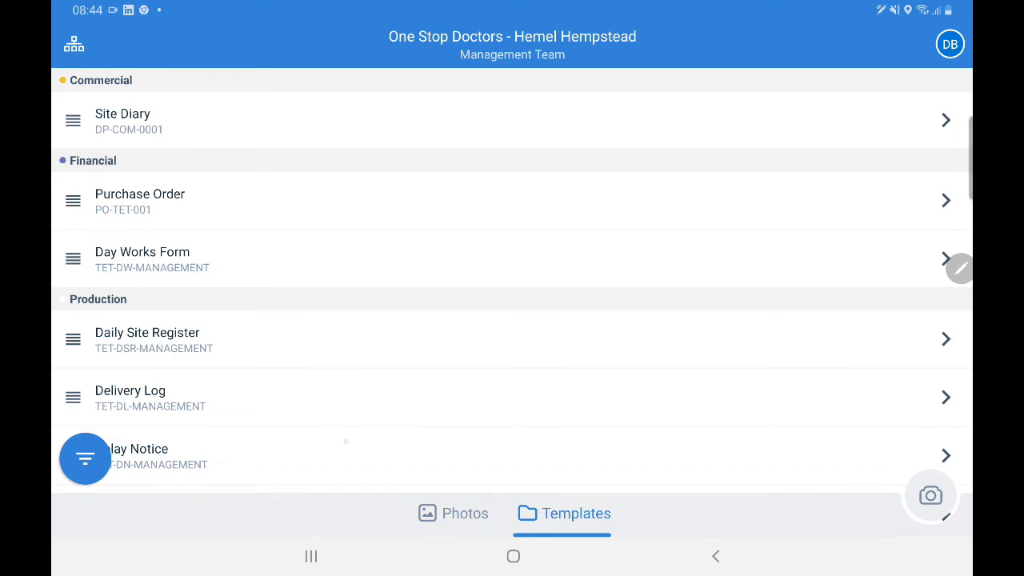
Step: Revisit the Dashpivot web activity feed, then return to the mobile One Stop Doctors template list
scroll("down", 3)
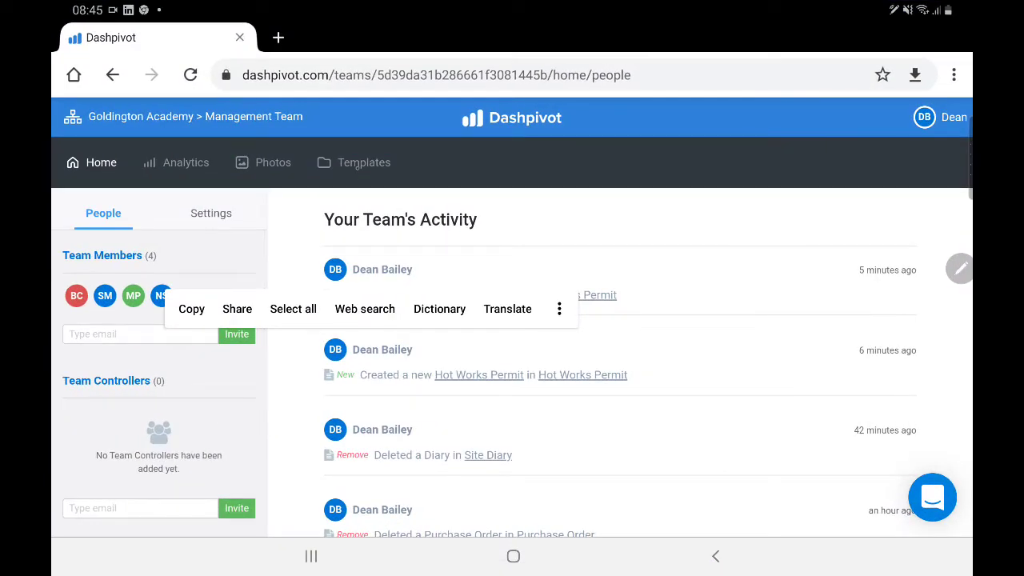
left_click(353, 163)
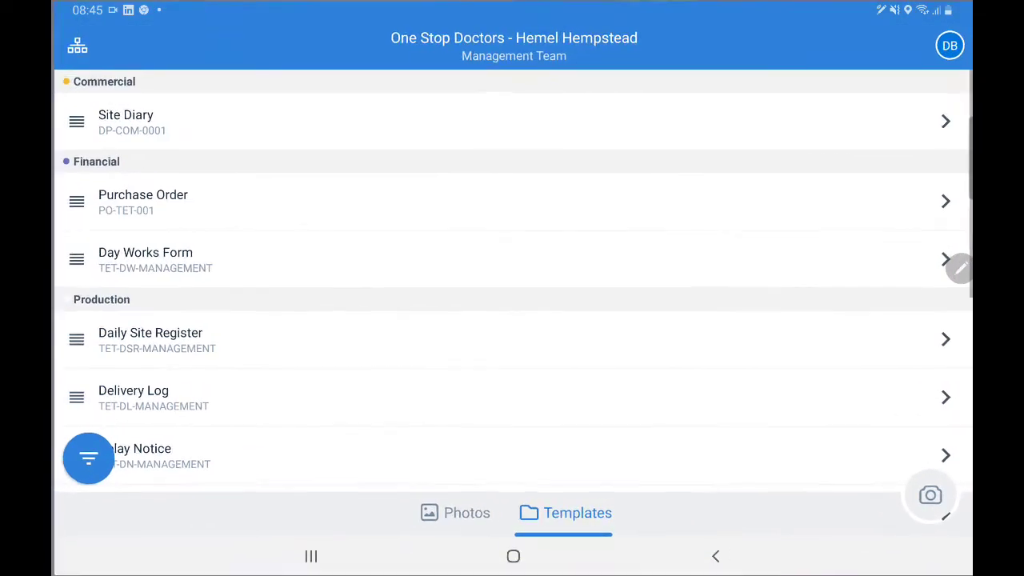
scroll("down", 3)
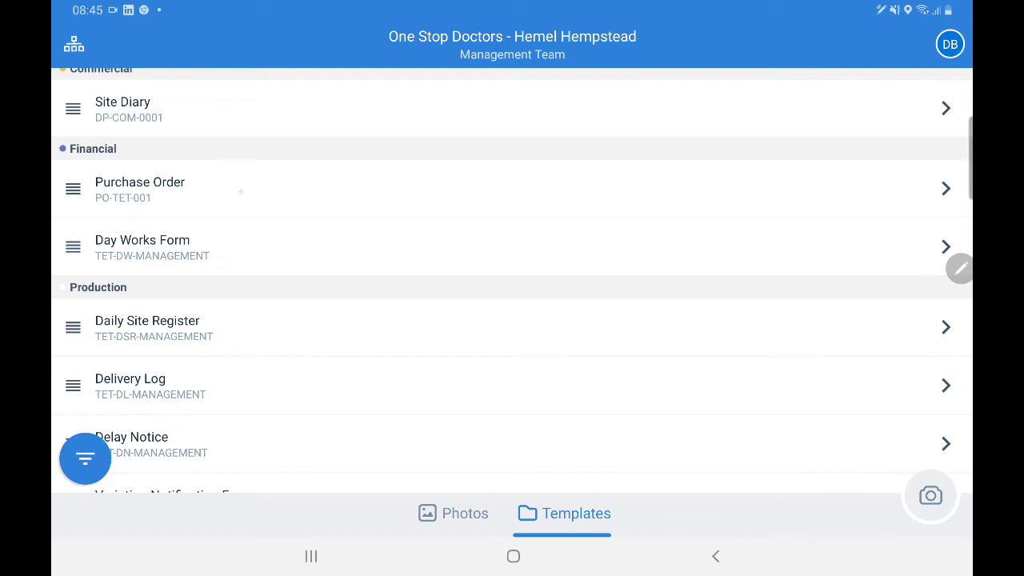
Step: View the Purchase Order timeline PO-TET-001, scrolling through orders back to April 2020 and up again
left_click(141, 189)
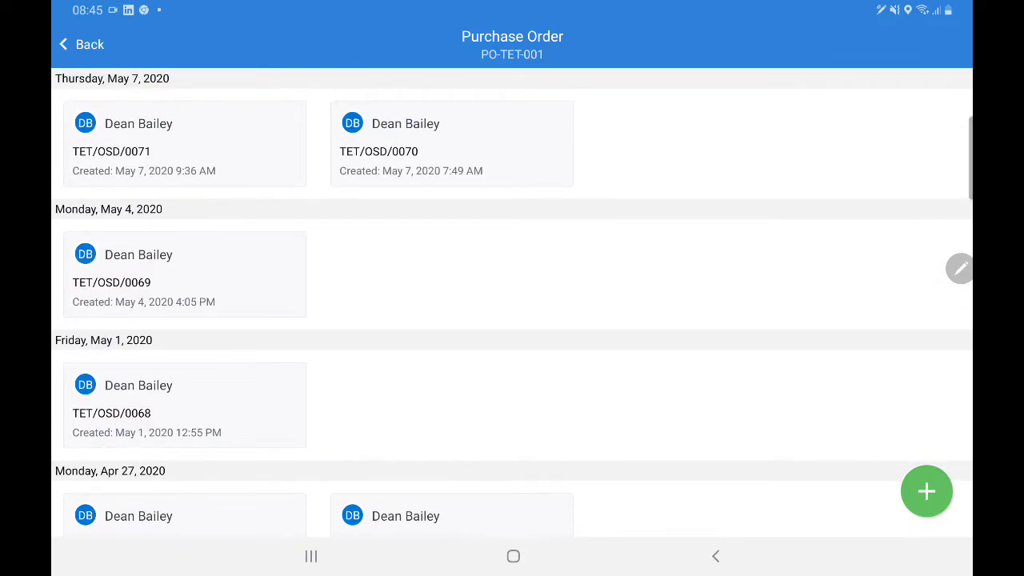
scroll("down", 3)
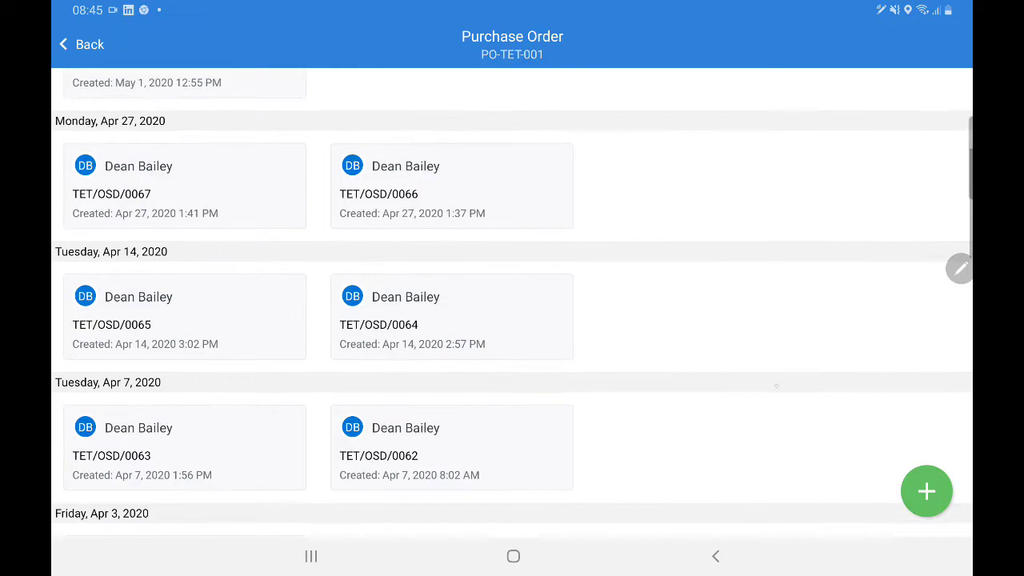
scroll("up", 3)
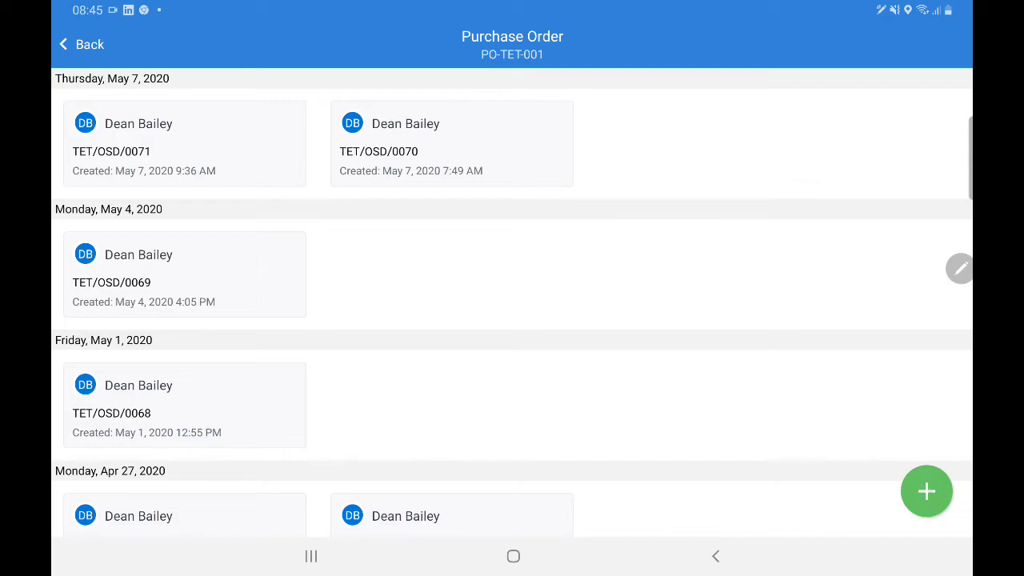
left_click(926, 491)
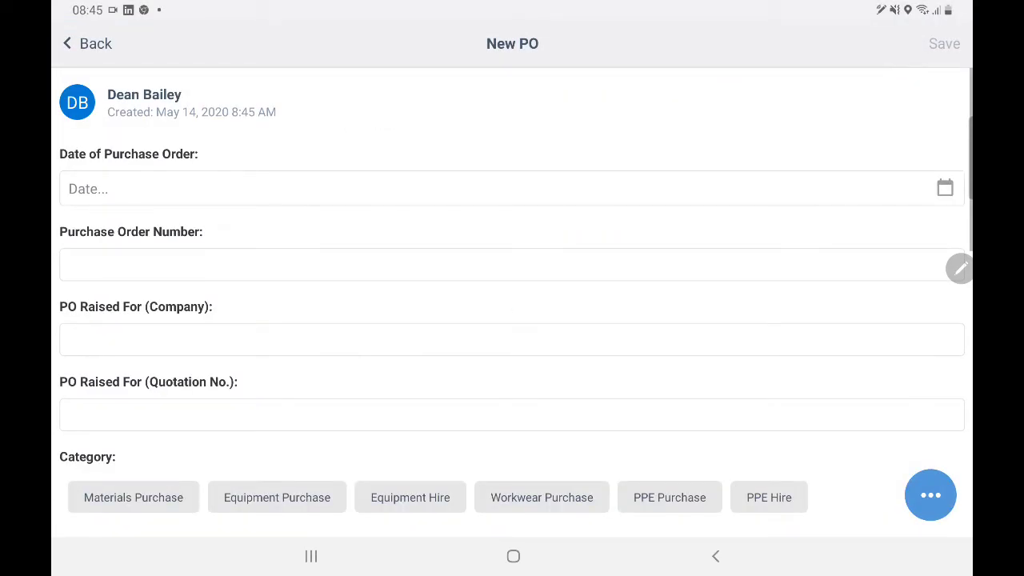
scroll("down", 3)
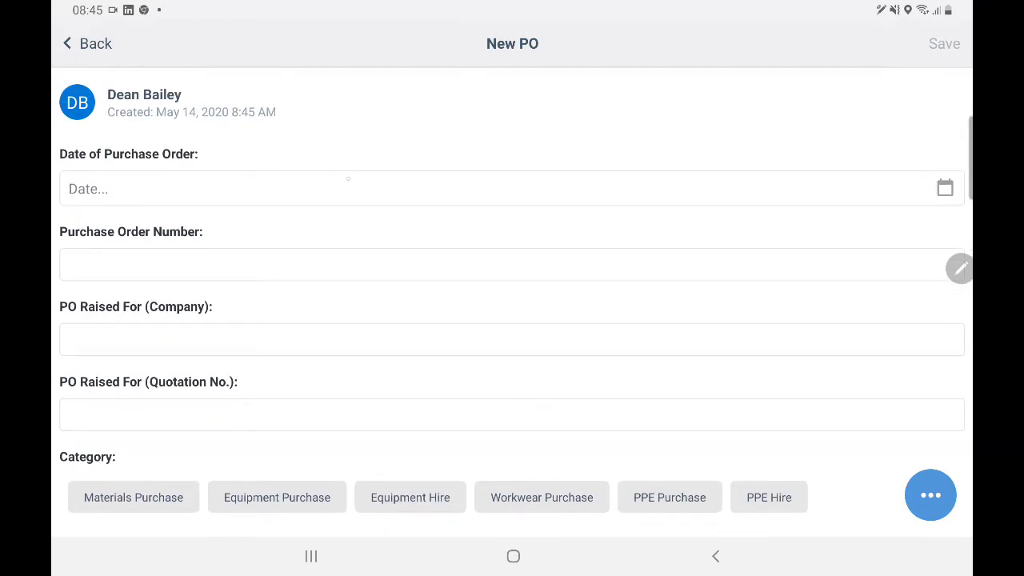
scroll("down", 3)
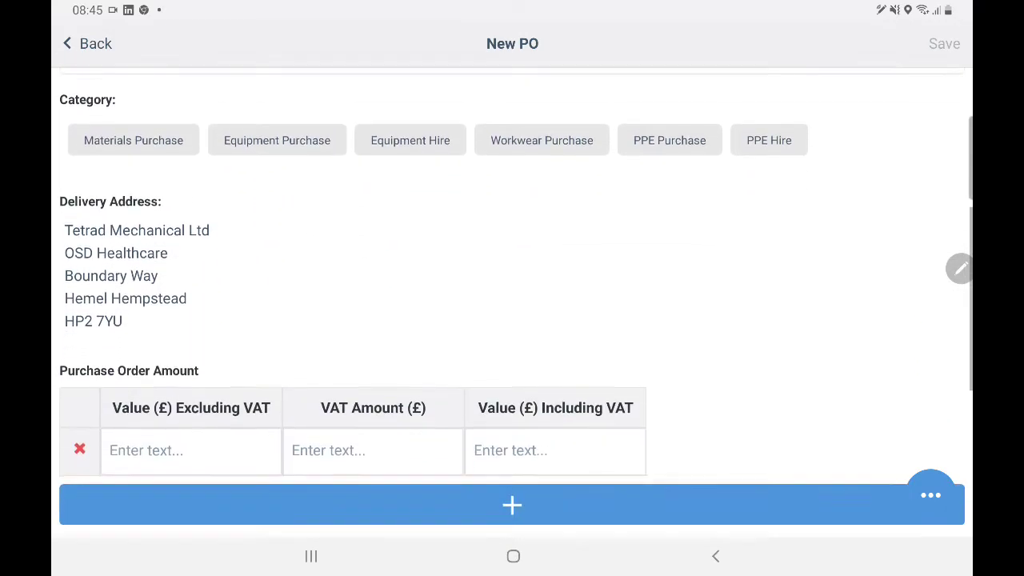
scroll("down", 3)
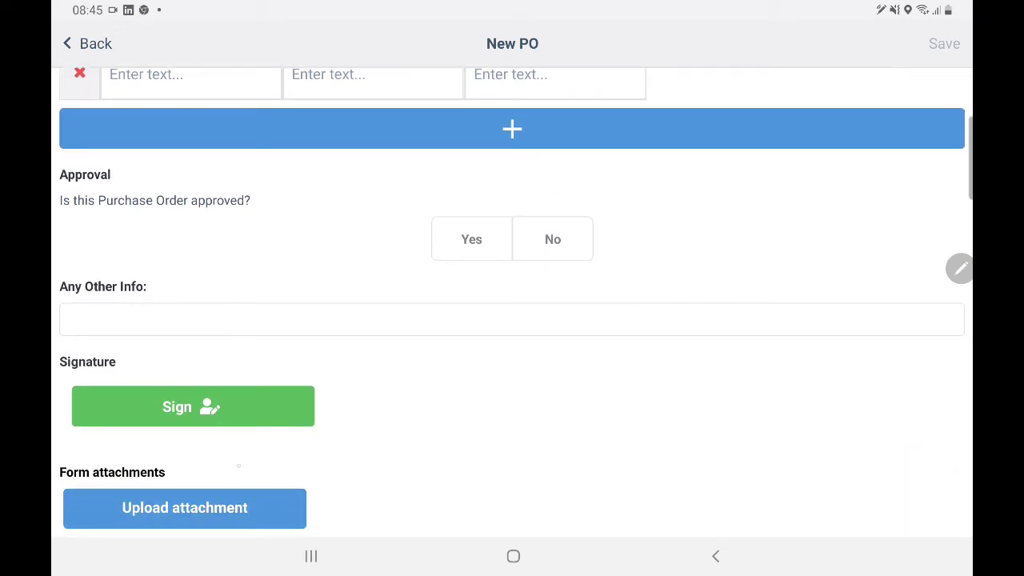
scroll("down", 3)
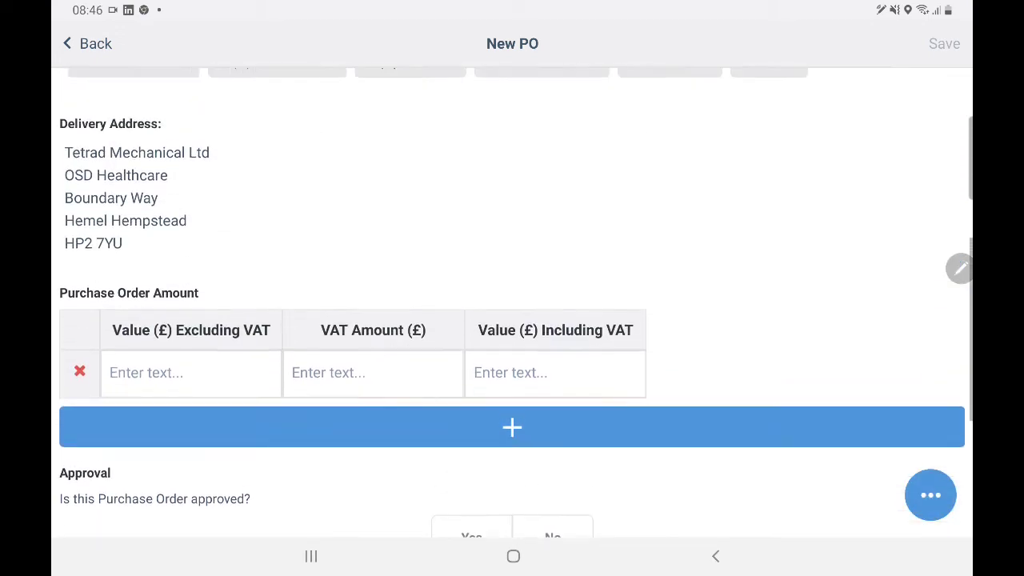
scroll("down", 3)
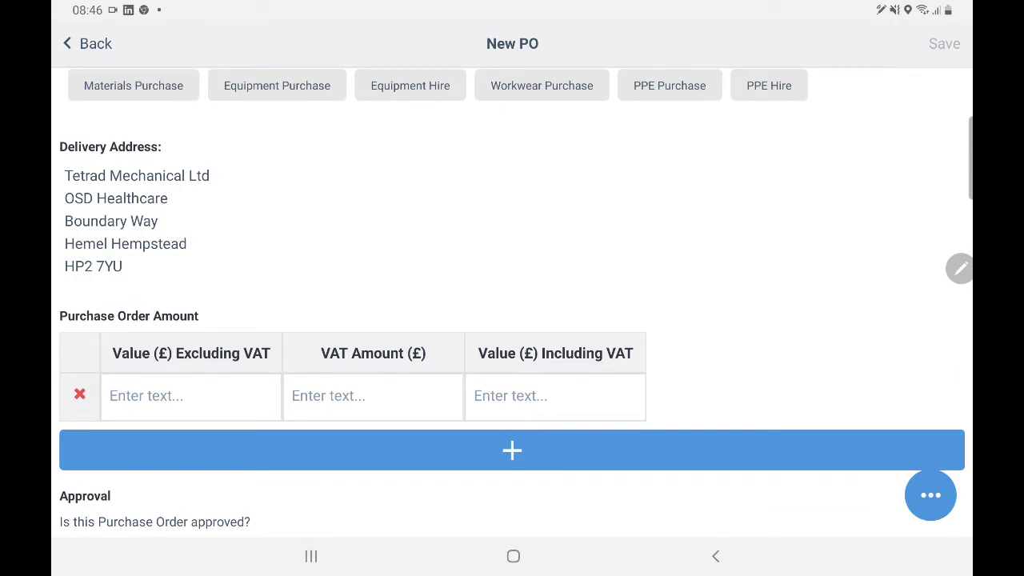
left_click(80, 43)
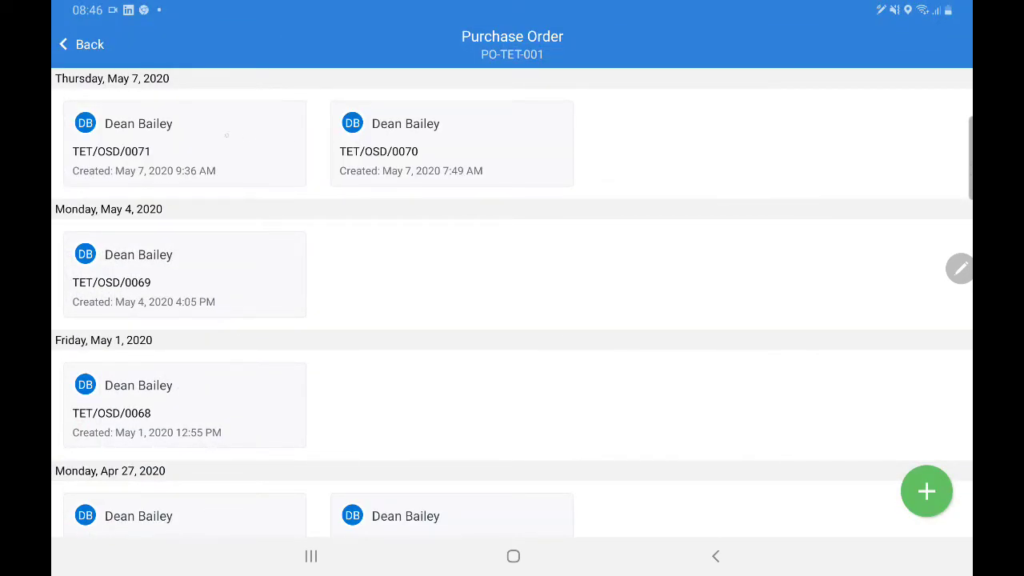
Step: Open purchase order TET/OSD/0071 for editing, review it, and bring up its extra actions menu
left_click(183, 144)
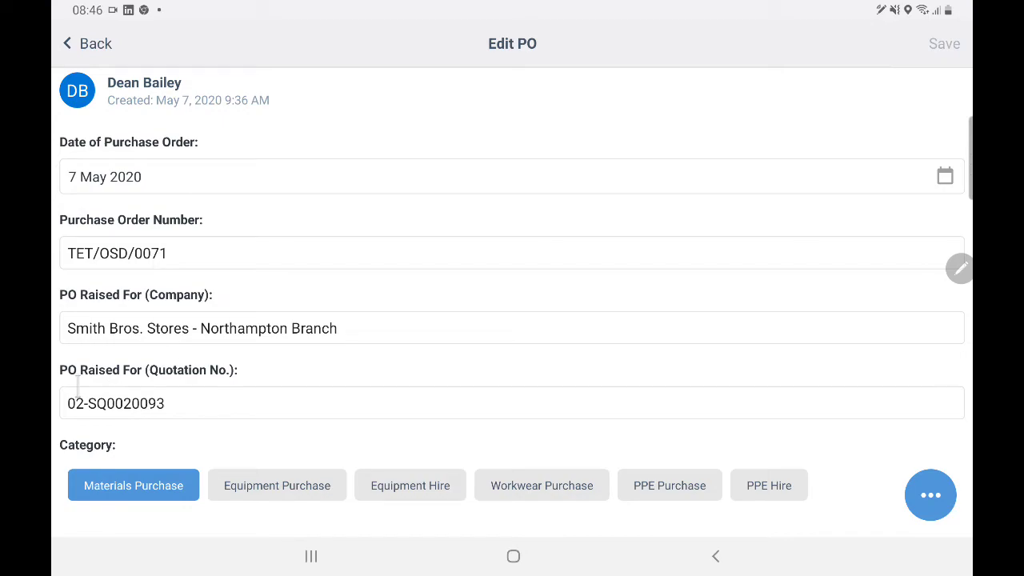
scroll("down", 3)
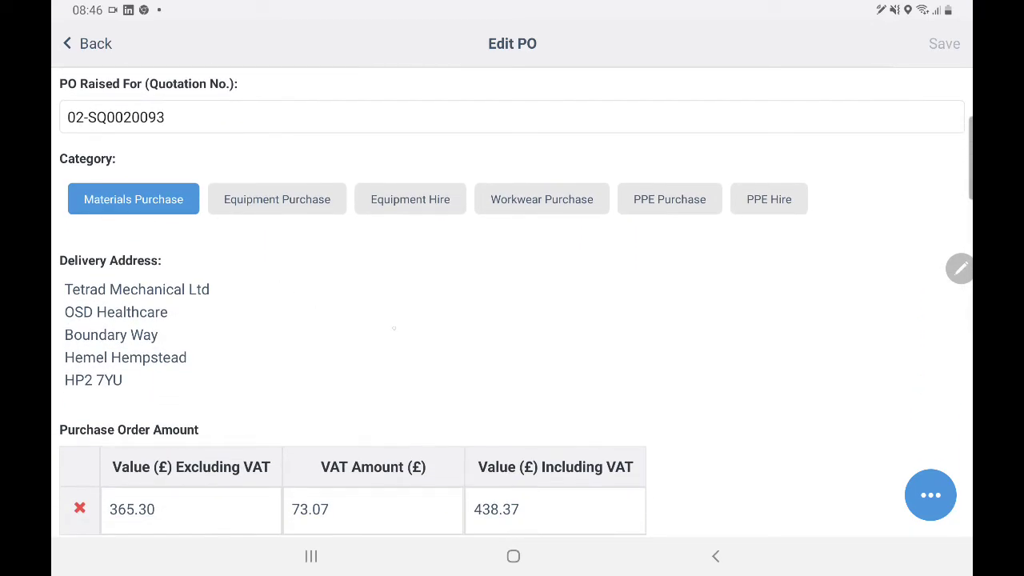
scroll("down", 3)
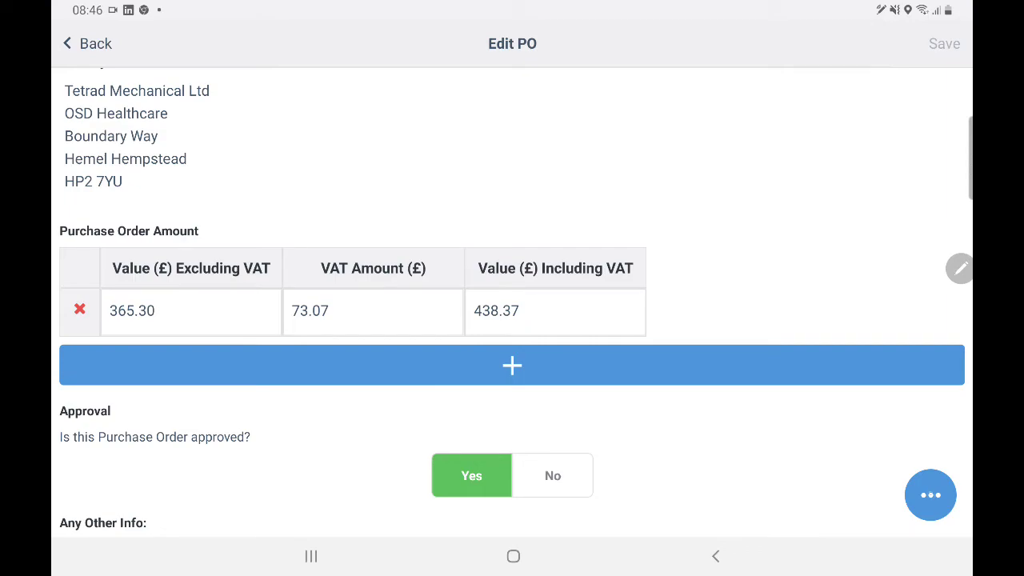
left_click(931, 495)
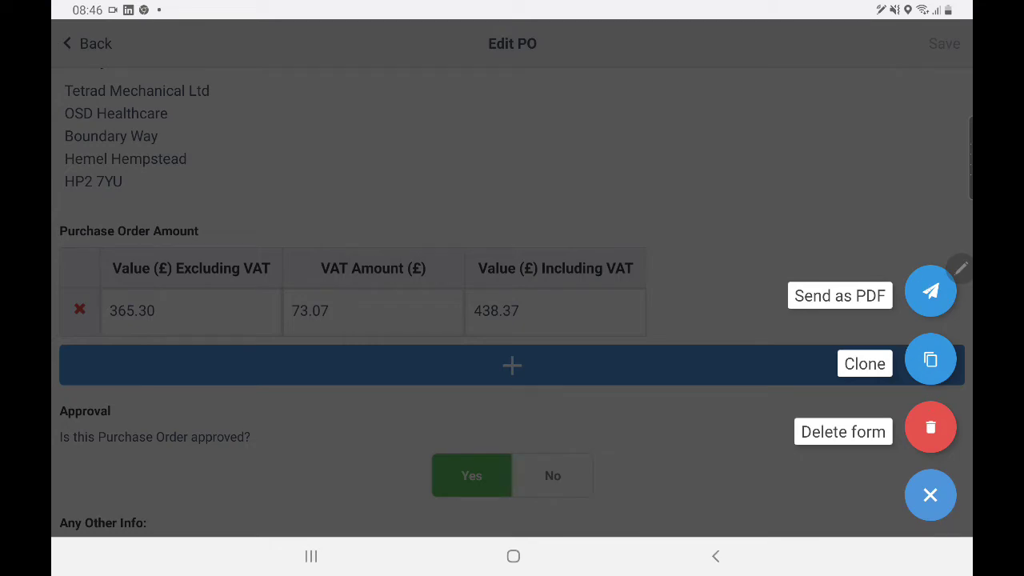
Step: Start Send as PDF for the order, cancel it, and go back to the template list
left_click(929, 291)
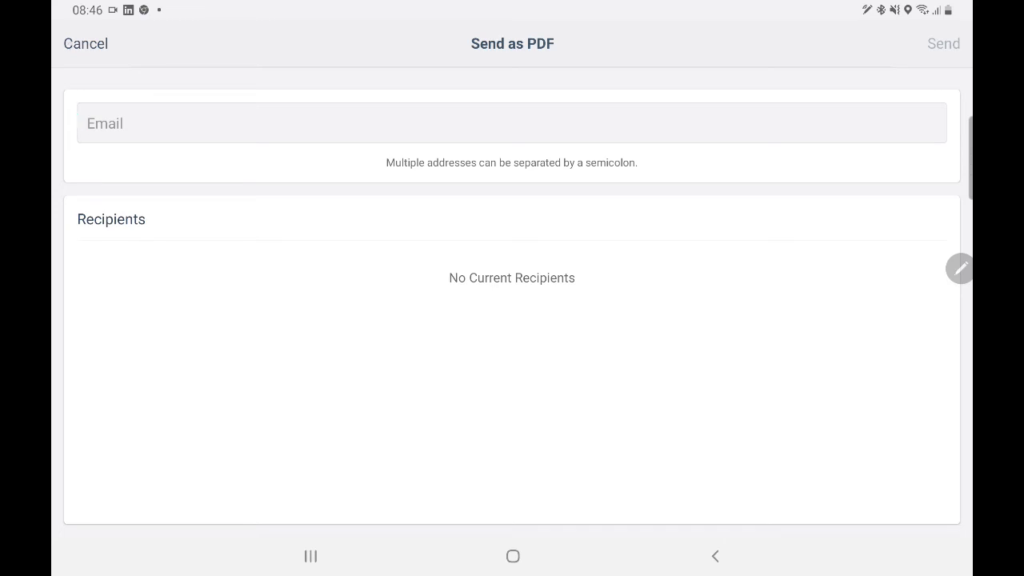
left_click(86, 44)
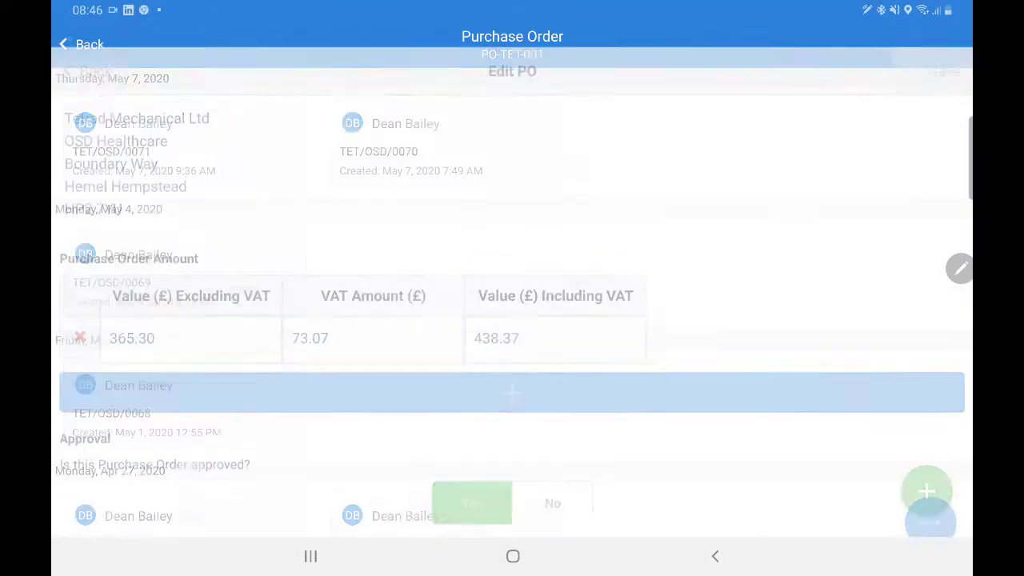
left_click(80, 45)
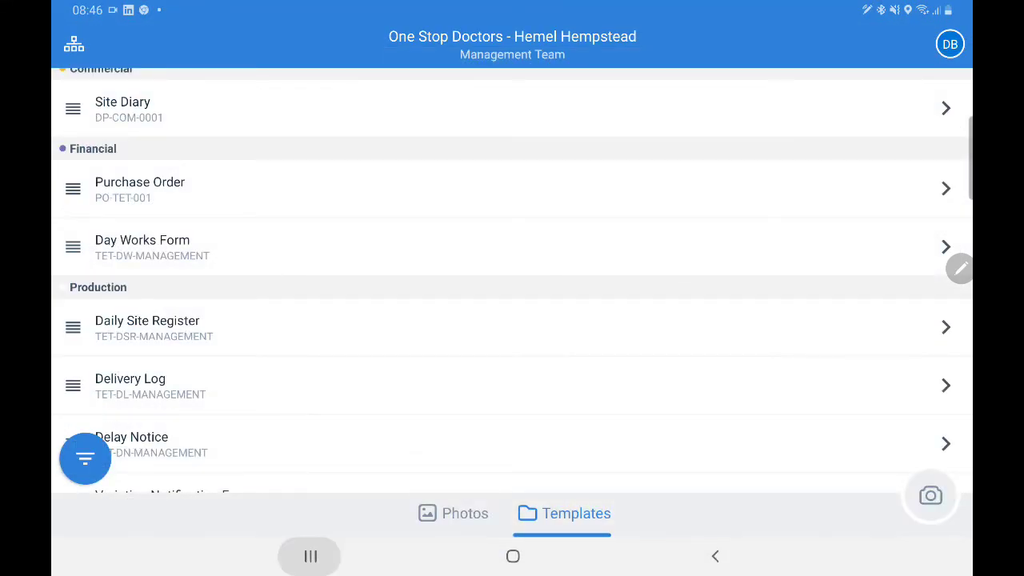
Step: Open the Site Diary template DP-COM-0001 and scroll through the 12 June 2019 Quality Concern report
left_click(310, 557)
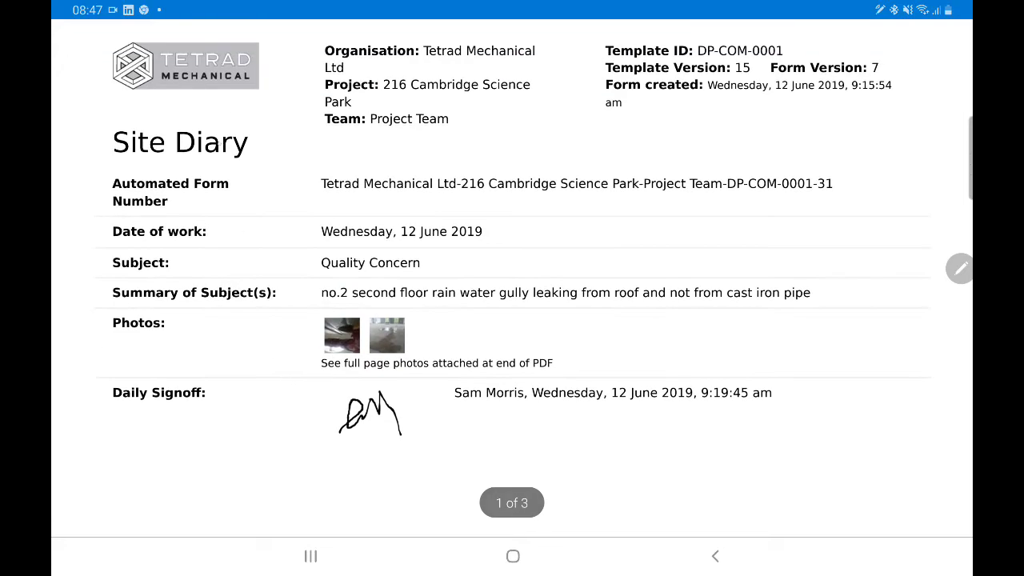
scroll("down", 3)
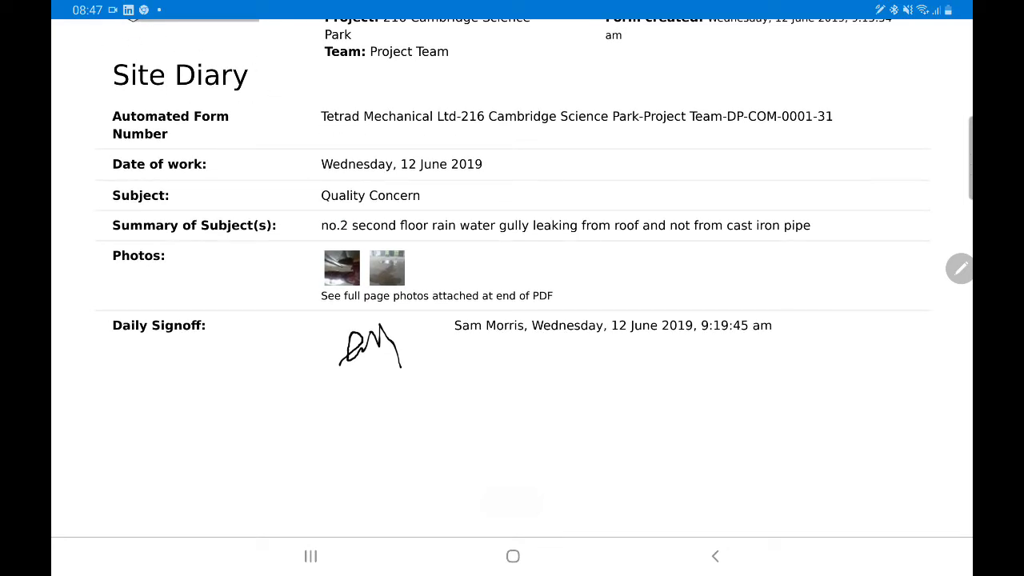
scroll("down", 3)
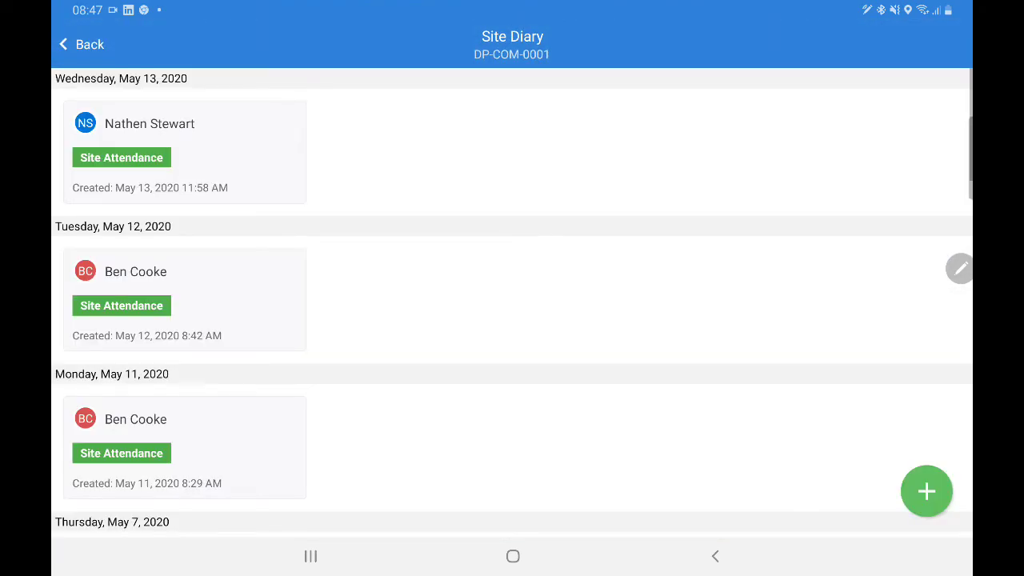
Step: Scroll the Site Diary timeline, return to templates, and open the project and team switcher
scroll("down", 3)
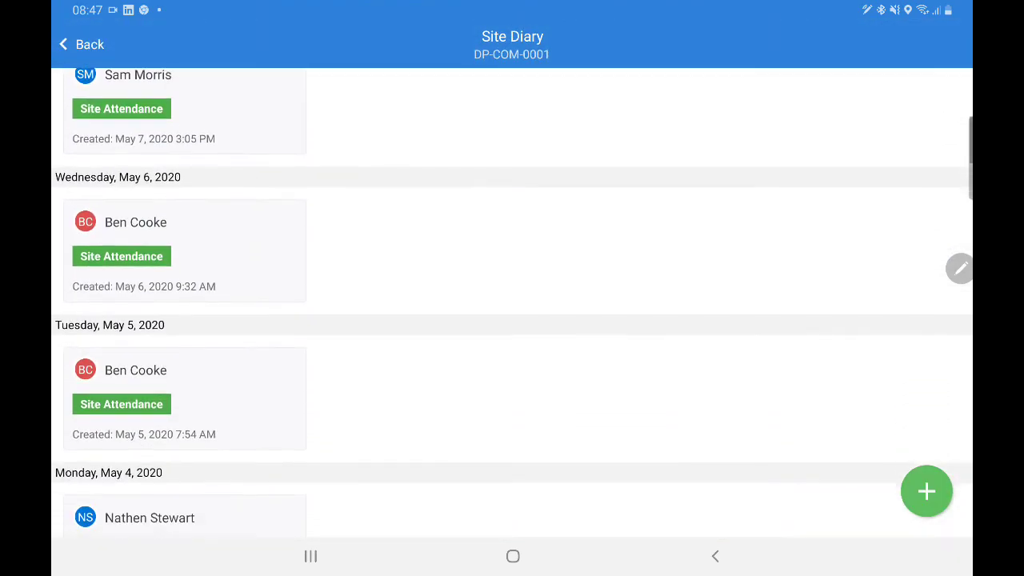
scroll("down", 3)
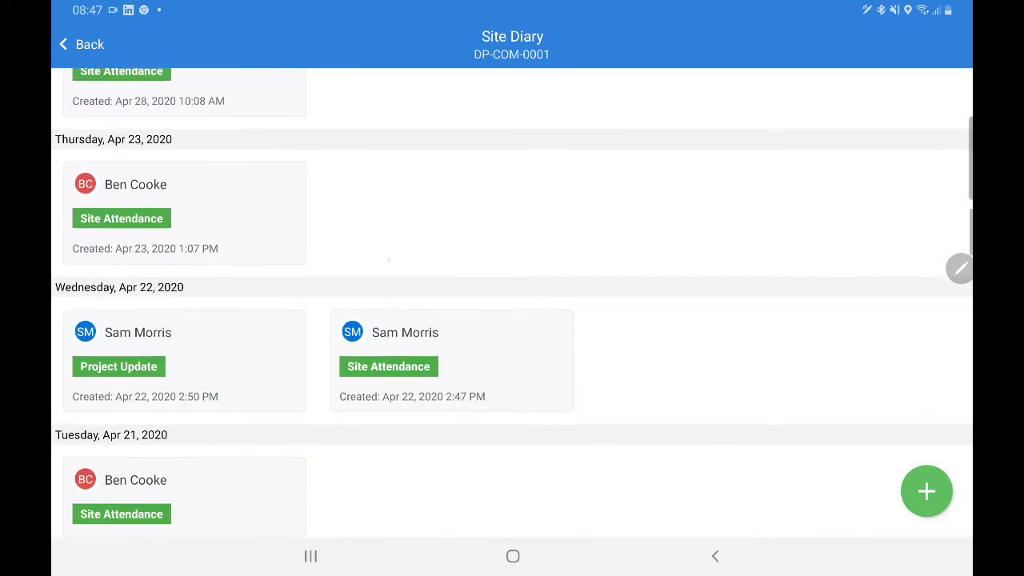
scroll("down", 3)
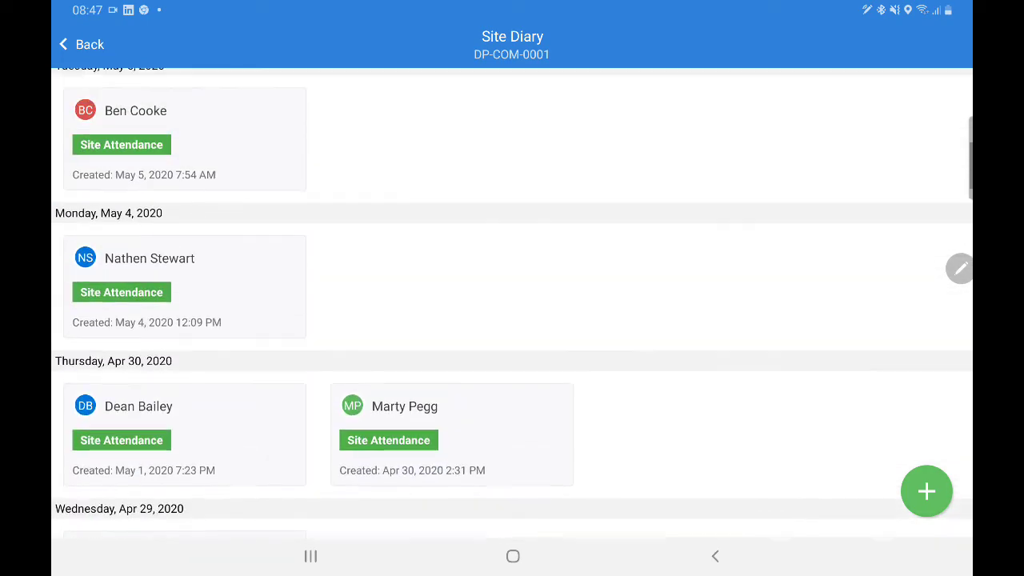
left_click(80, 45)
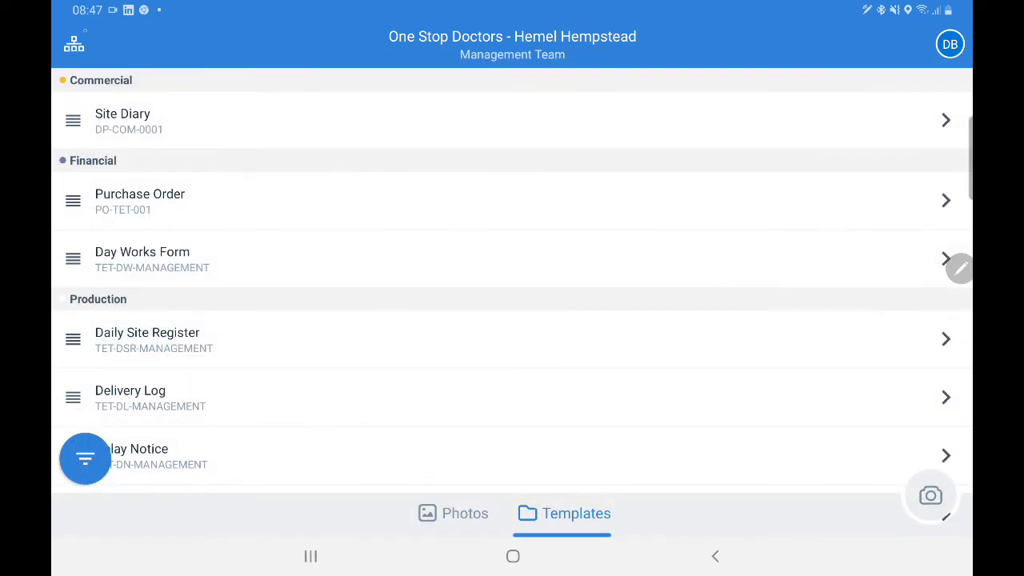
left_click(74, 43)
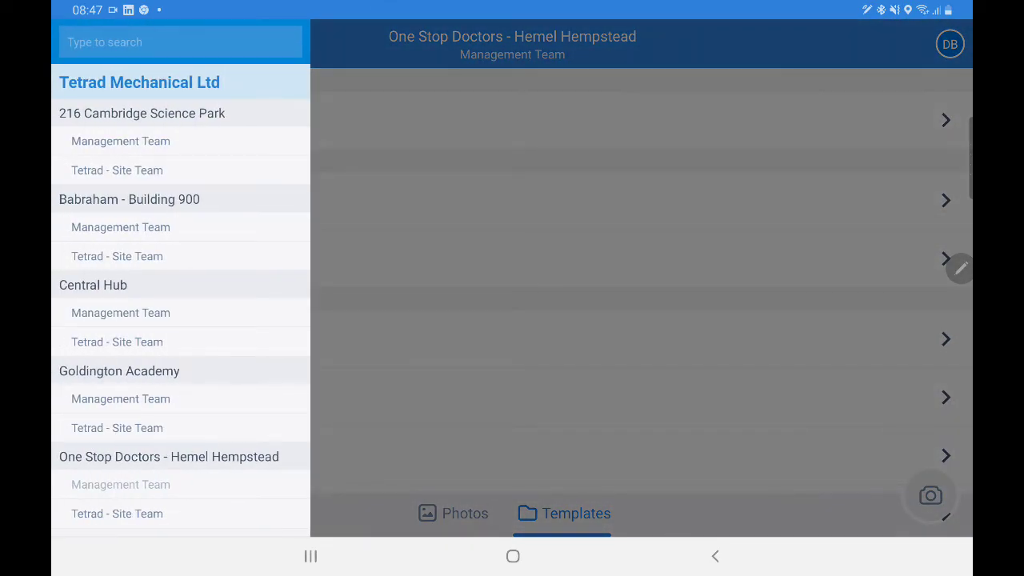